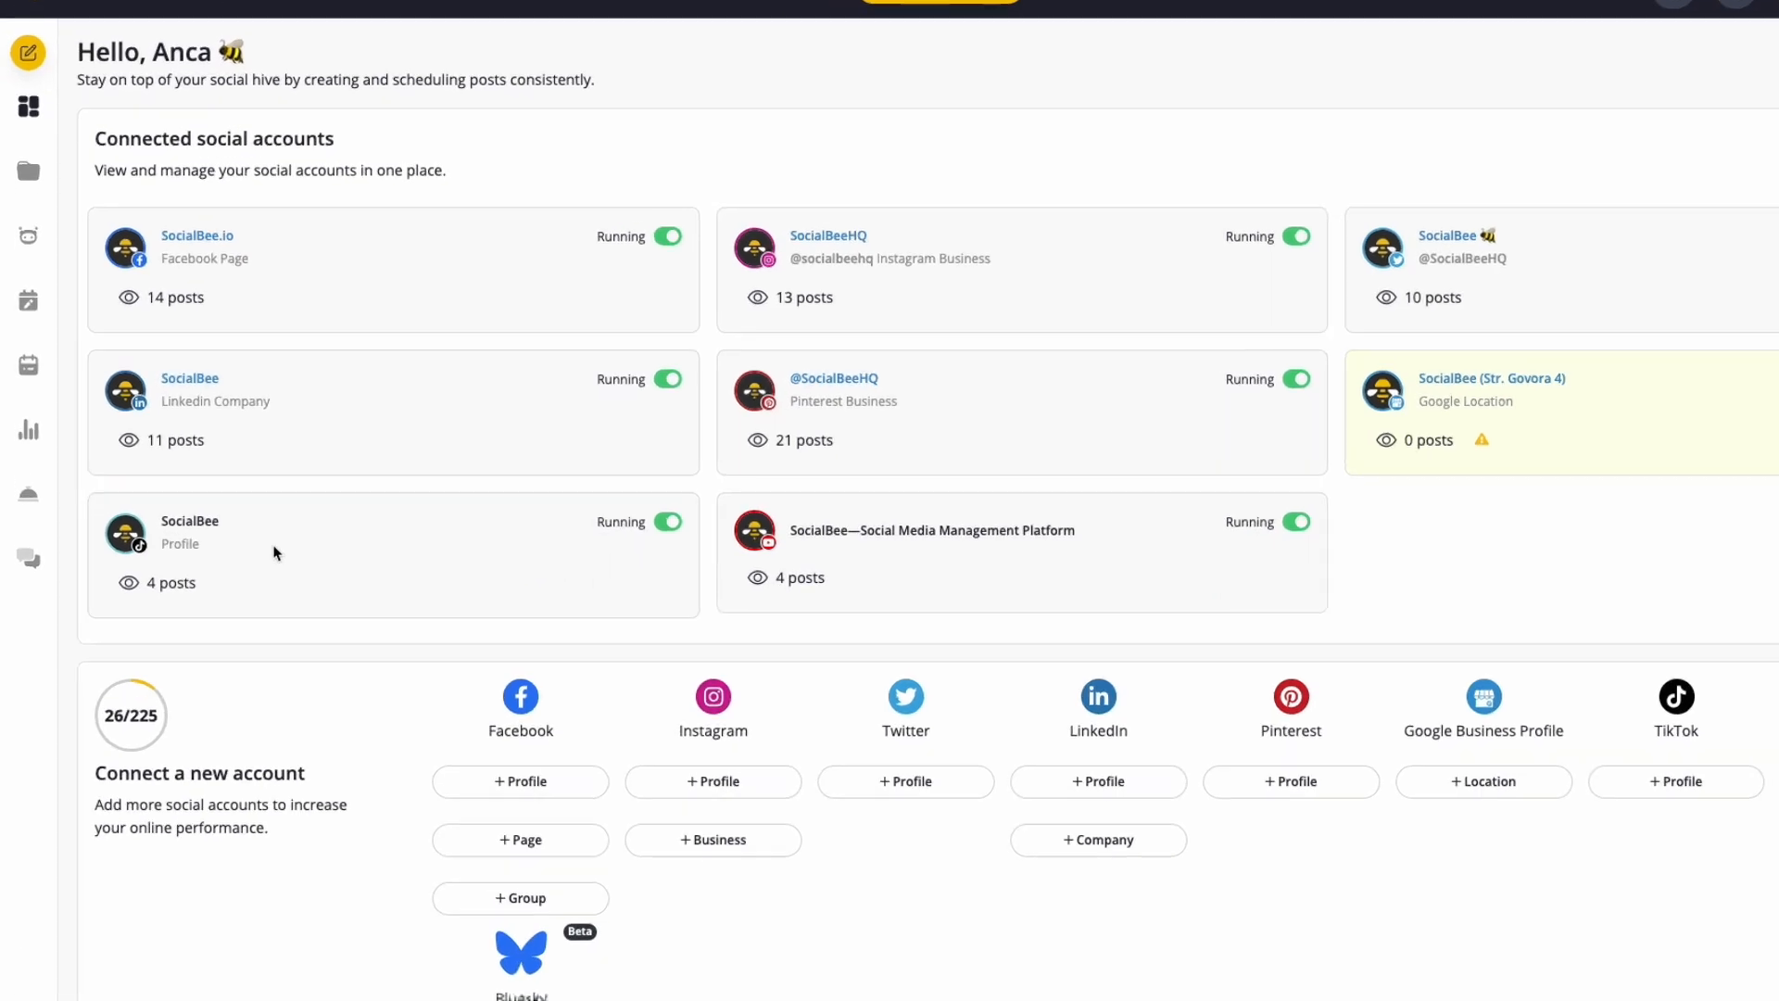
mouse_move(28, 430)
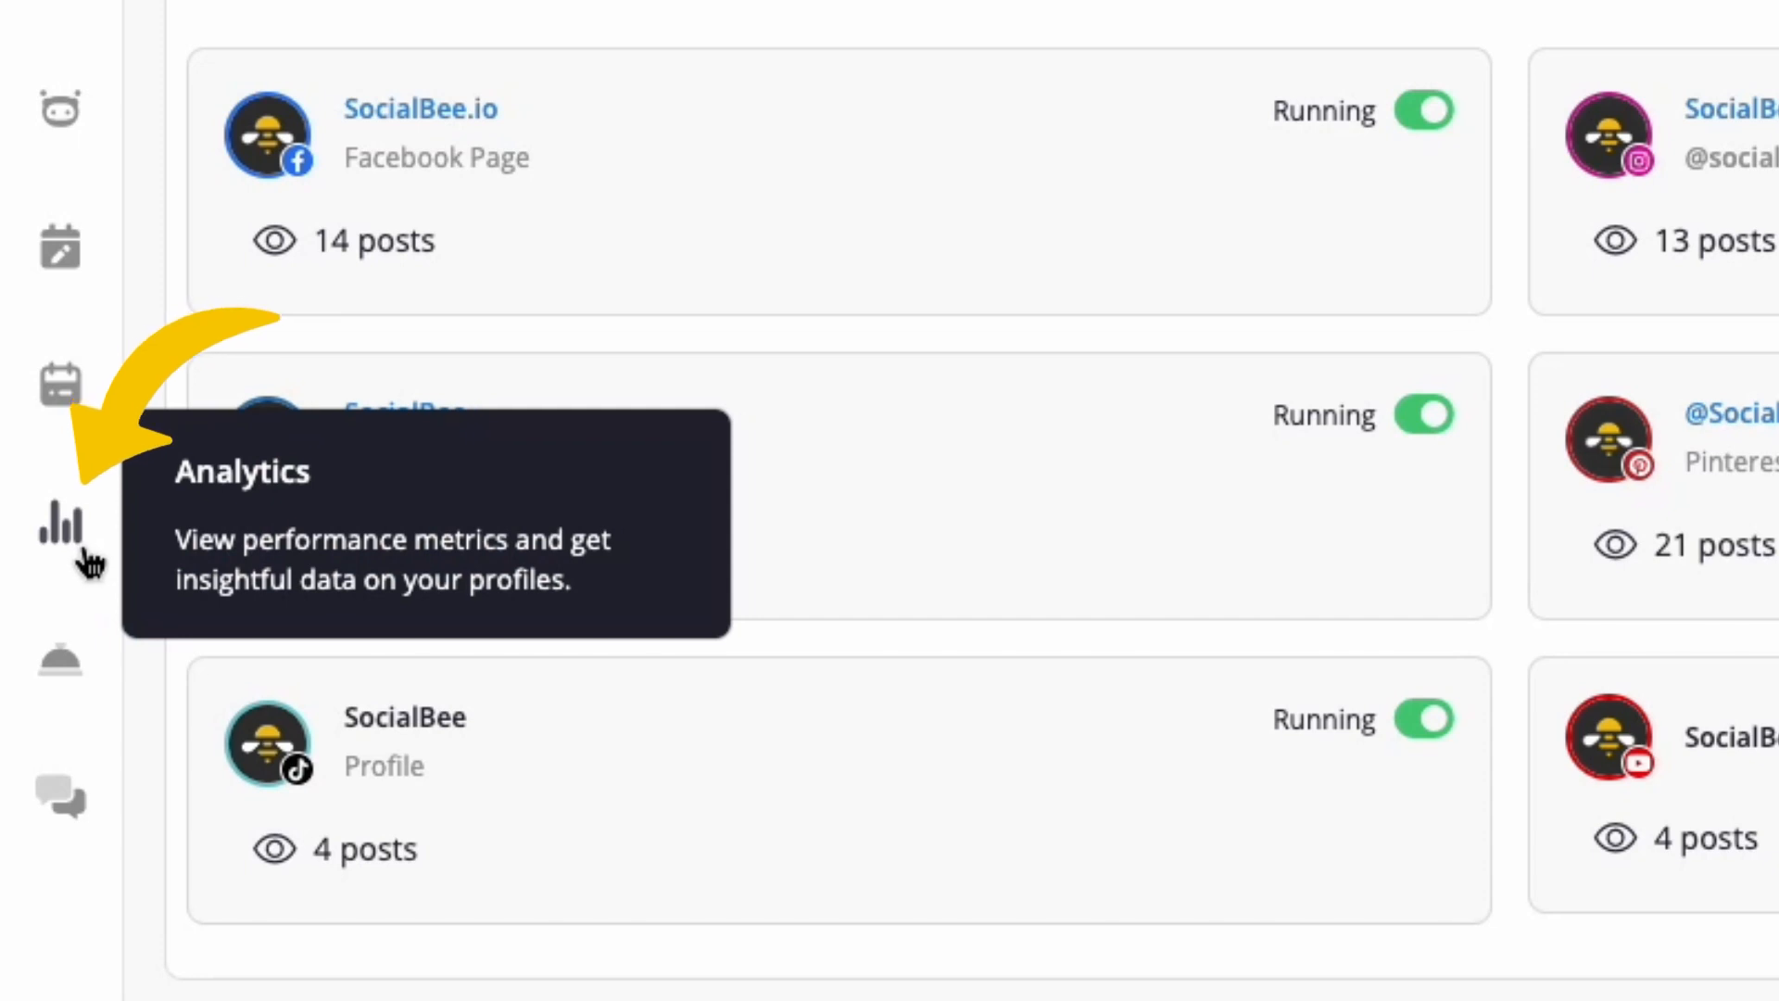
Open the Analytics page to see SocialBeeHQ's Instagram growth metrics and followers chart.
left_click(59, 527)
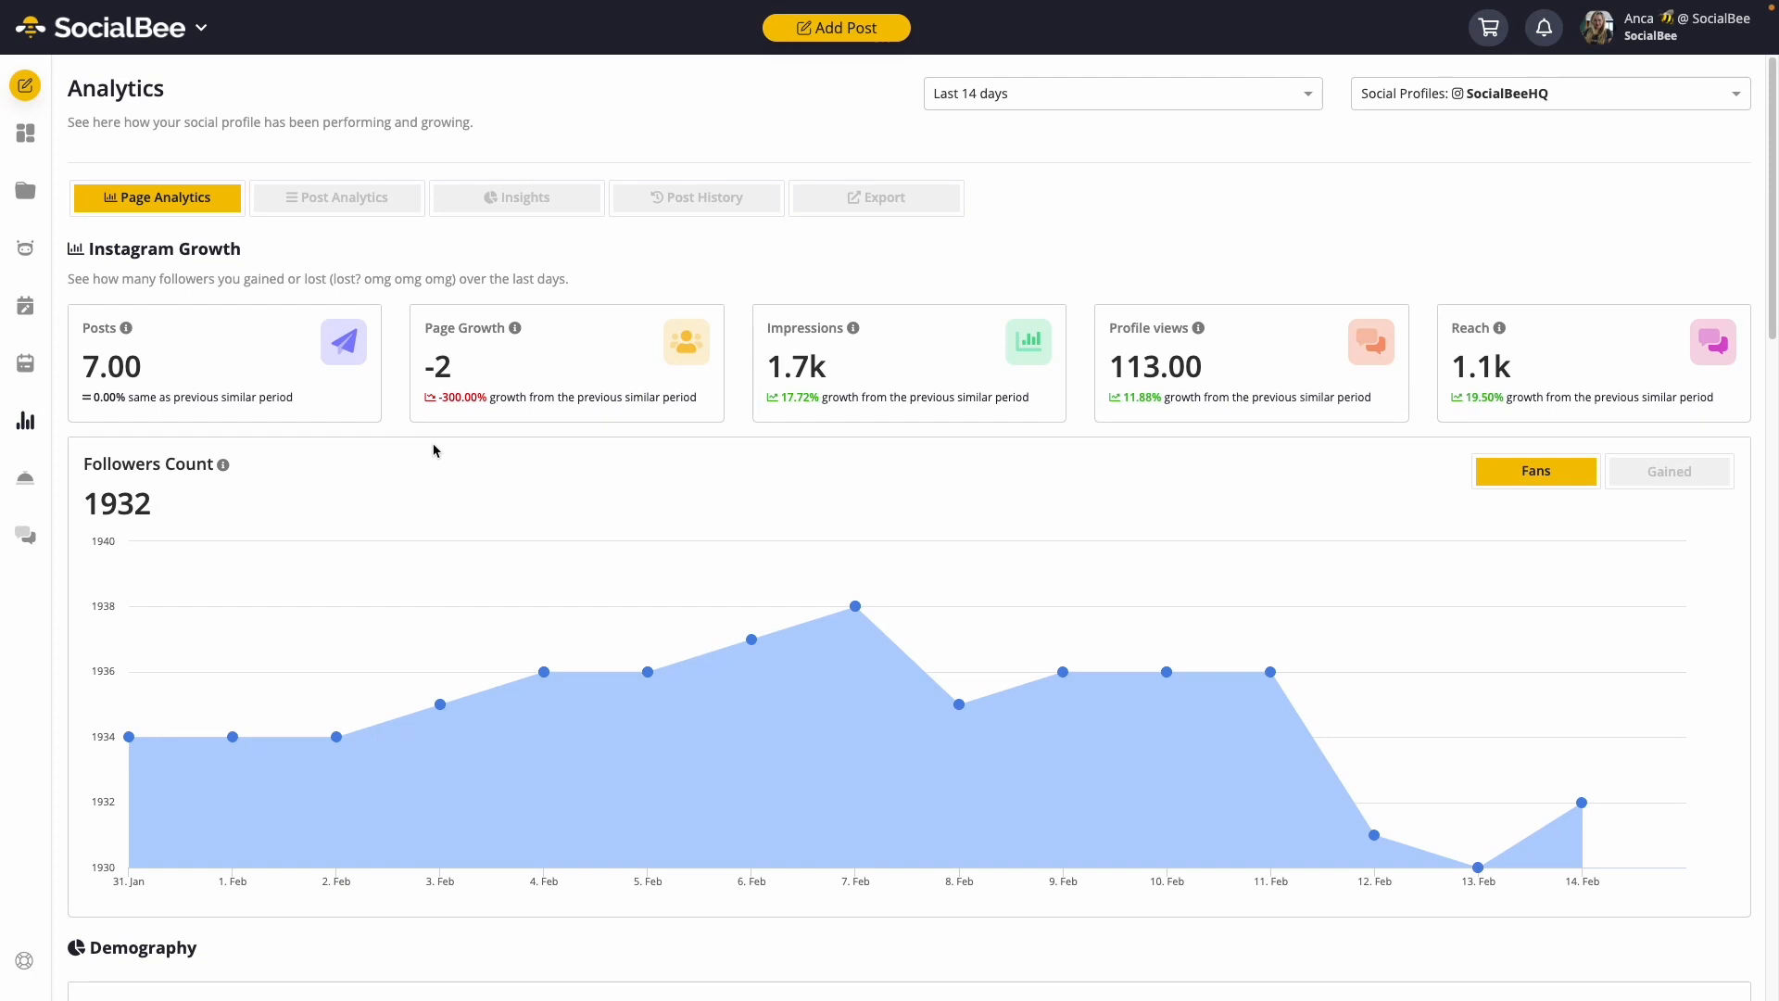
mouse_move(1582, 69)
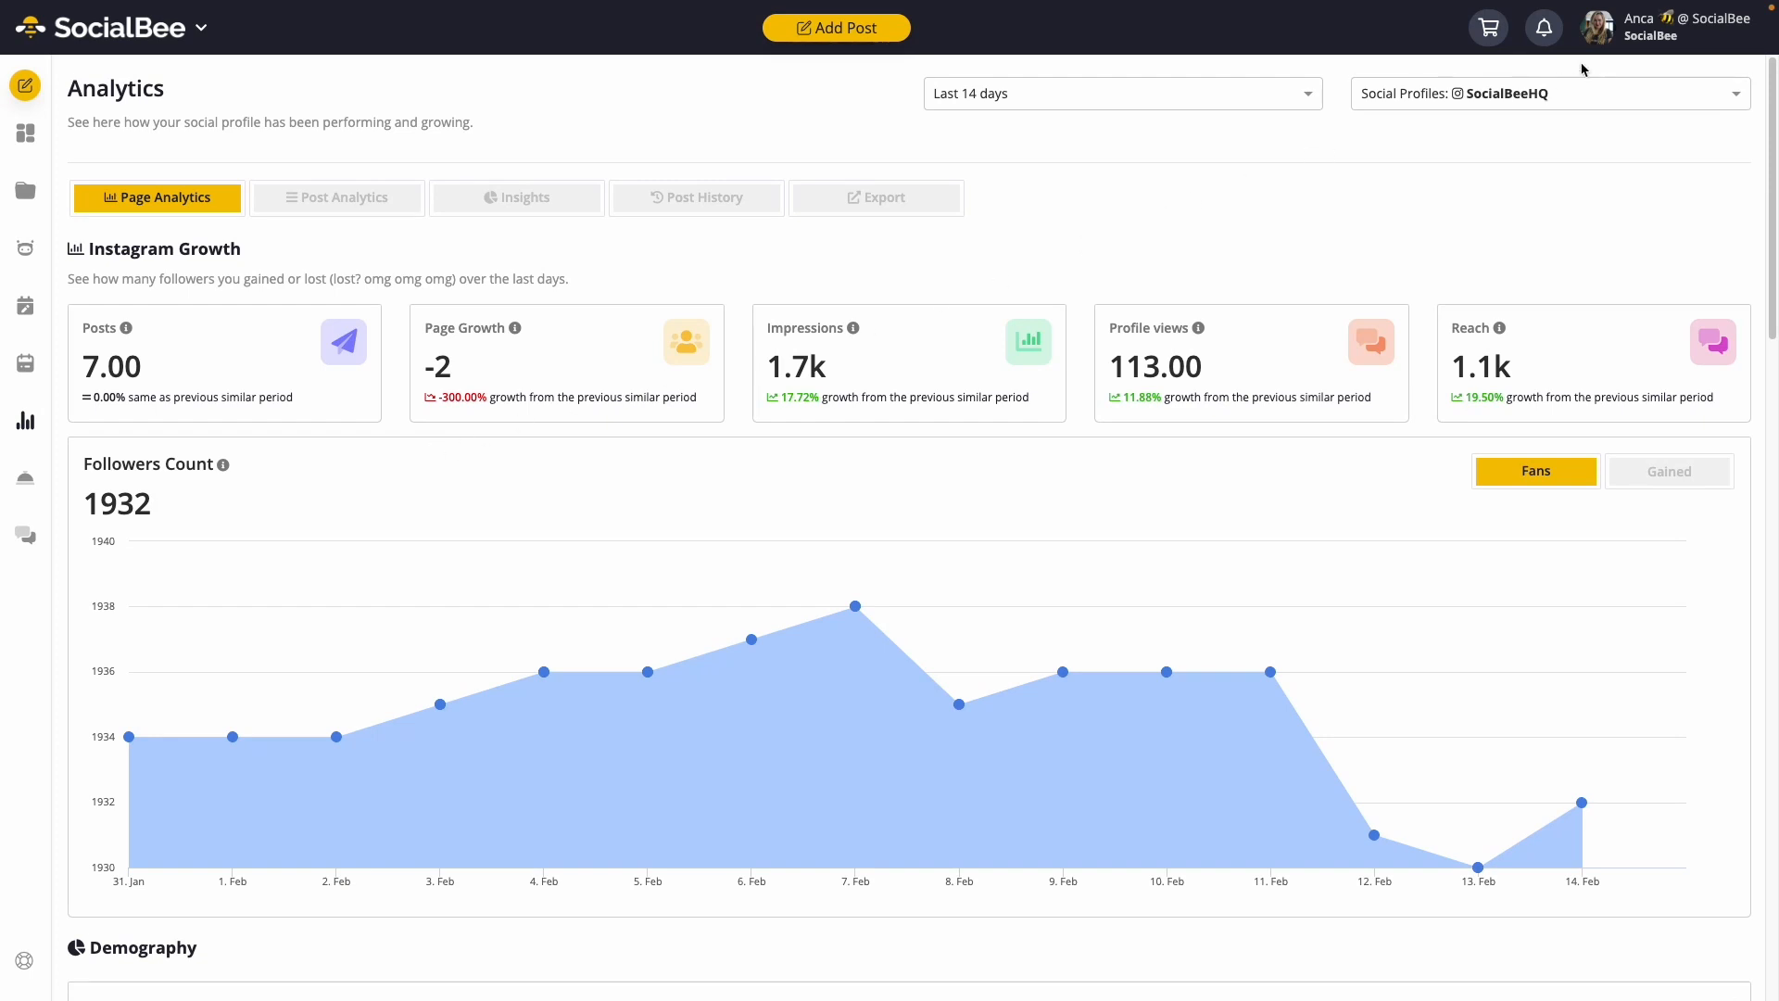
scroll("down", 3)
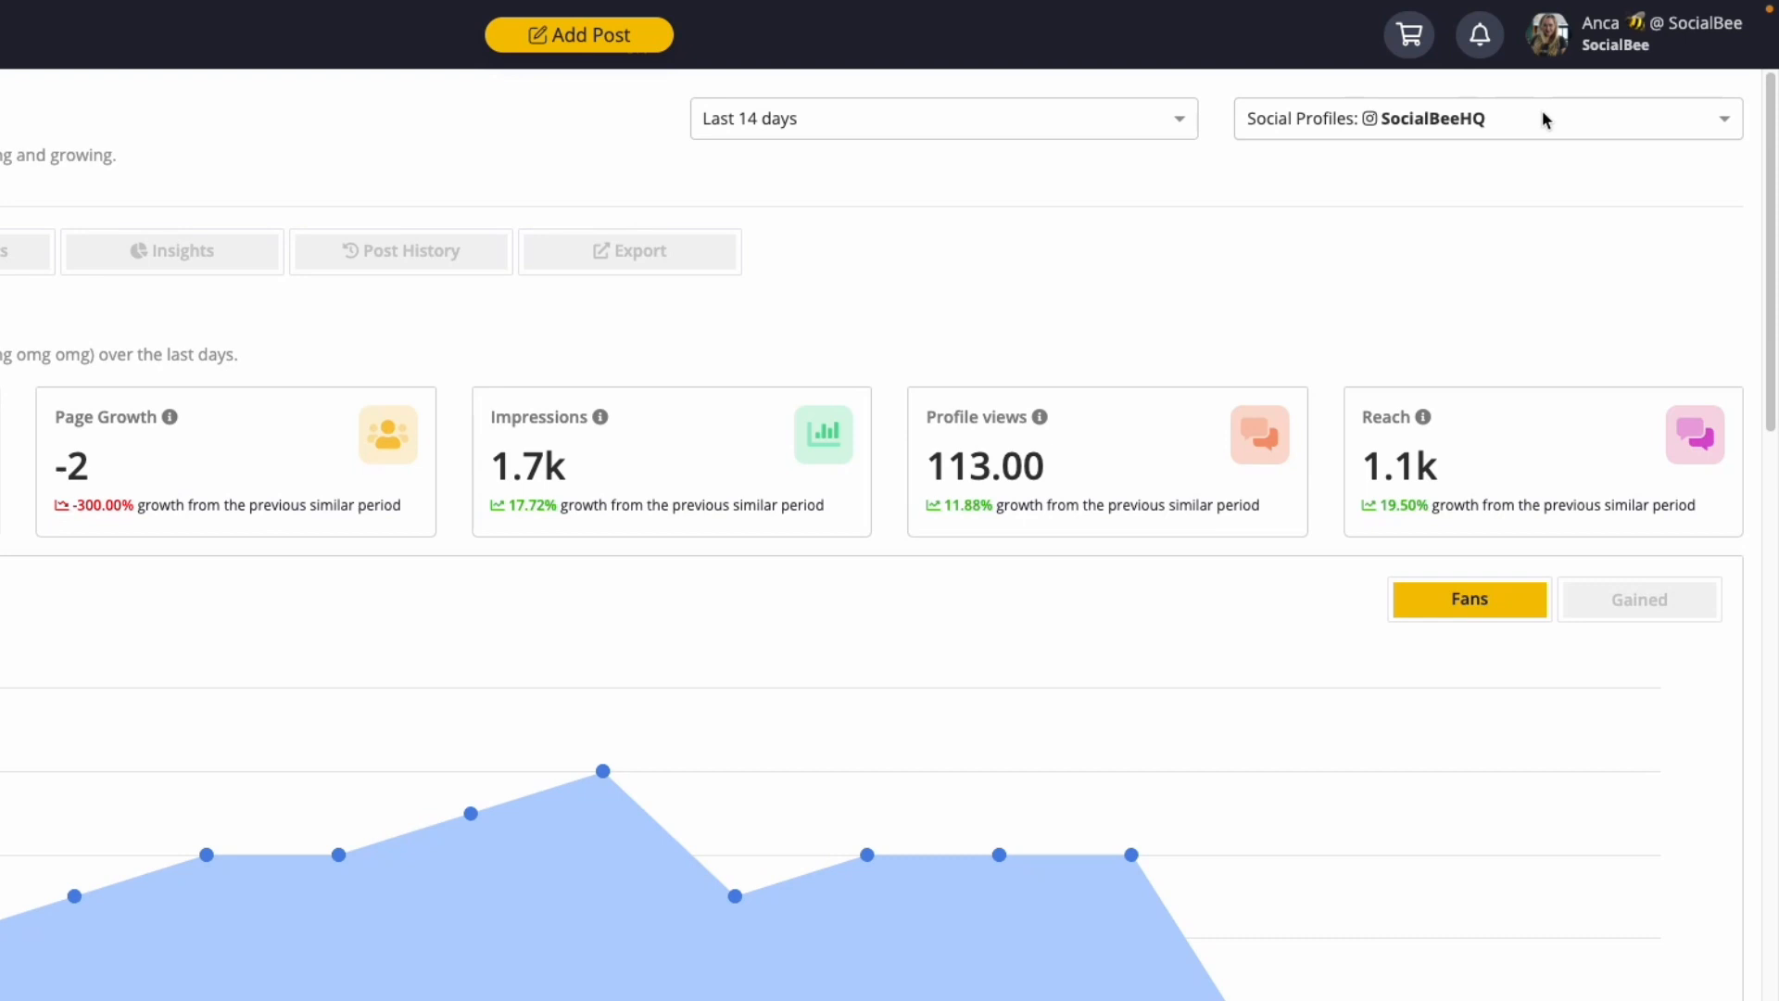
left_click(1486, 117)
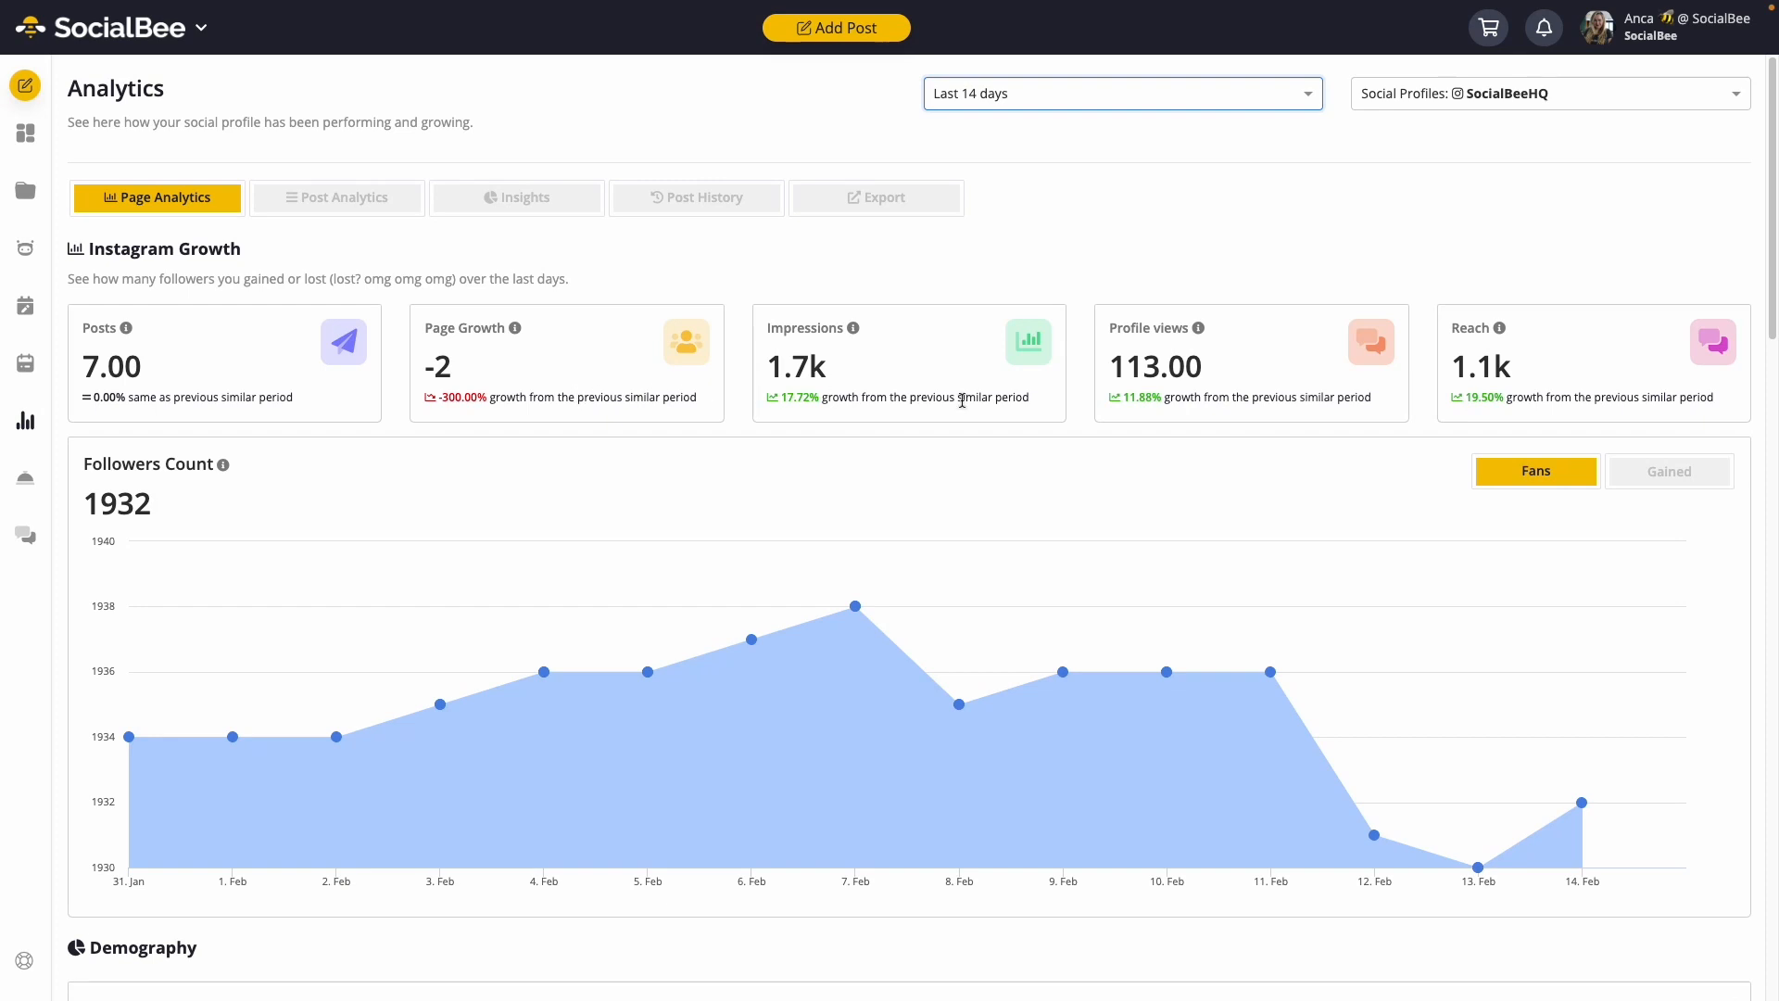
scroll("down", 3)
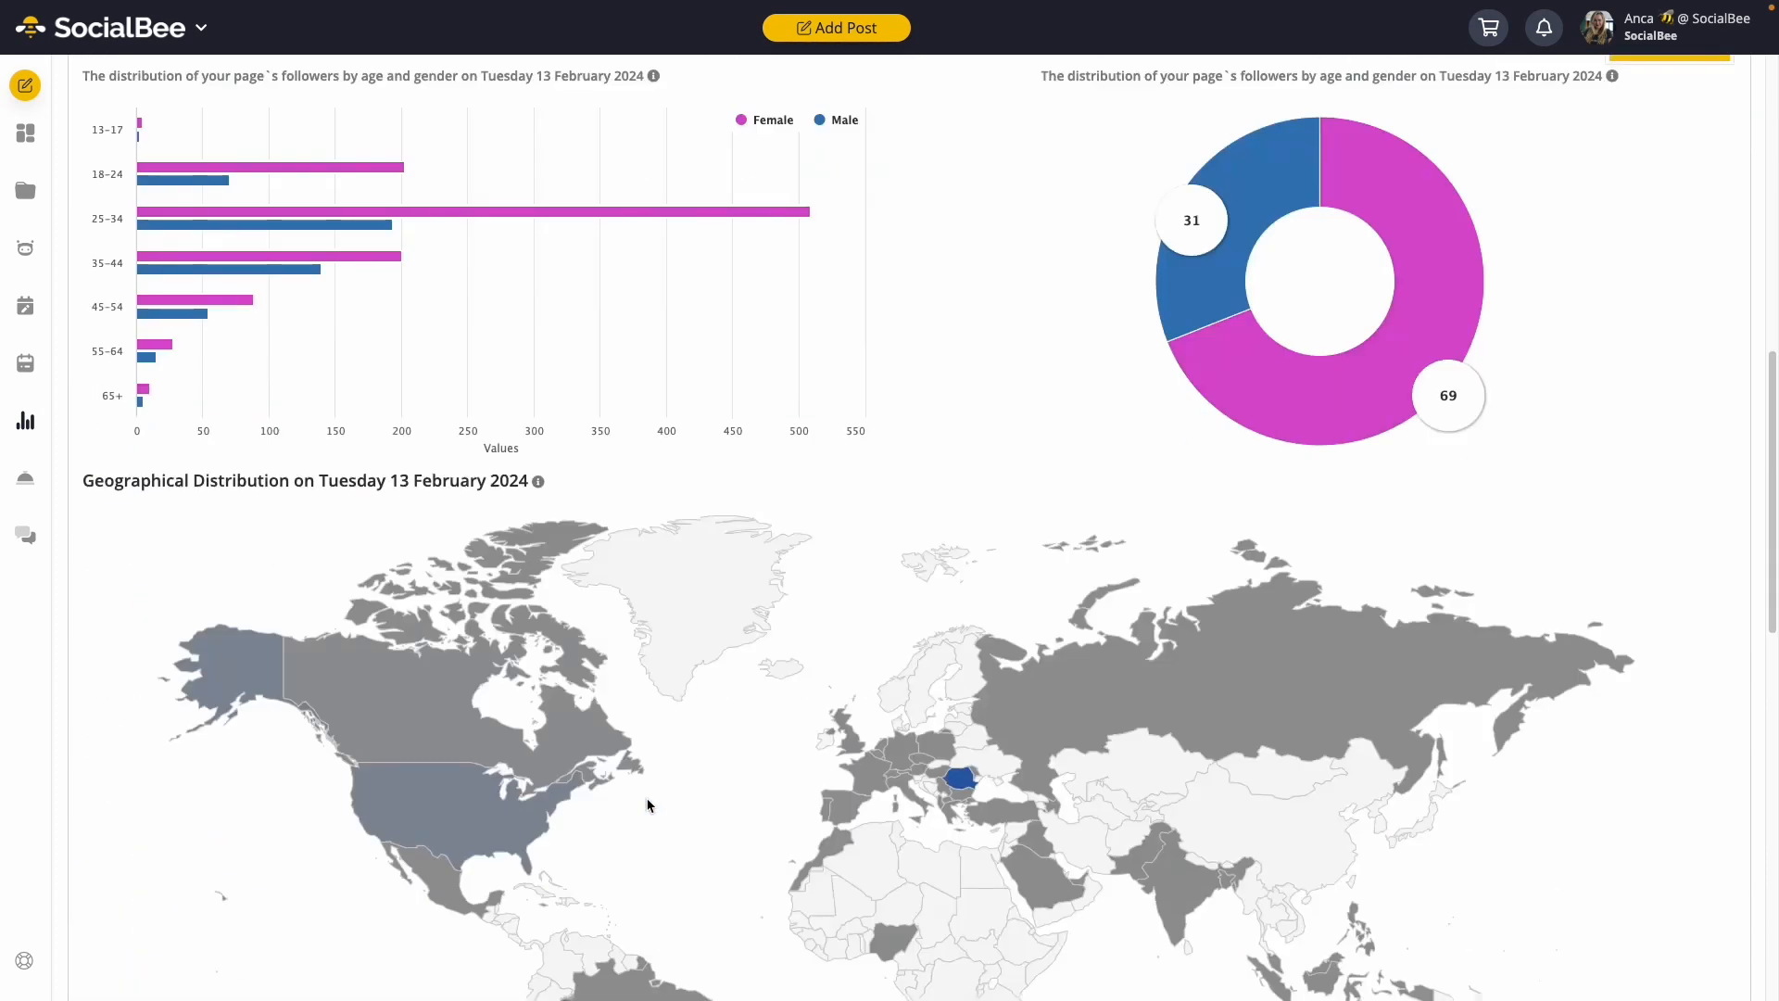
scroll("down", 3)
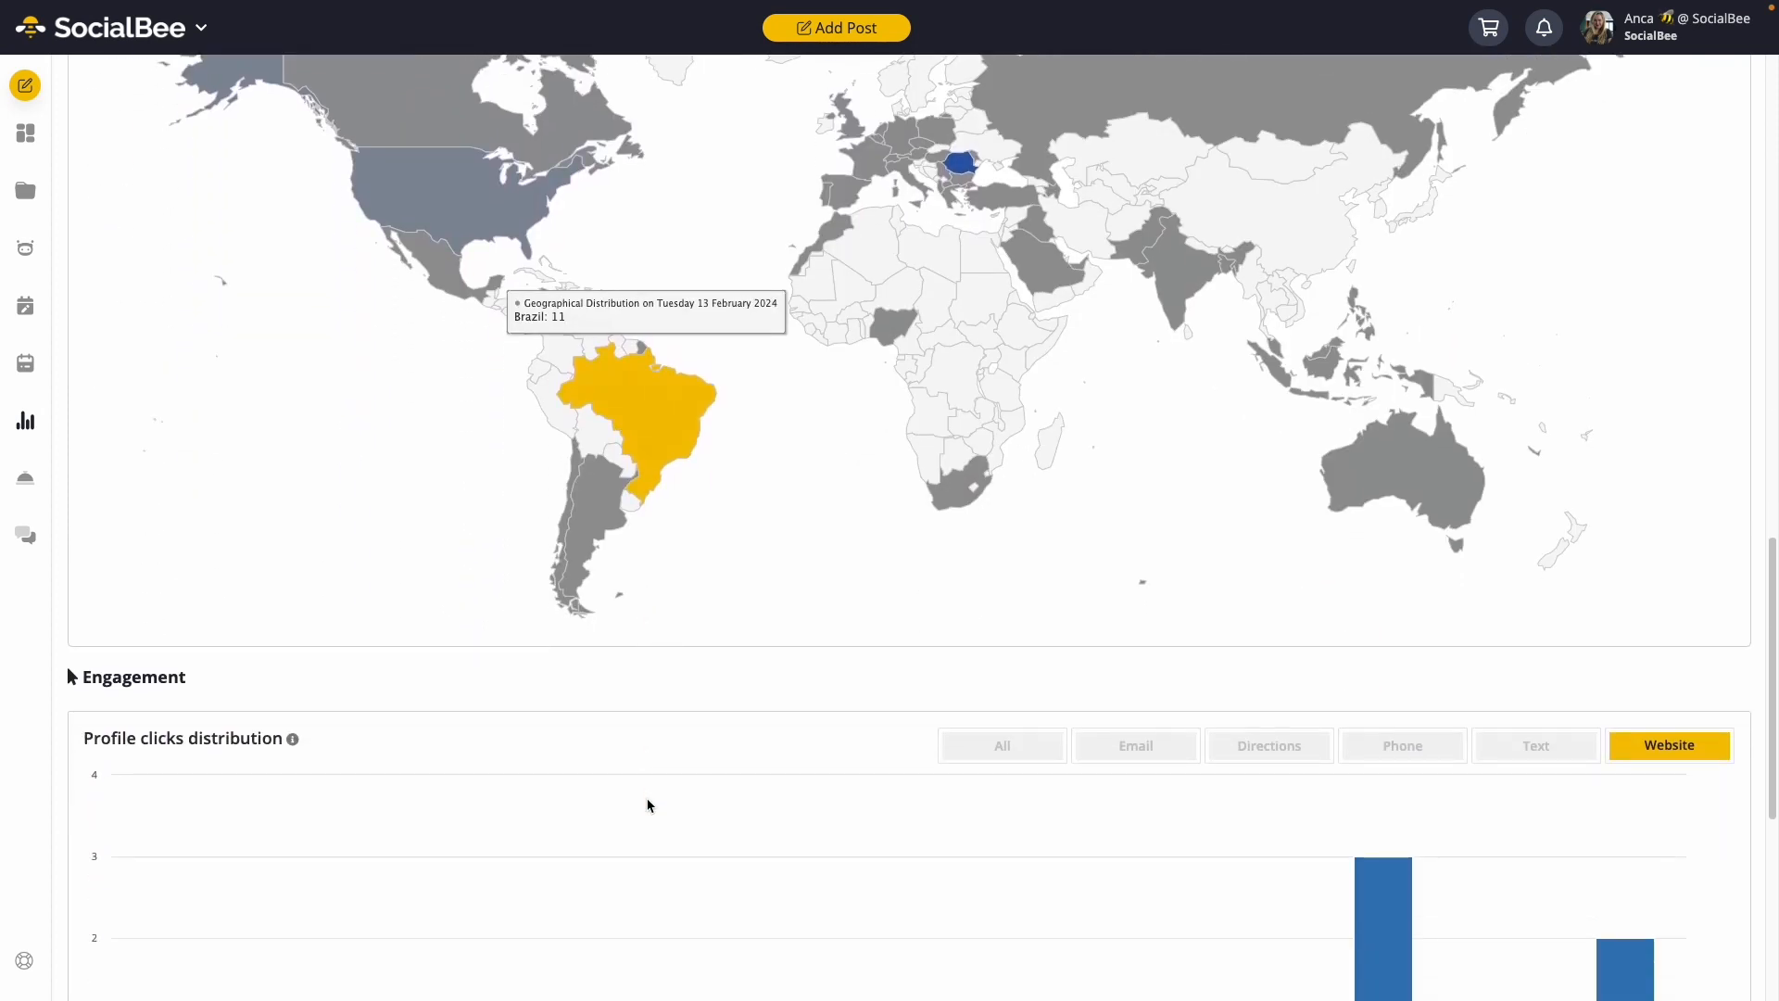
scroll("down", 3)
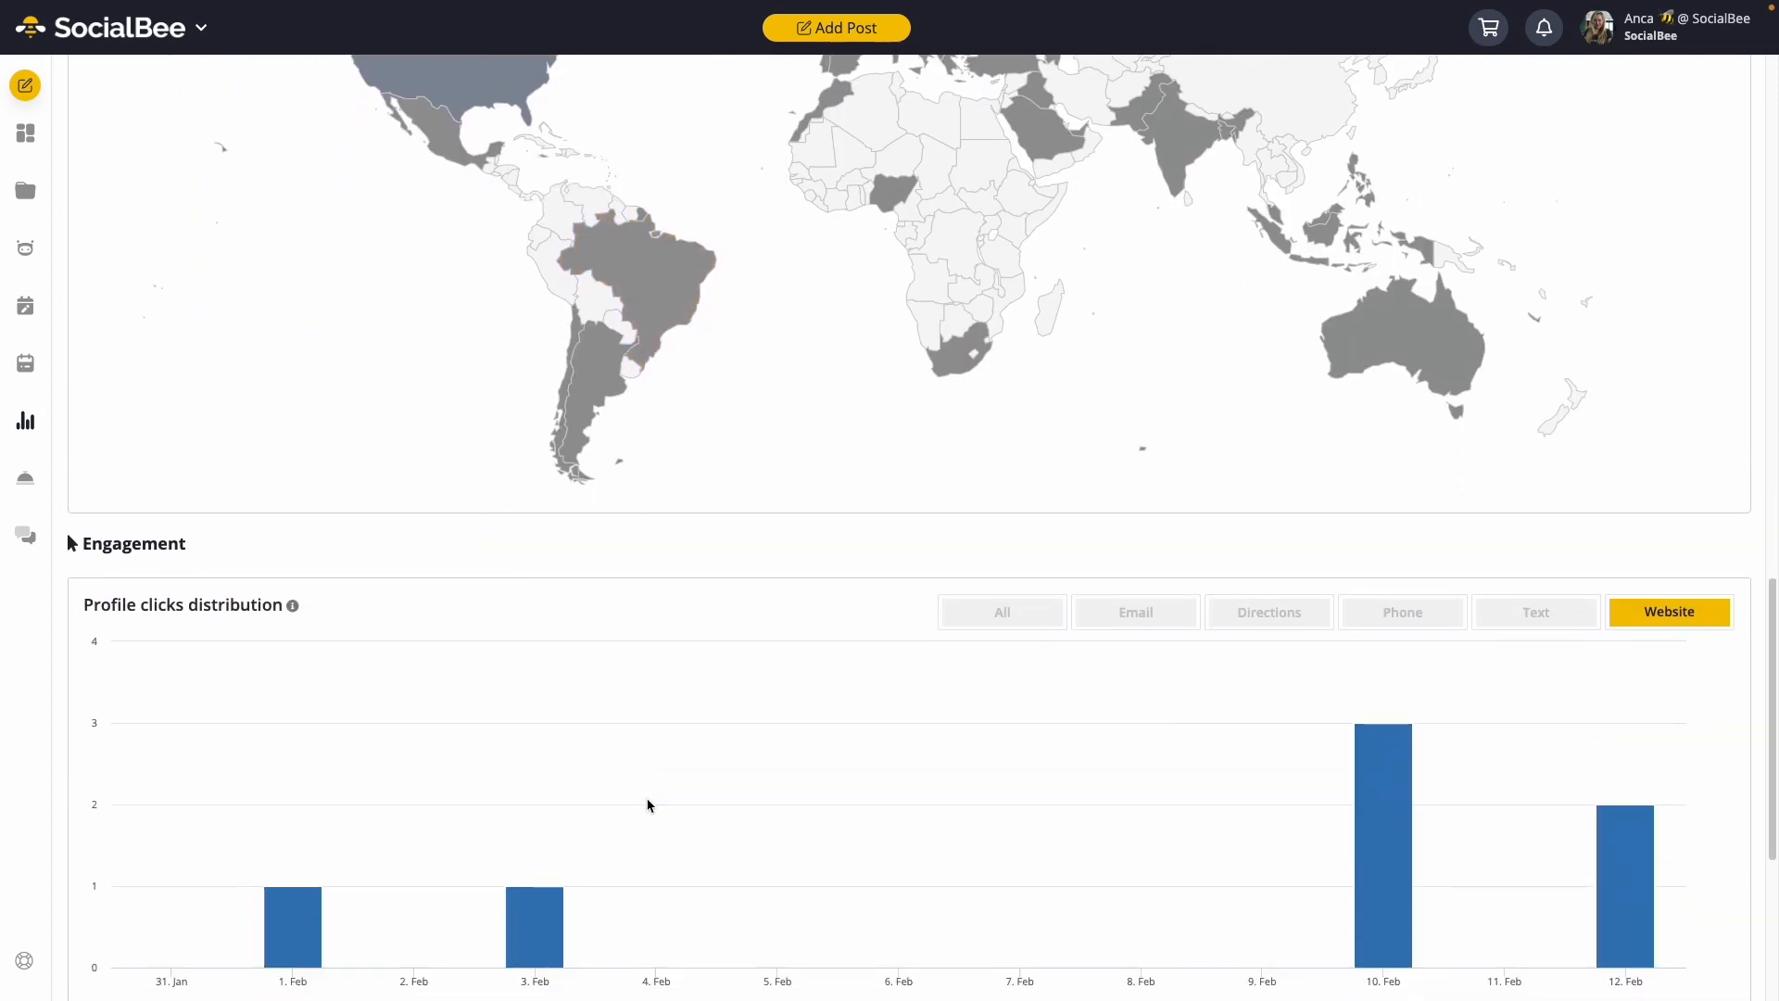
scroll("down", 3)
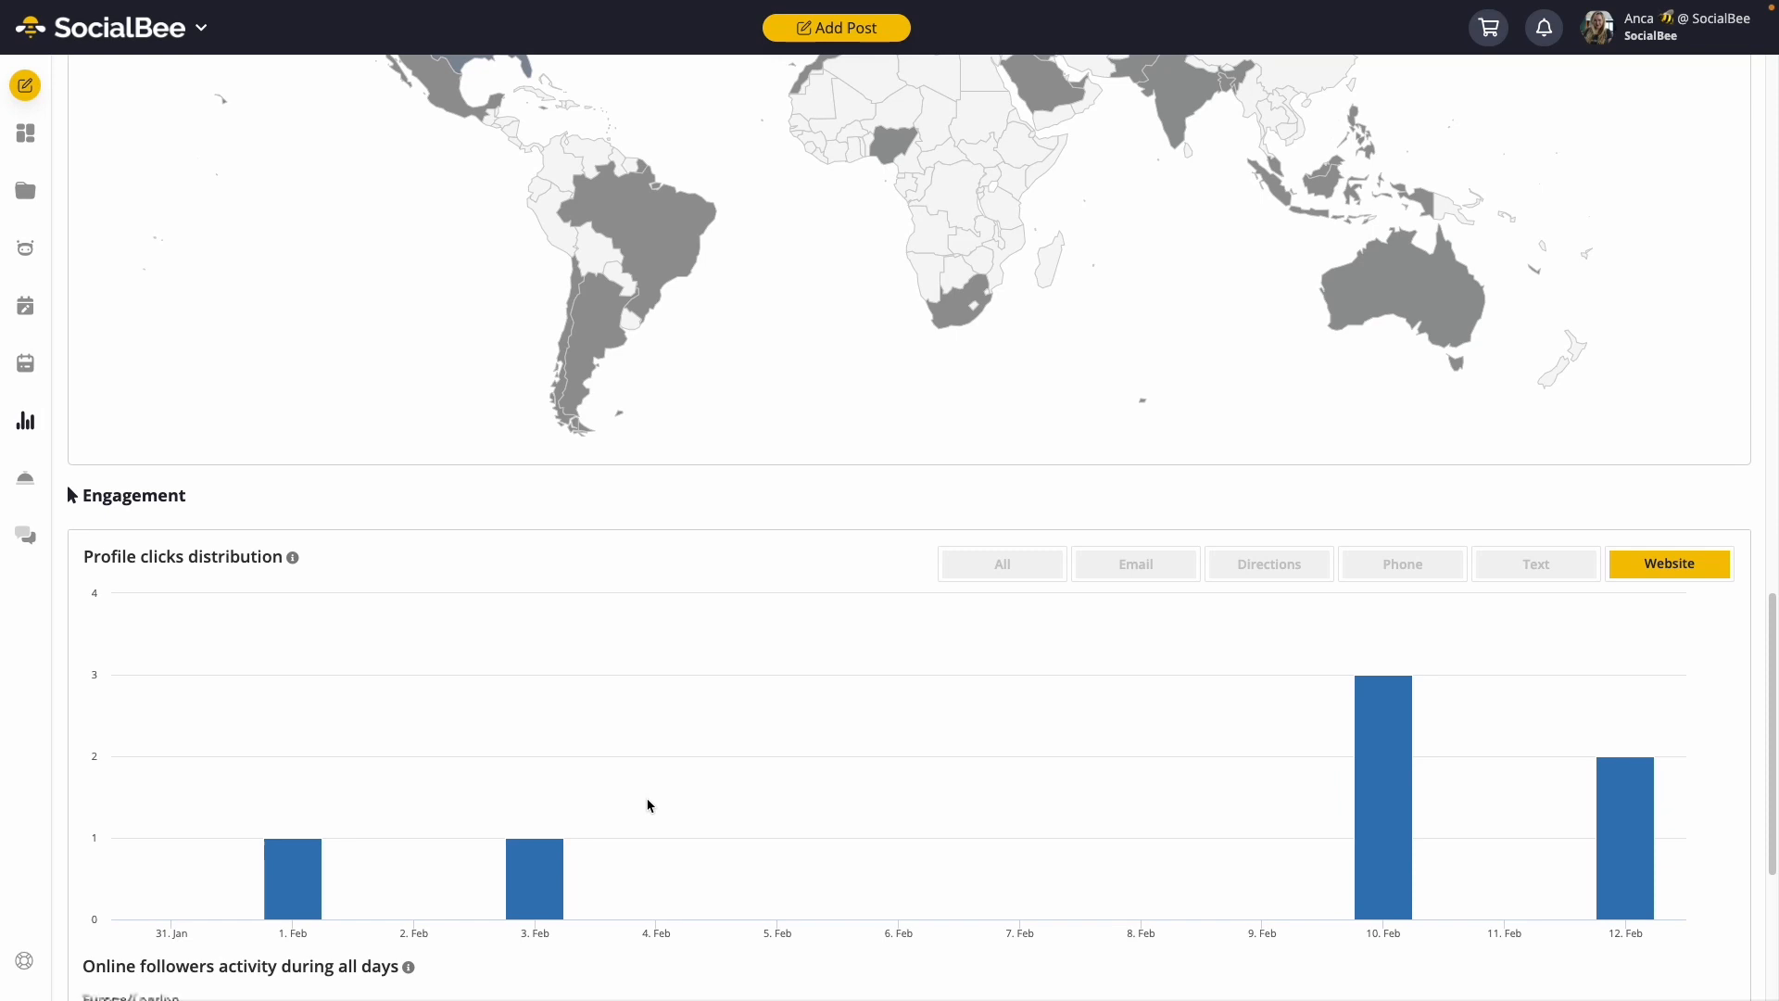
scroll("down", 3)
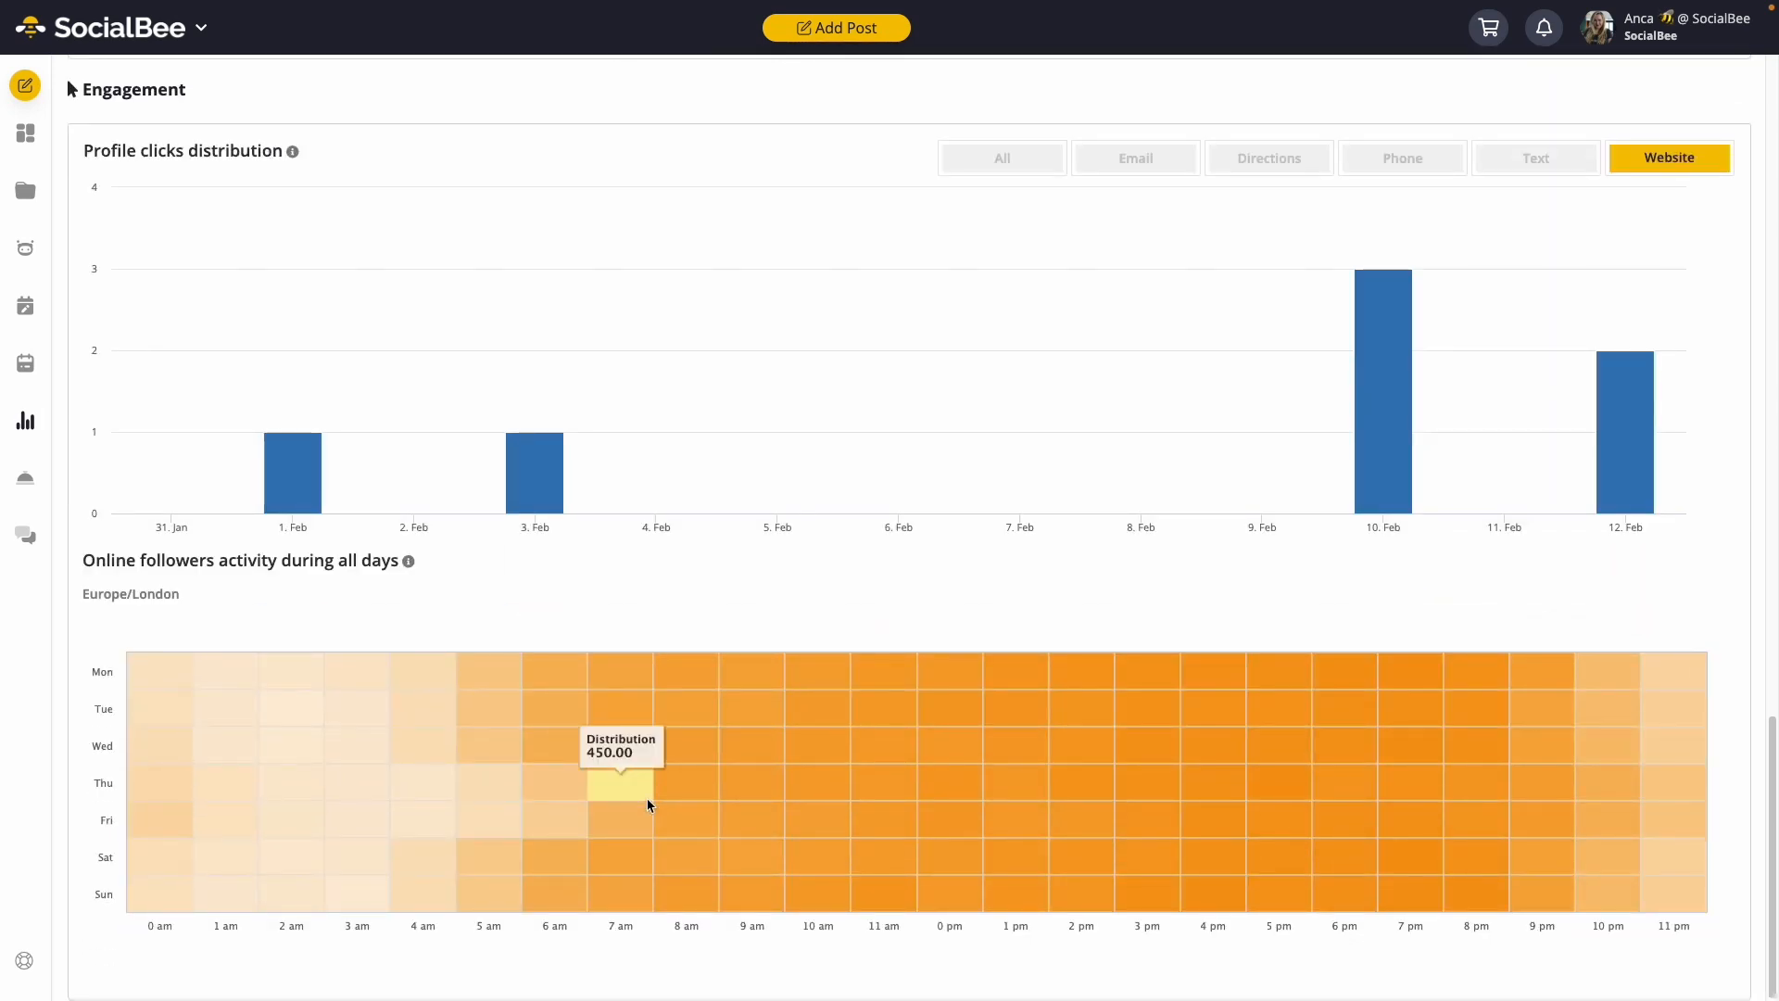
mouse_move(1124, 763)
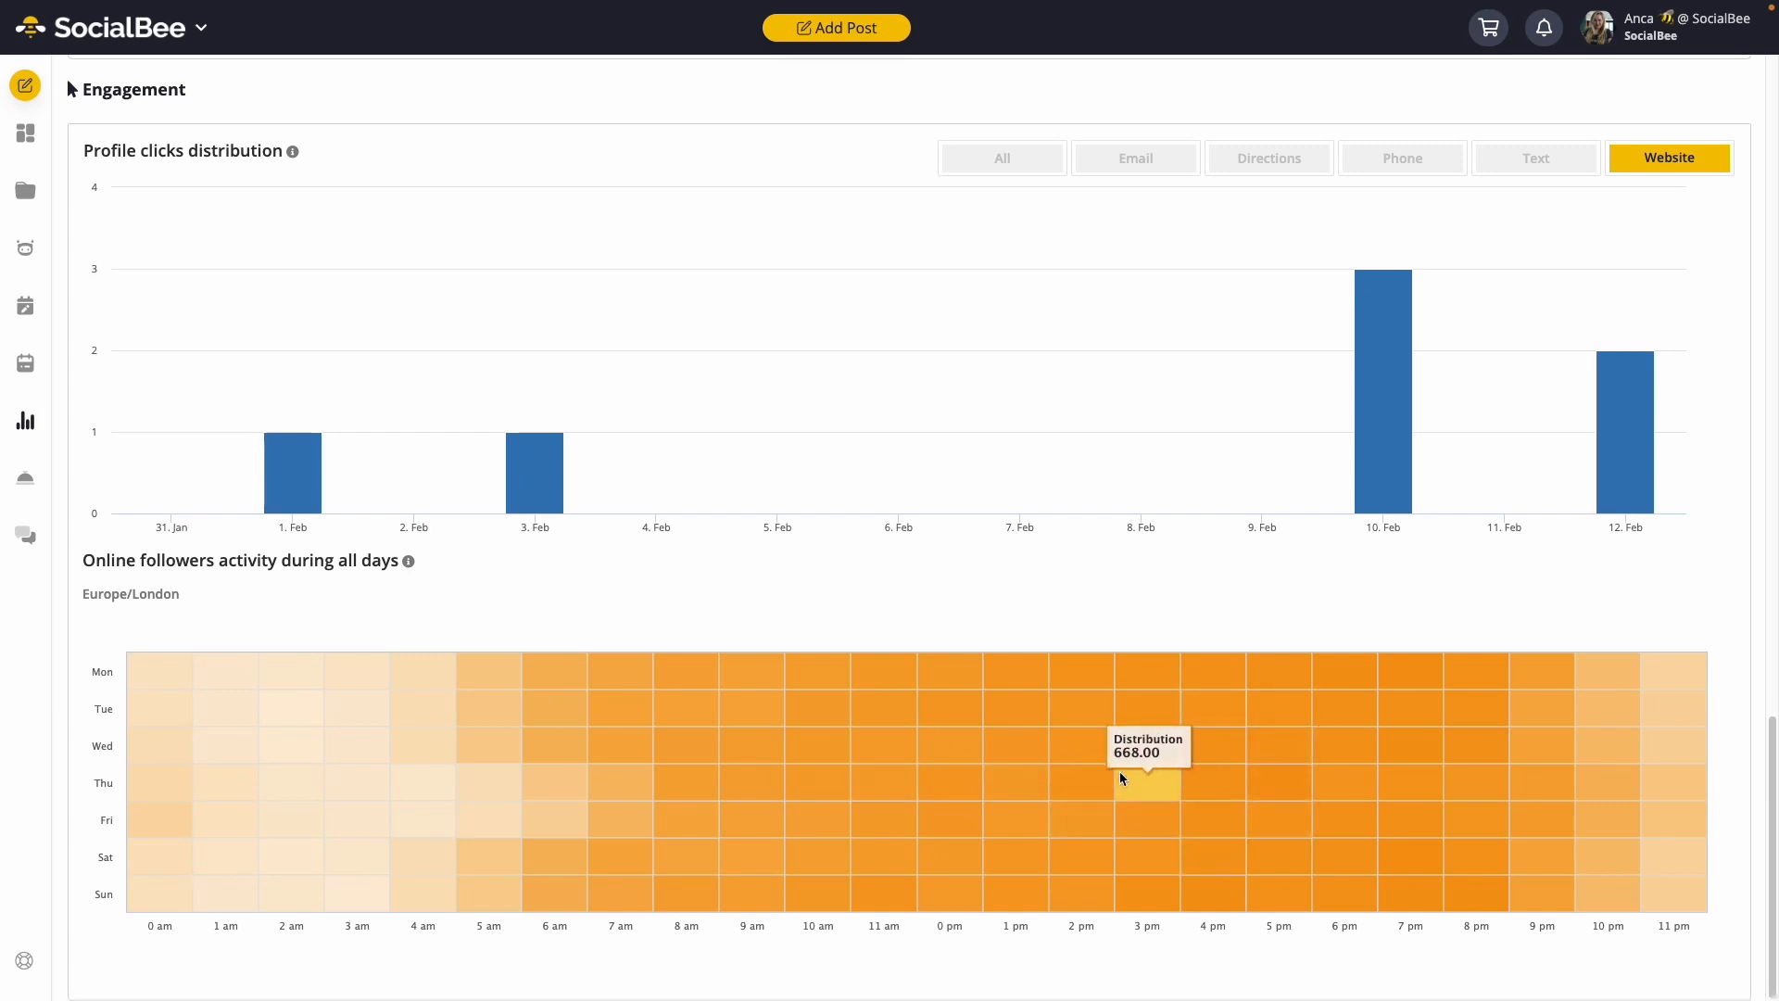
left_click(336, 197)
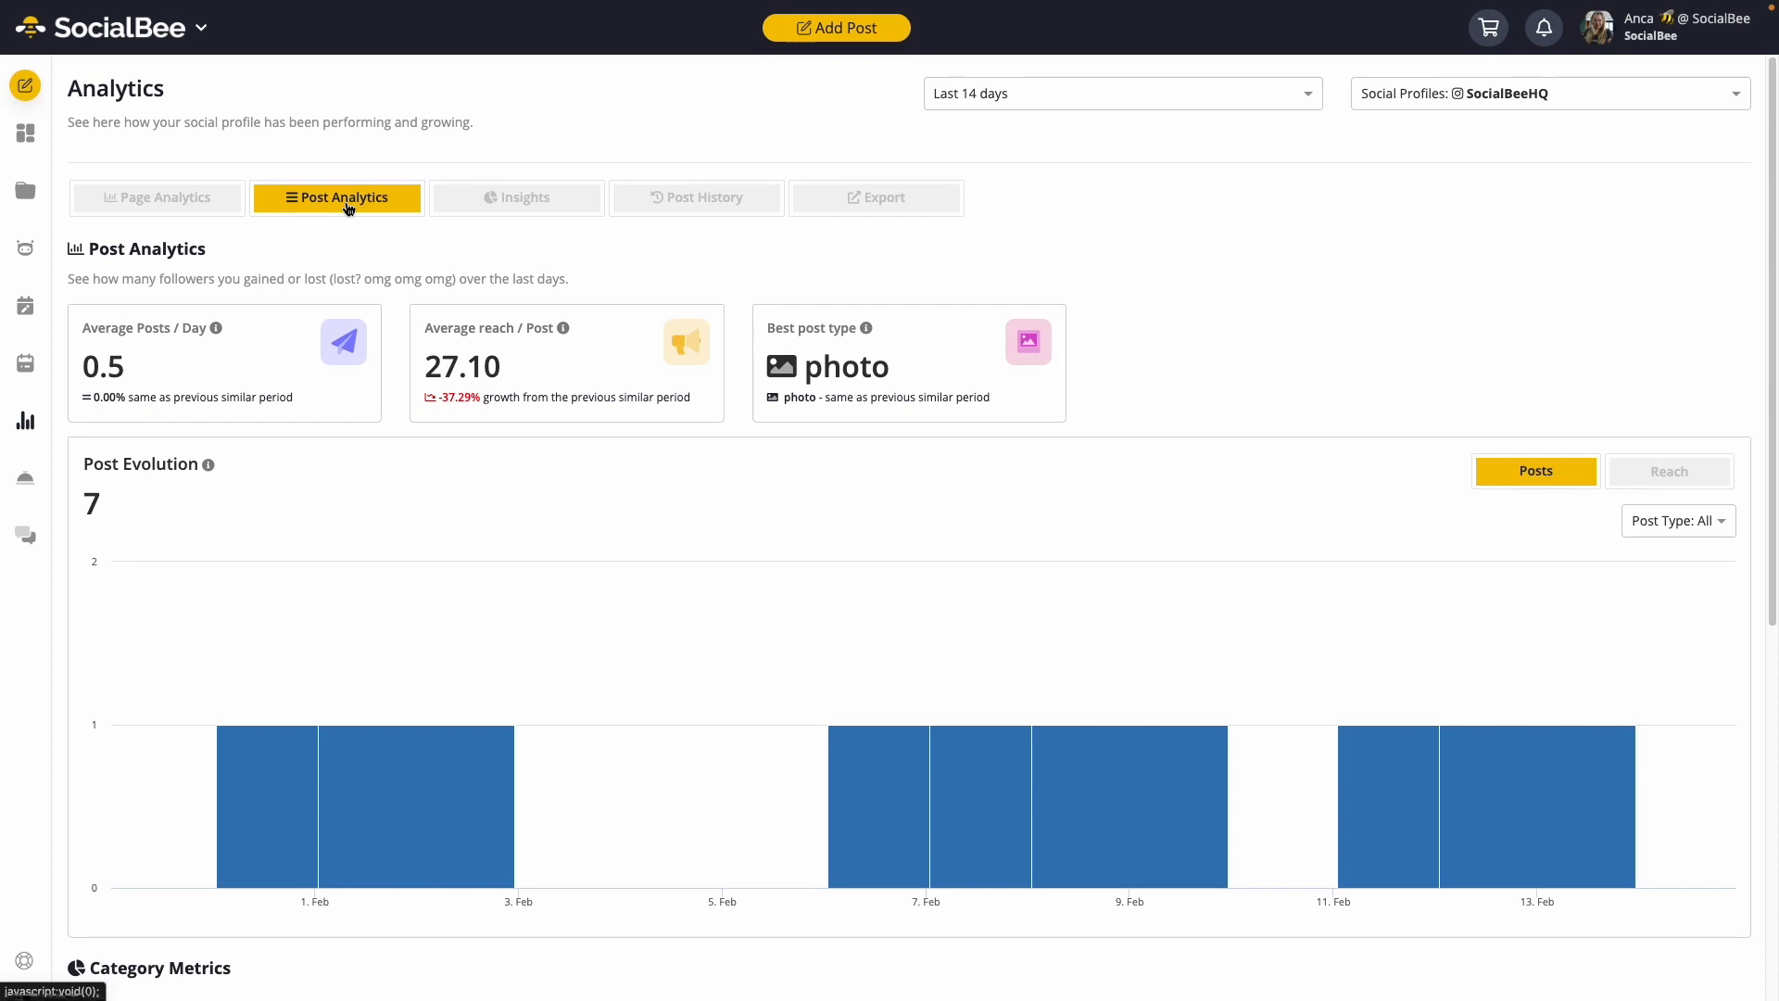
mouse_move(405, 303)
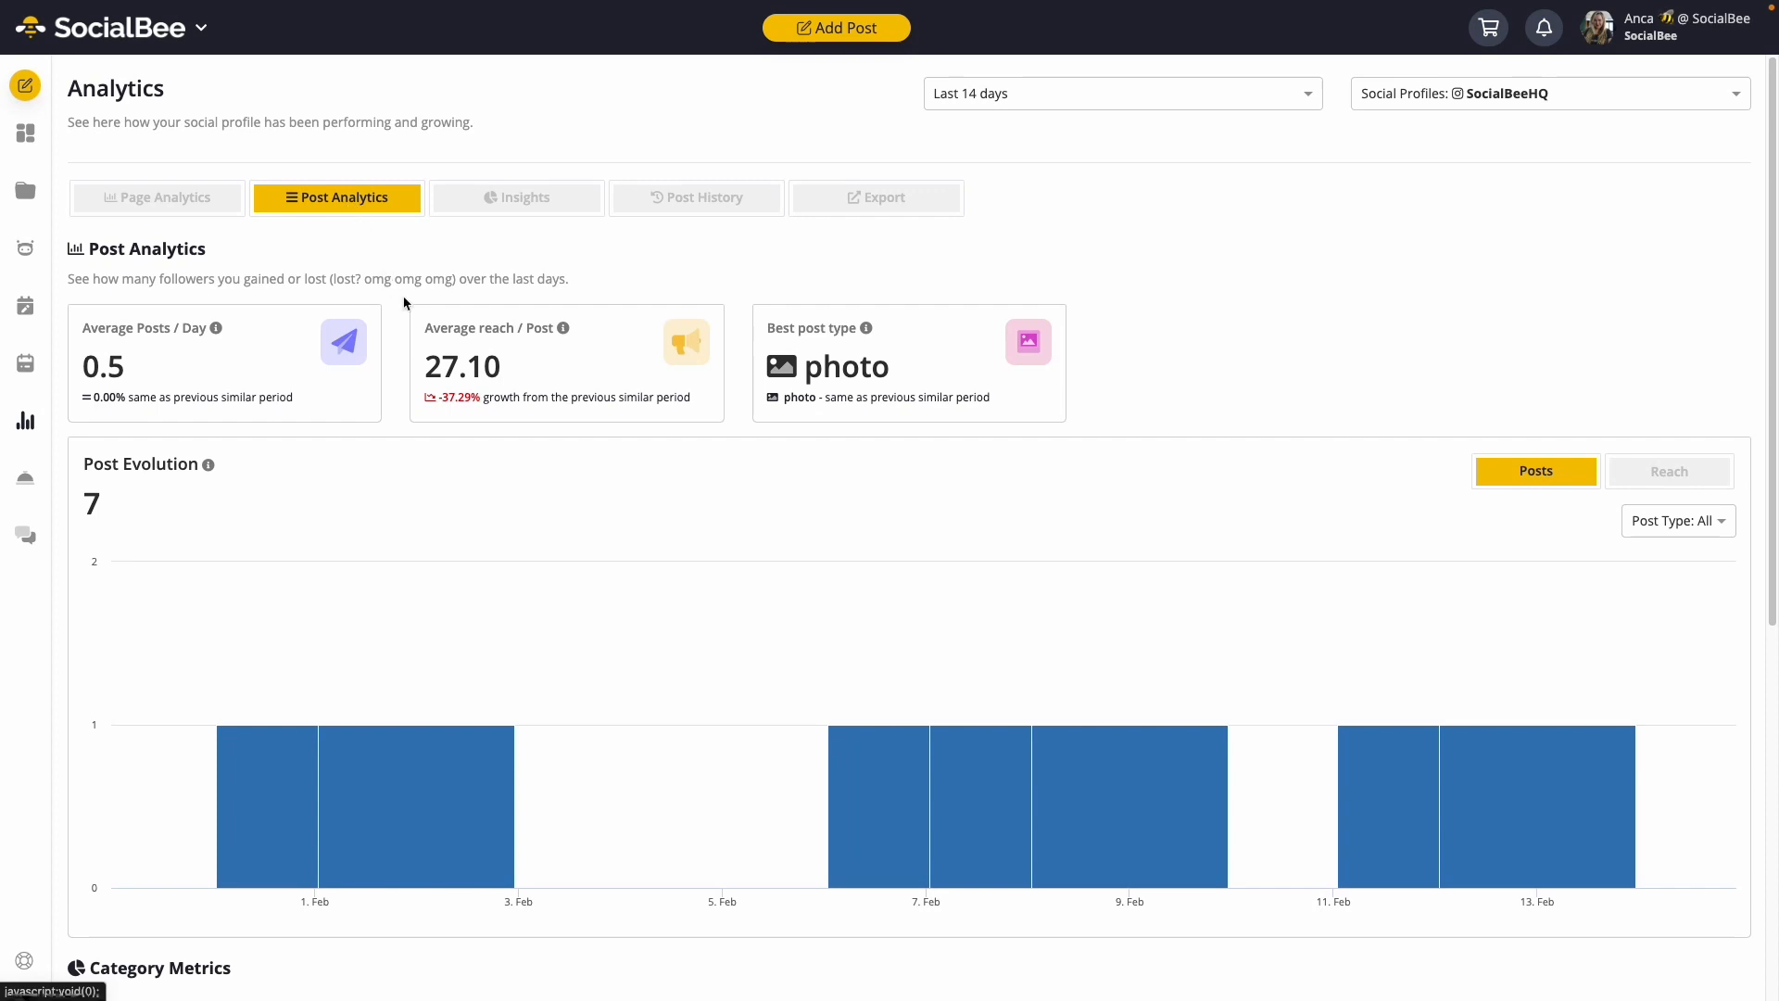
mouse_move(1386, 805)
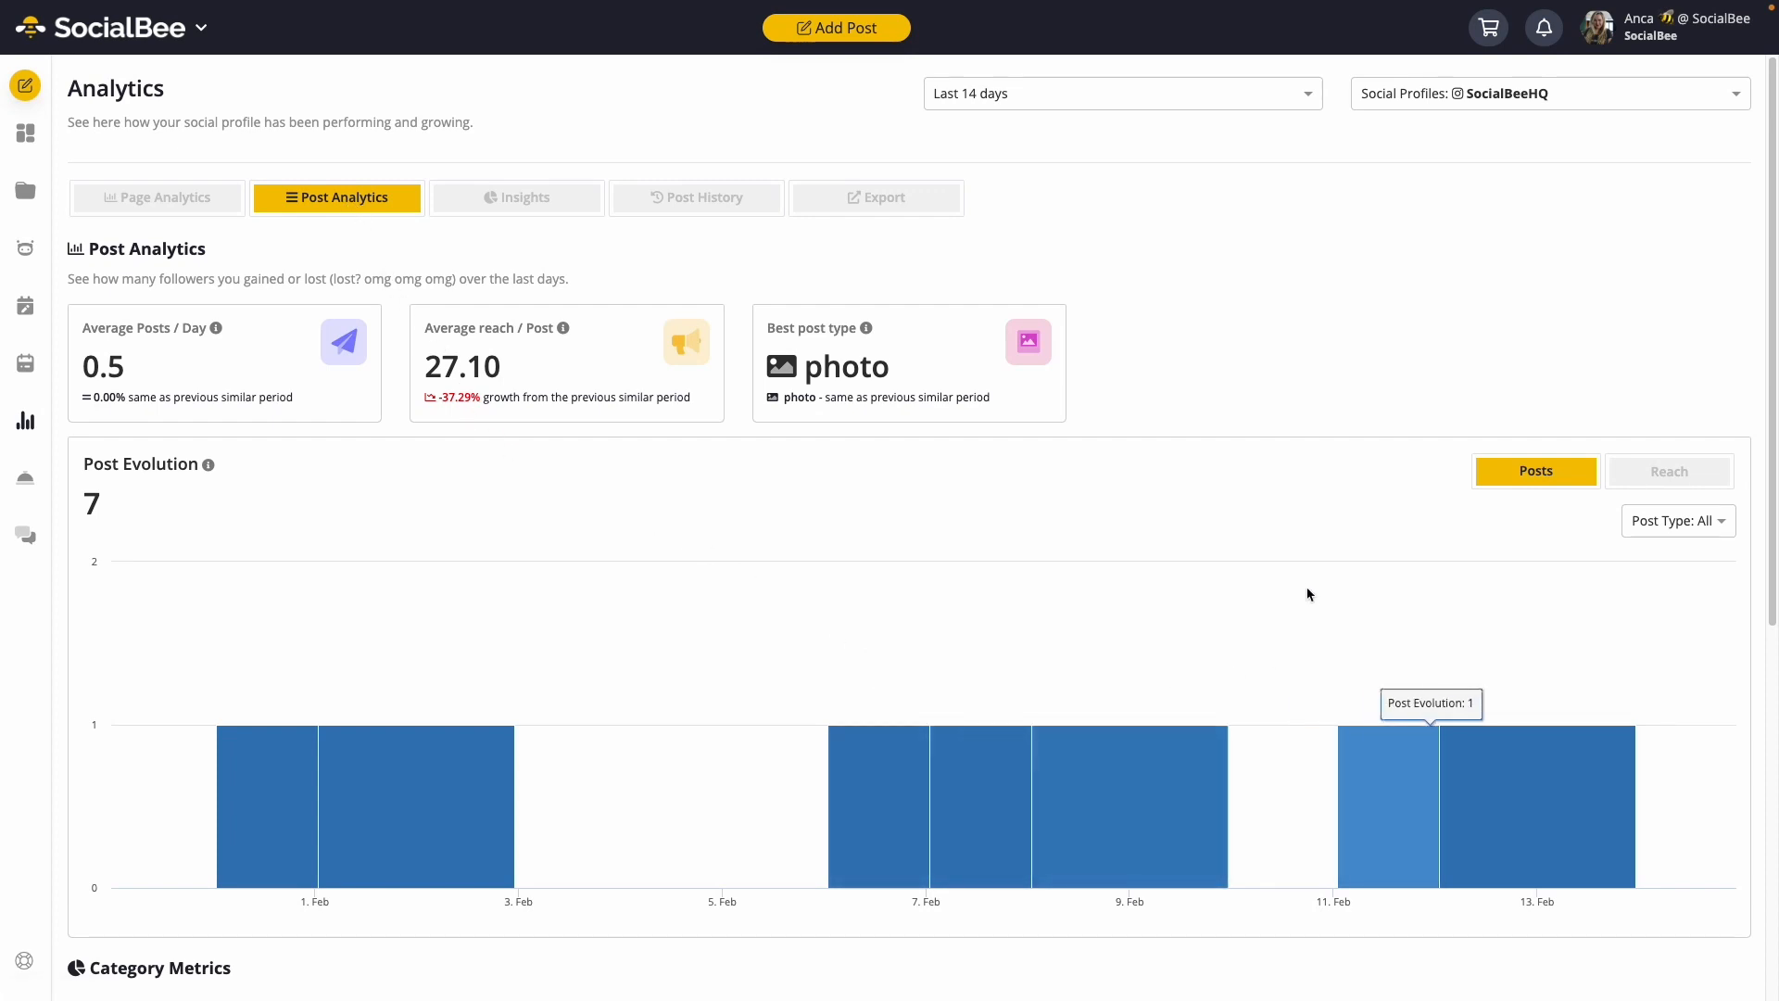
mouse_move(1658, 500)
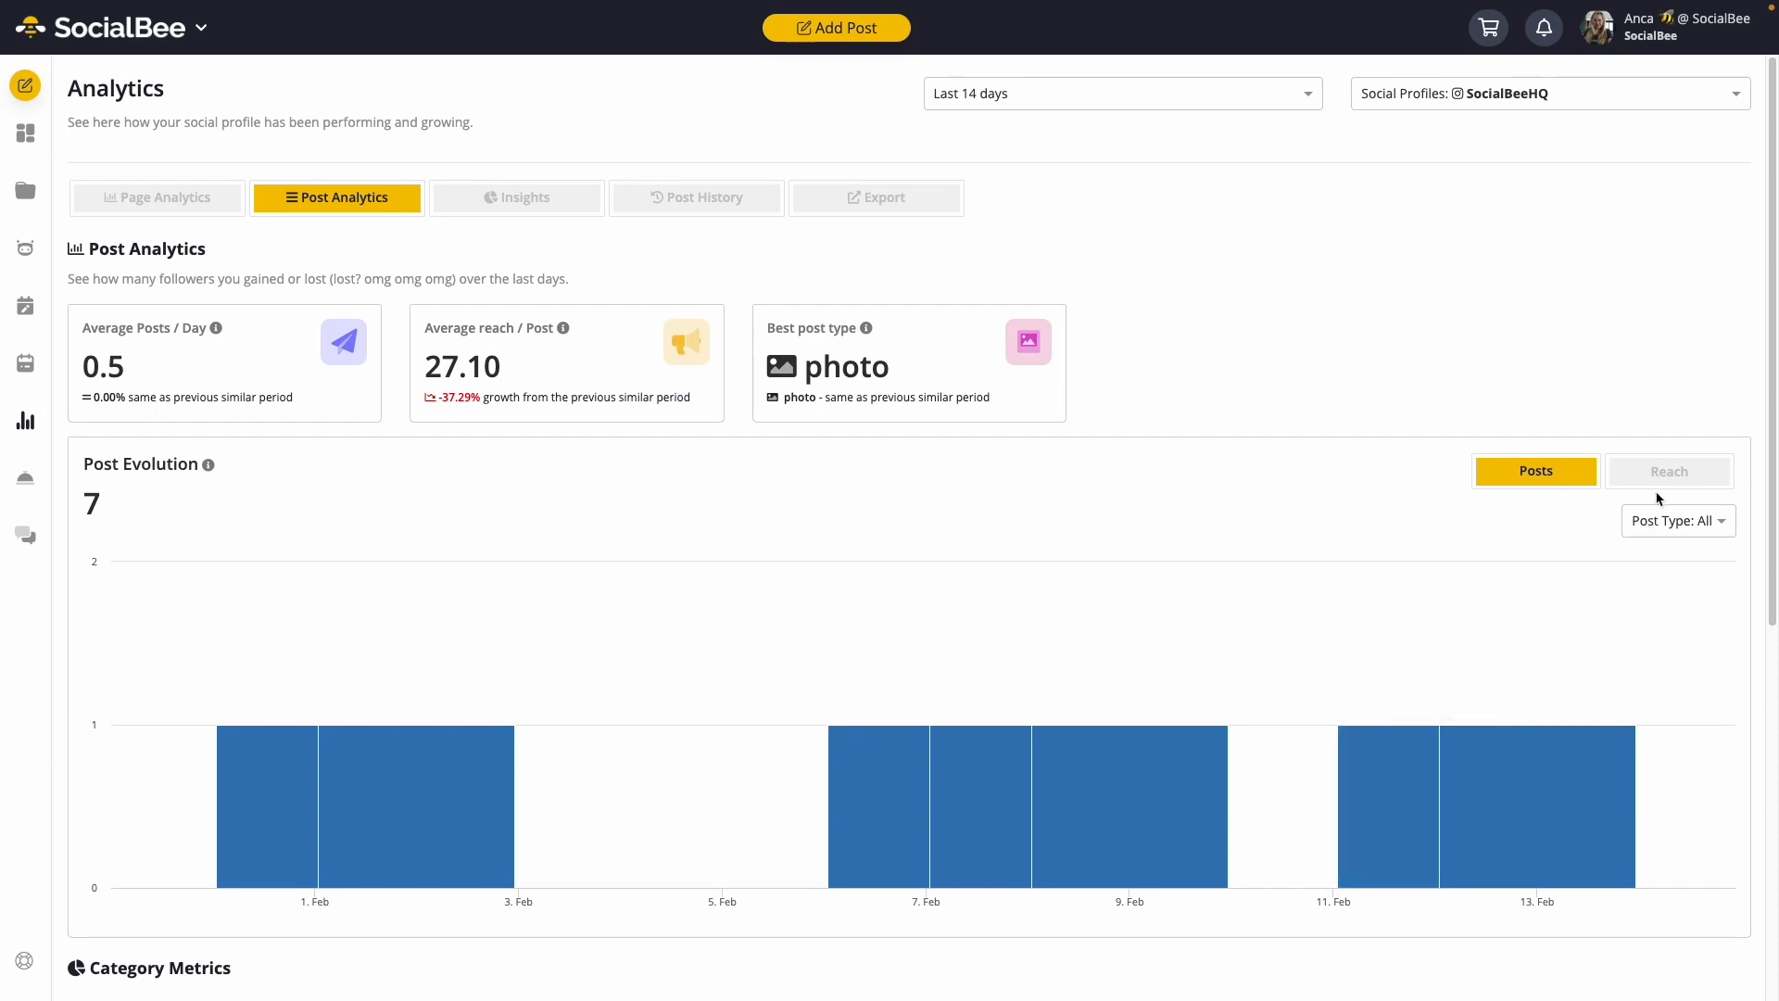
Switch the post chart to Reach and review the Category and Post Type Metrics.
left_click(1668, 471)
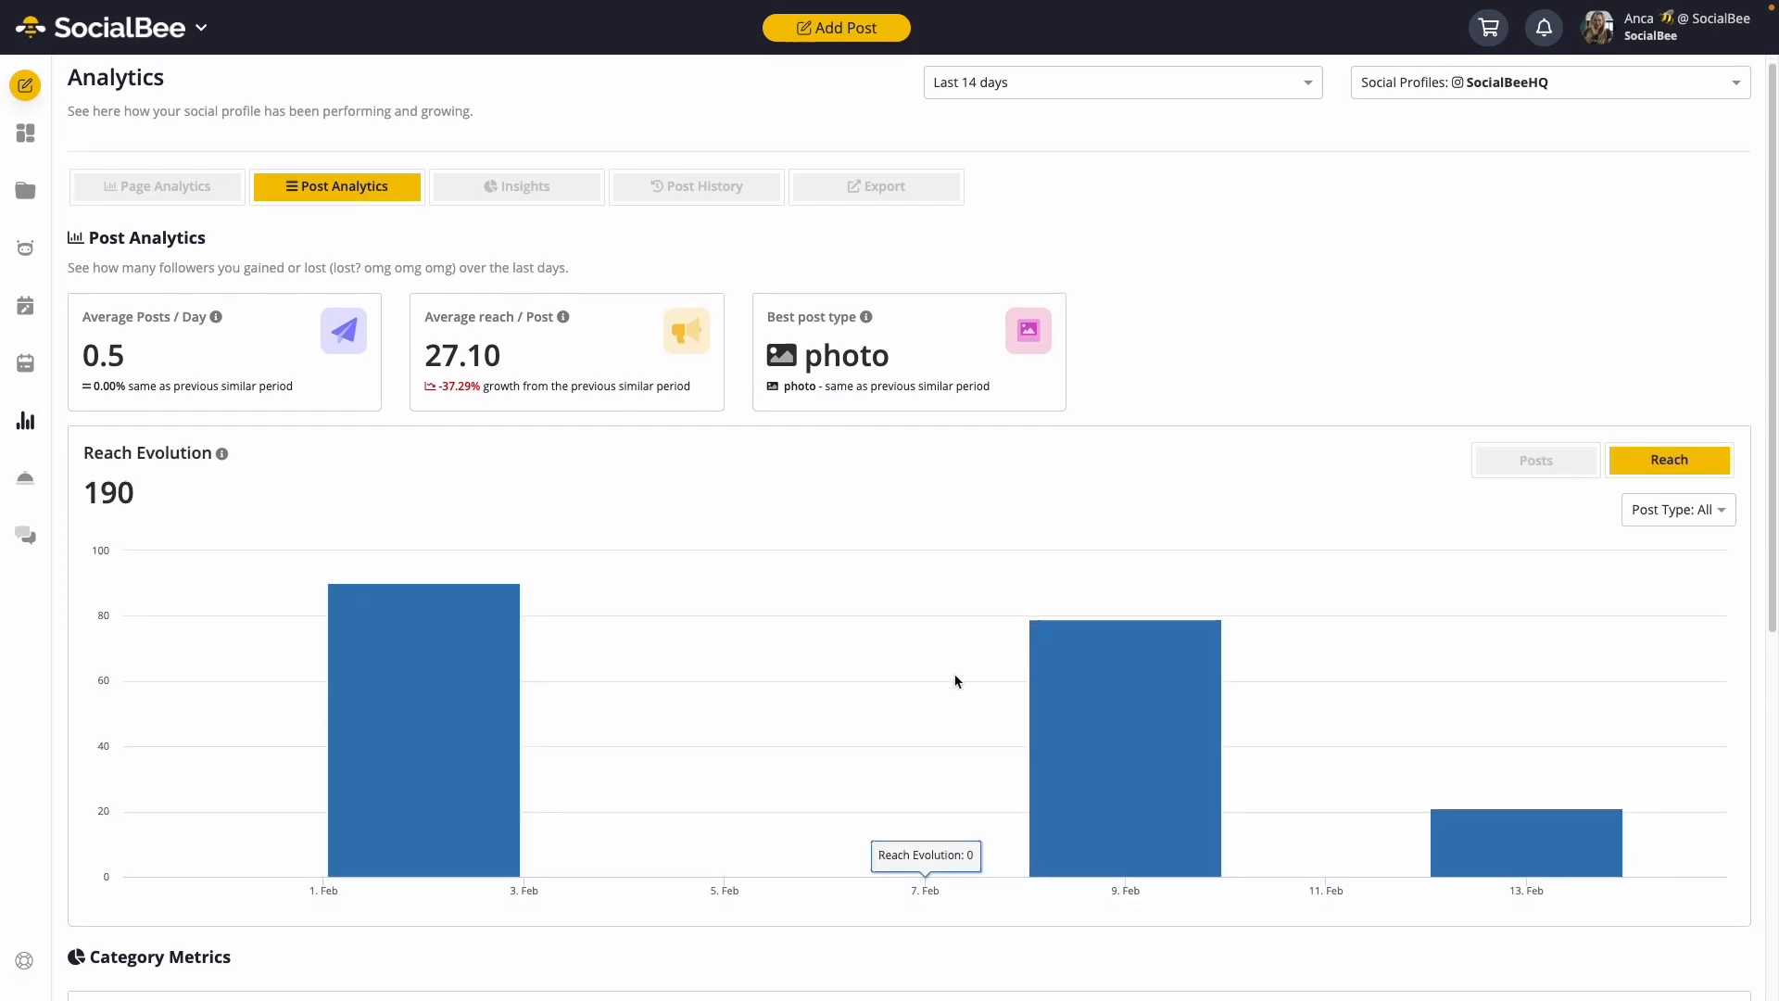
scroll("down", 3)
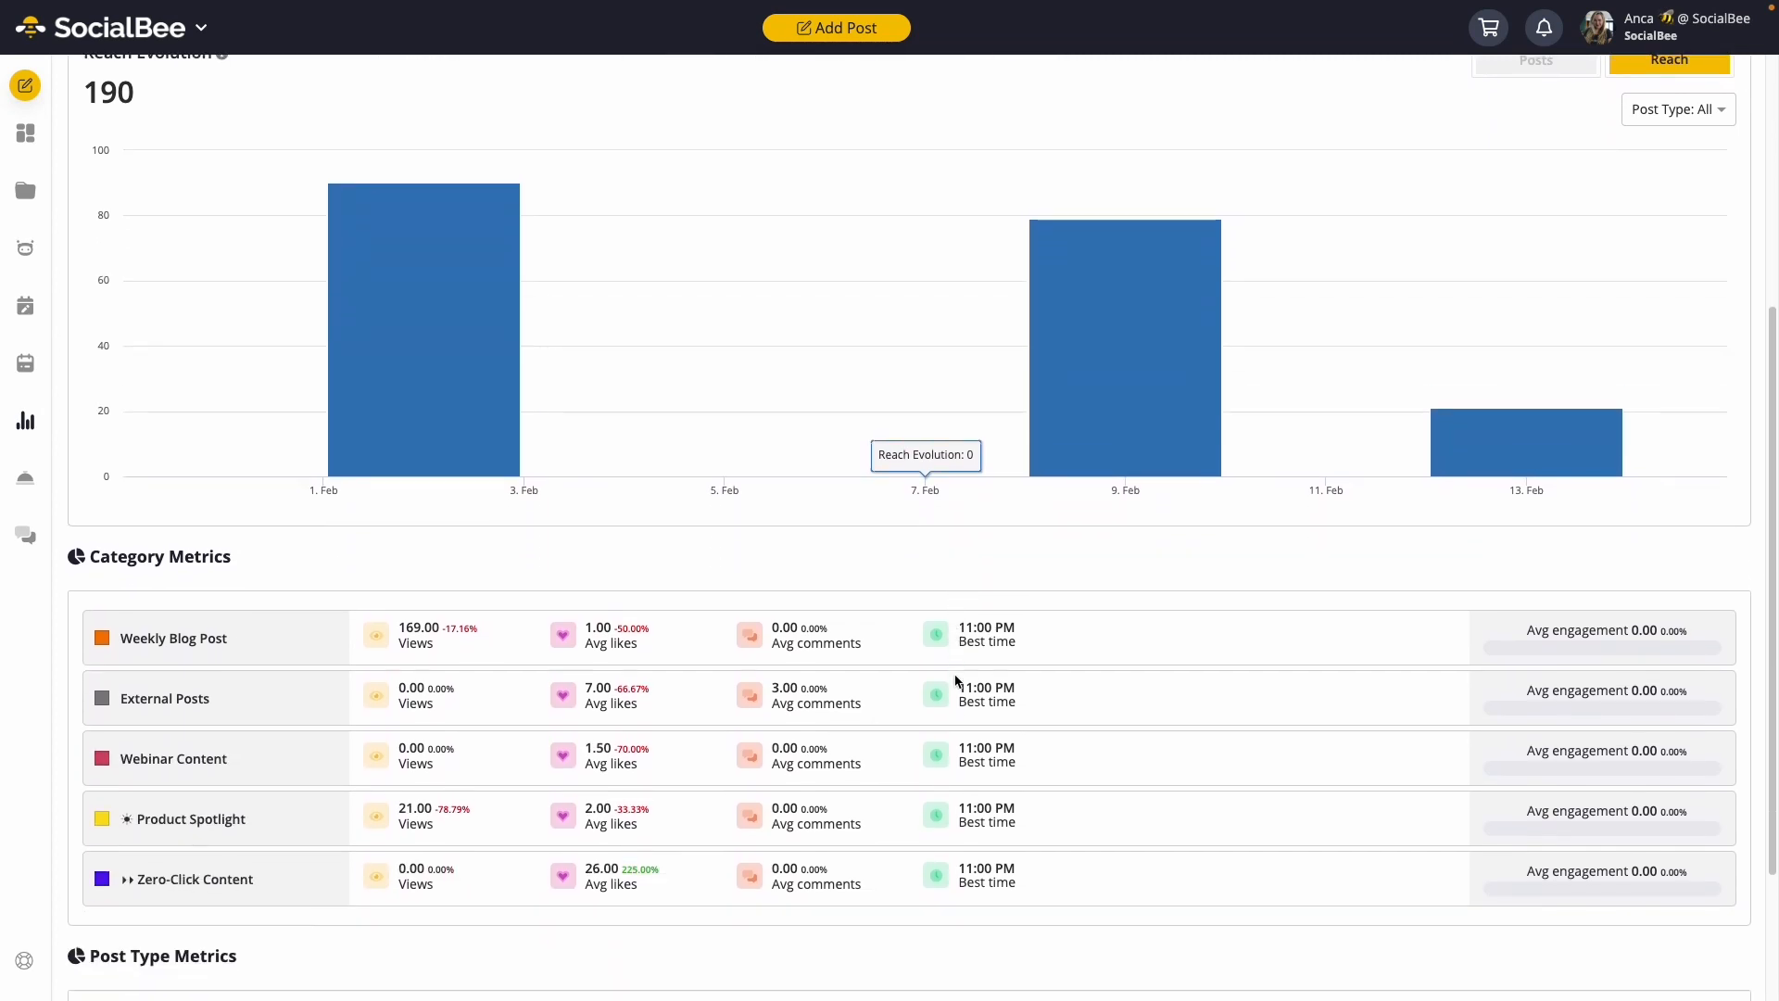
scroll("down", 3)
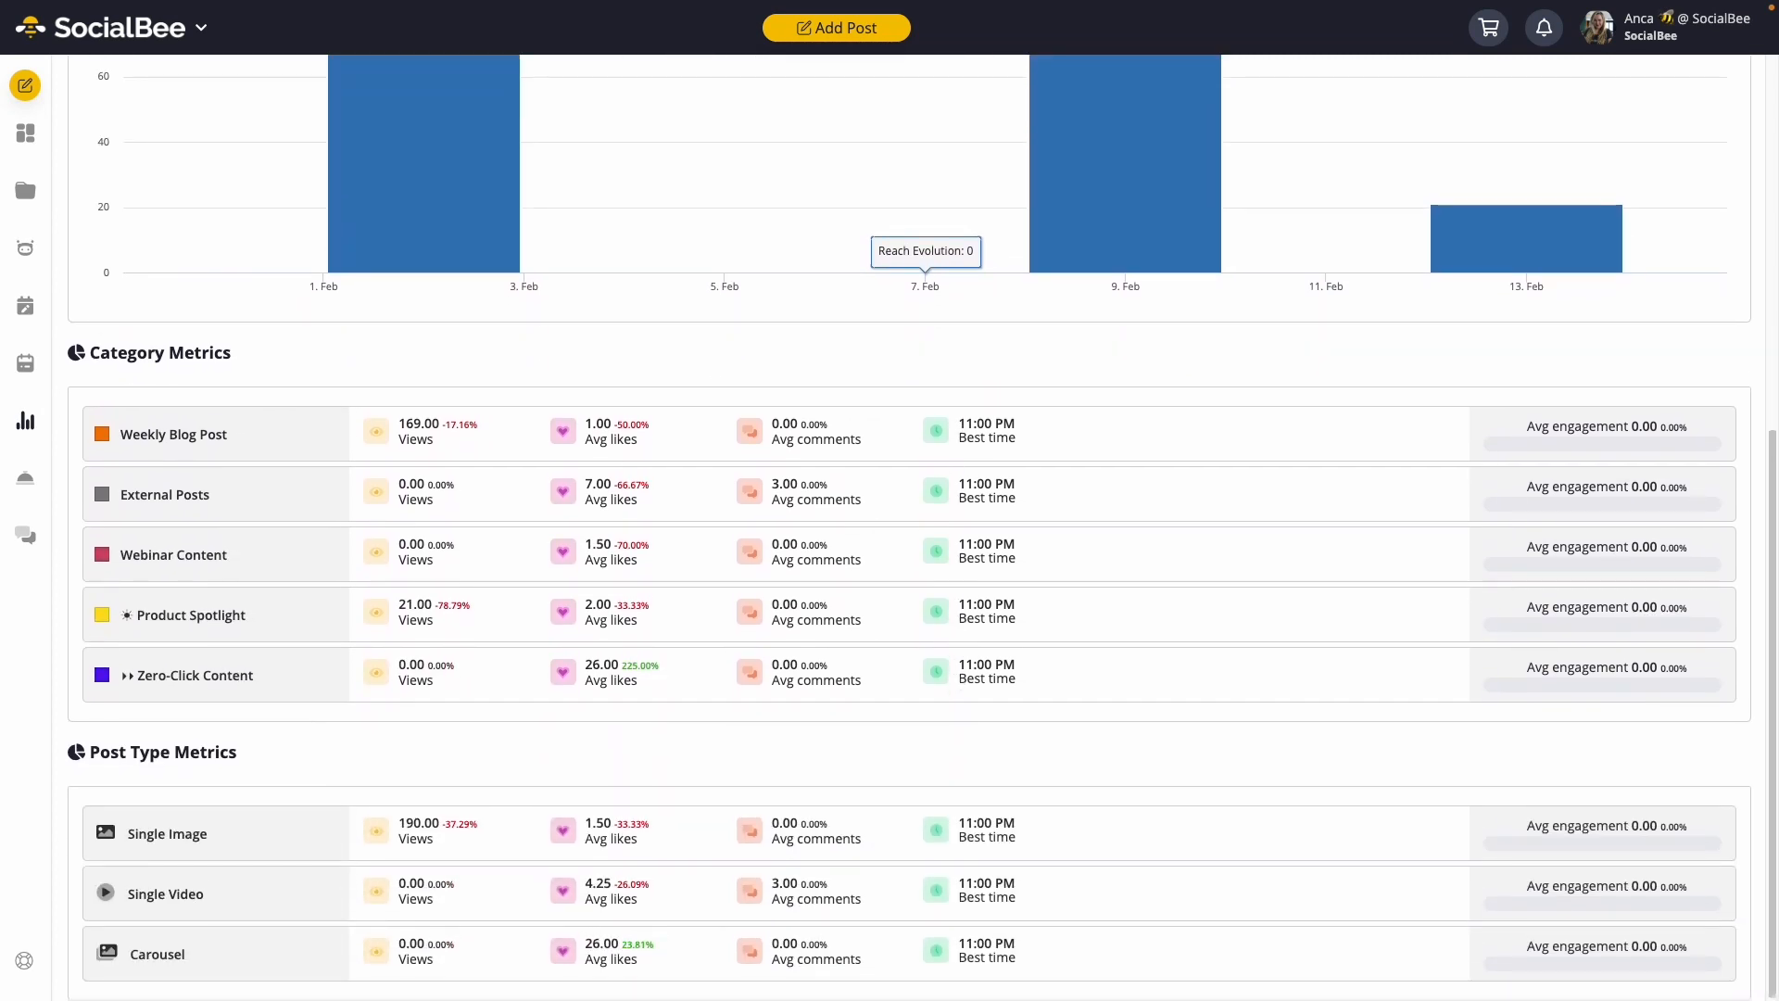
mouse_move(956, 682)
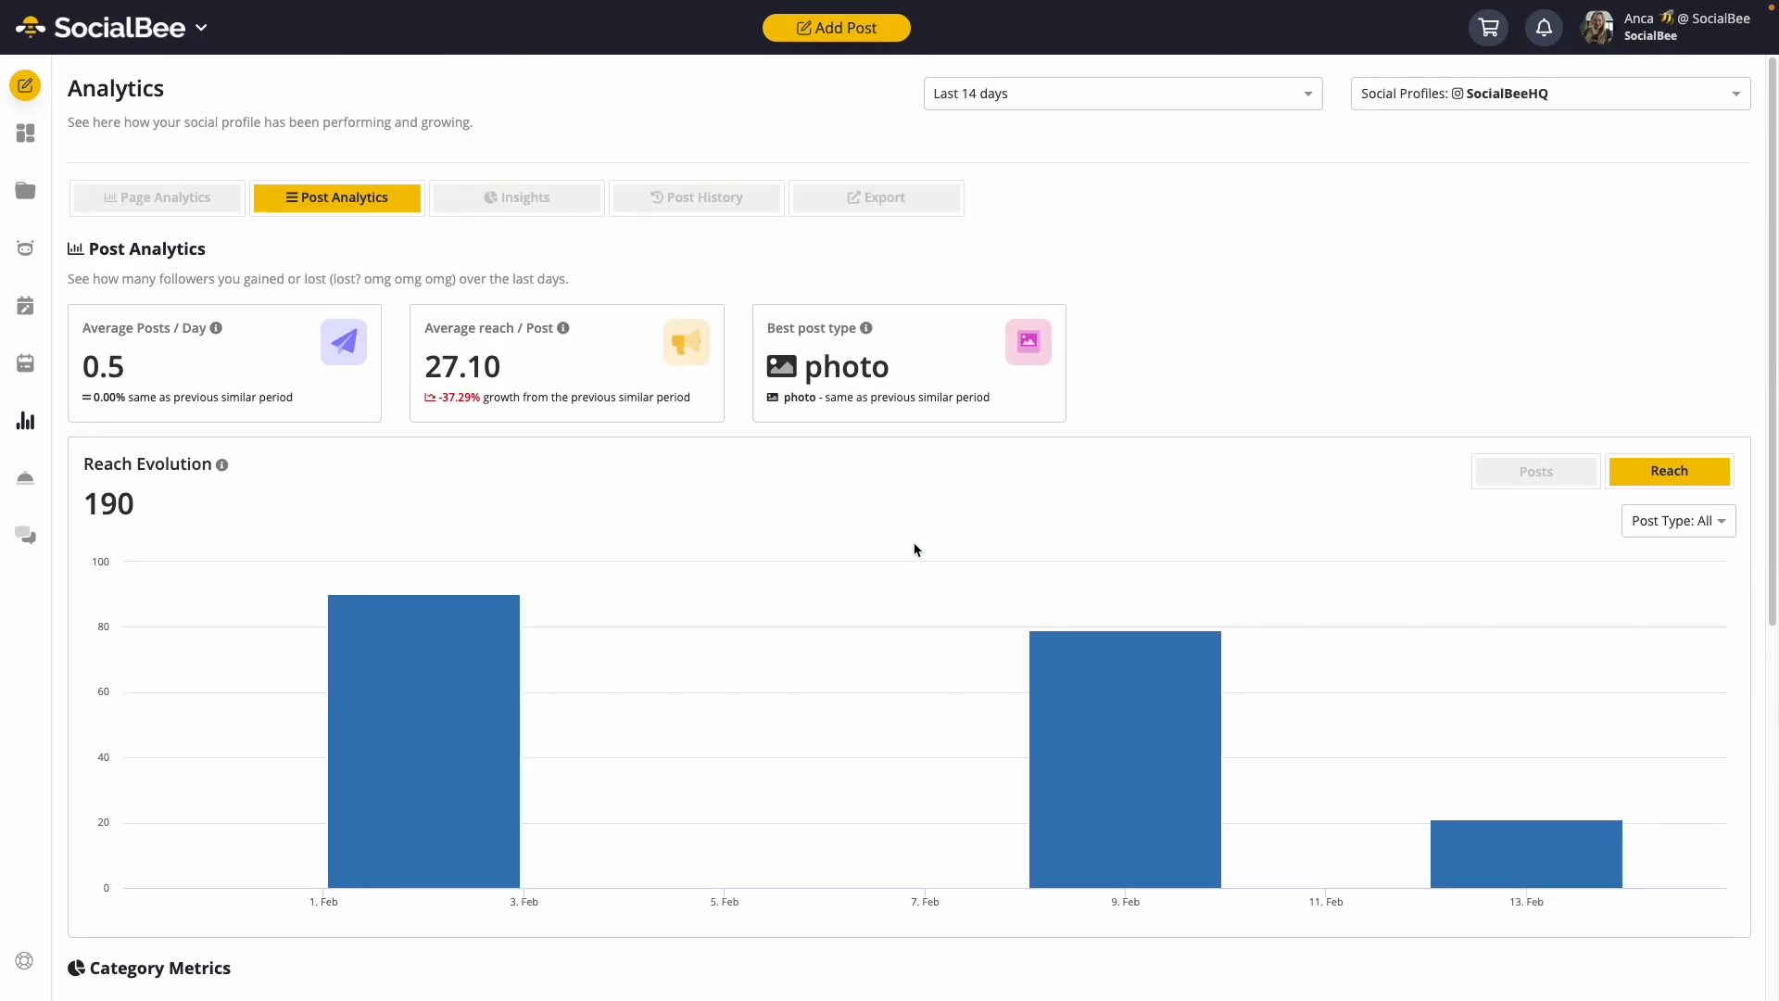
mouse_move(1013, 418)
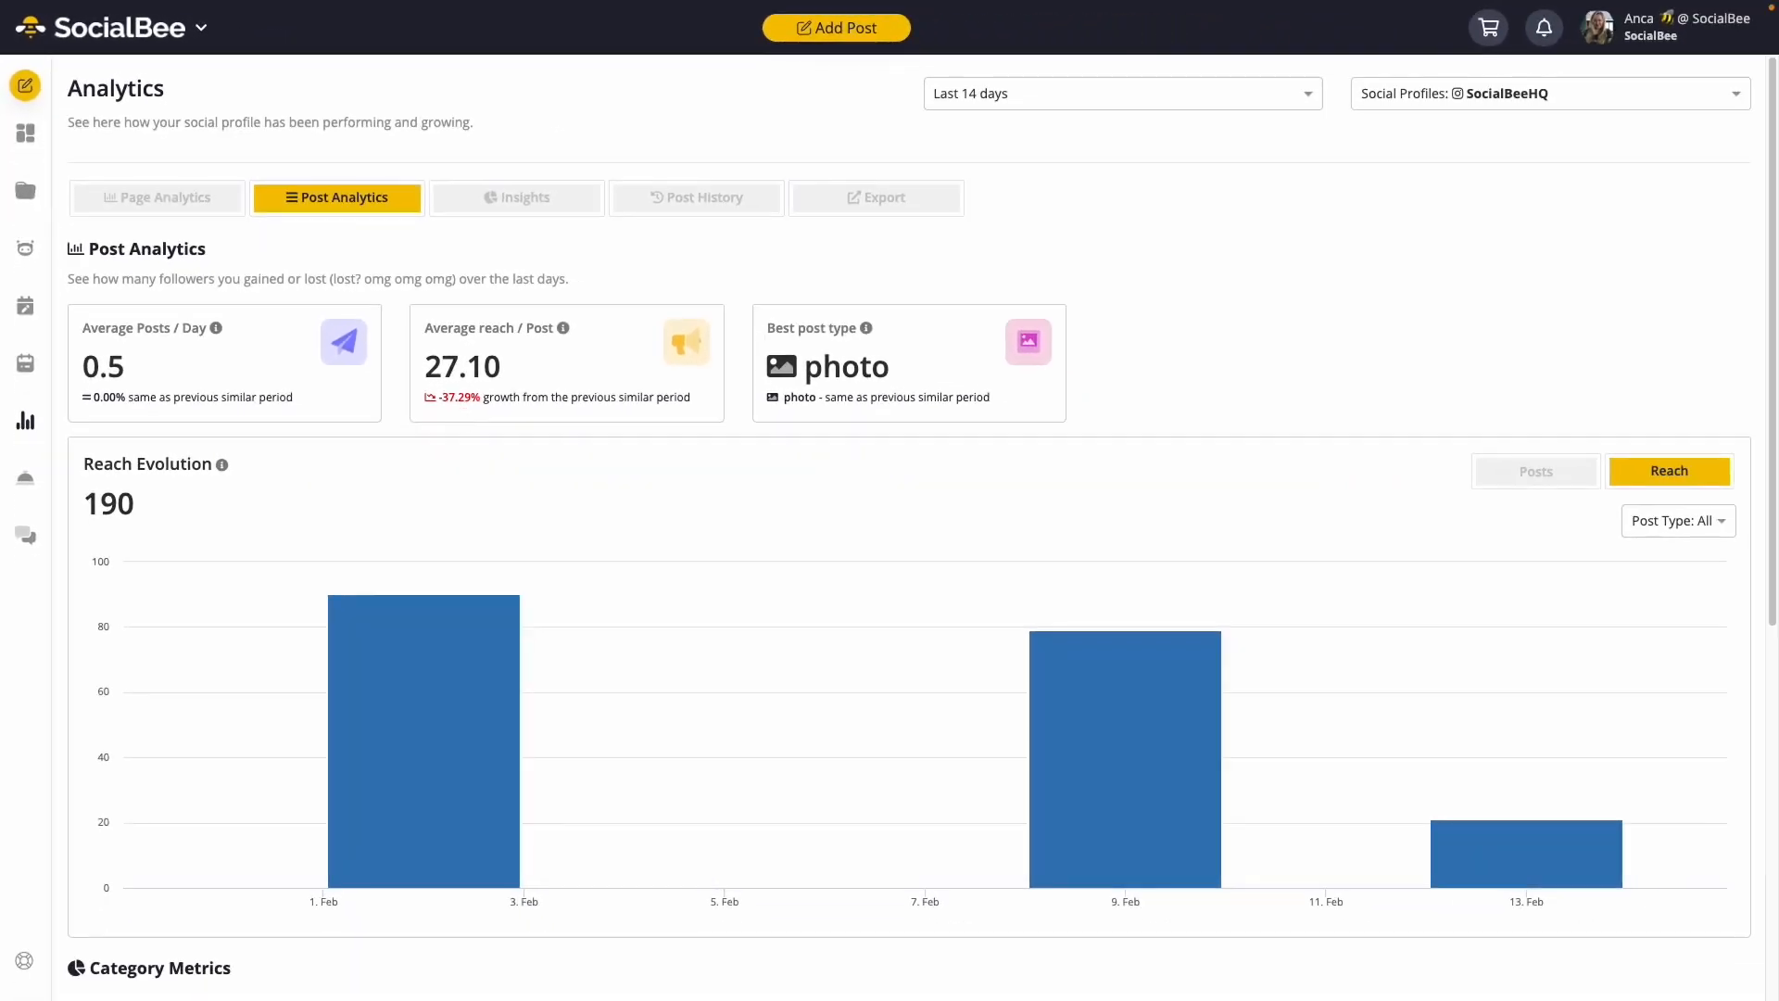
left_click(515, 197)
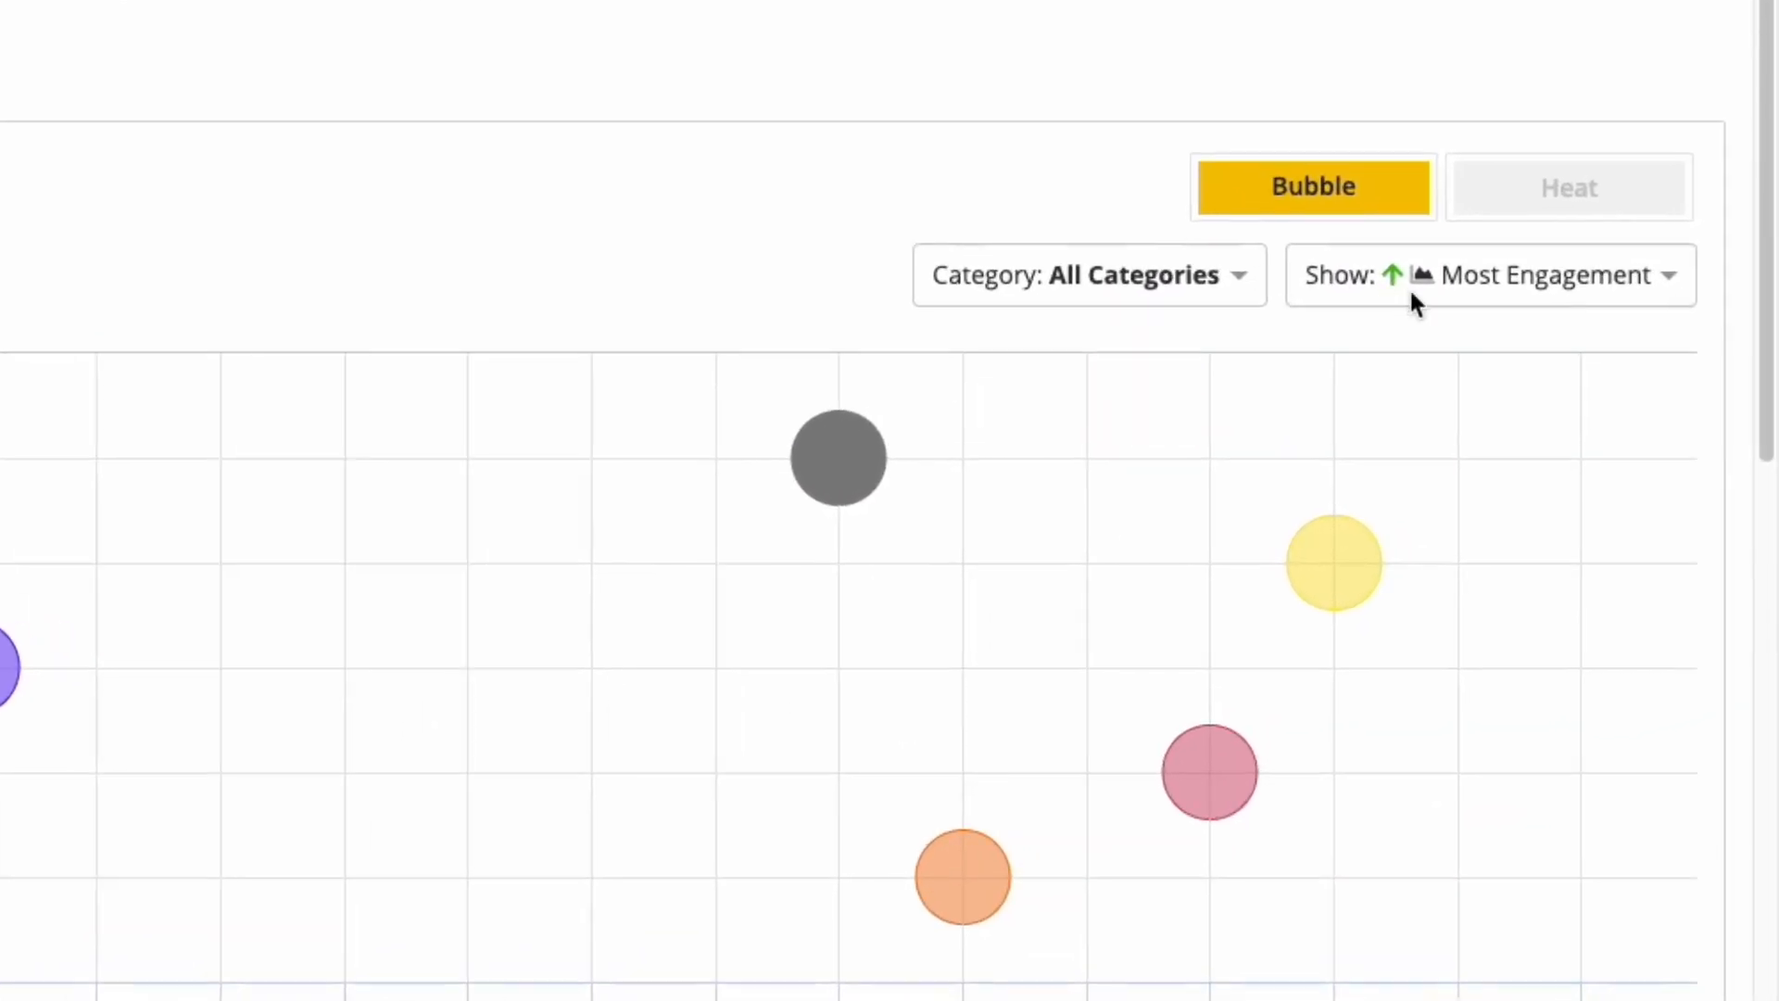
left_click(1086, 274)
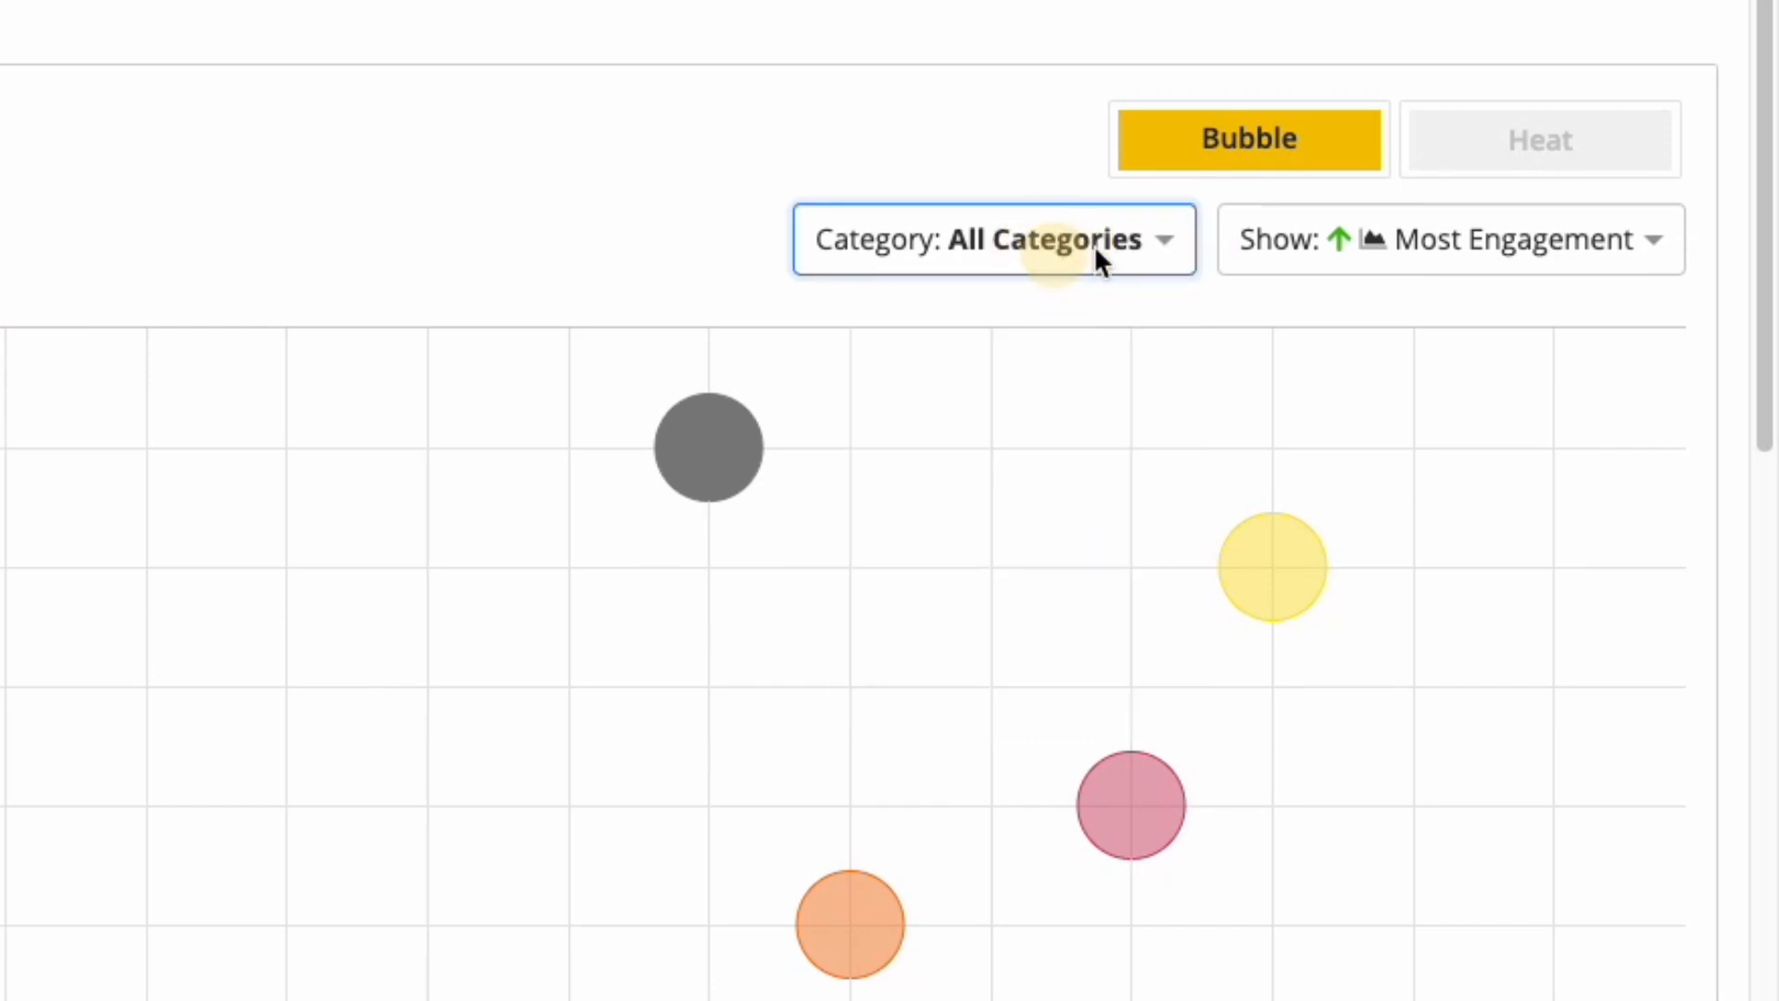
left_click(1451, 239)
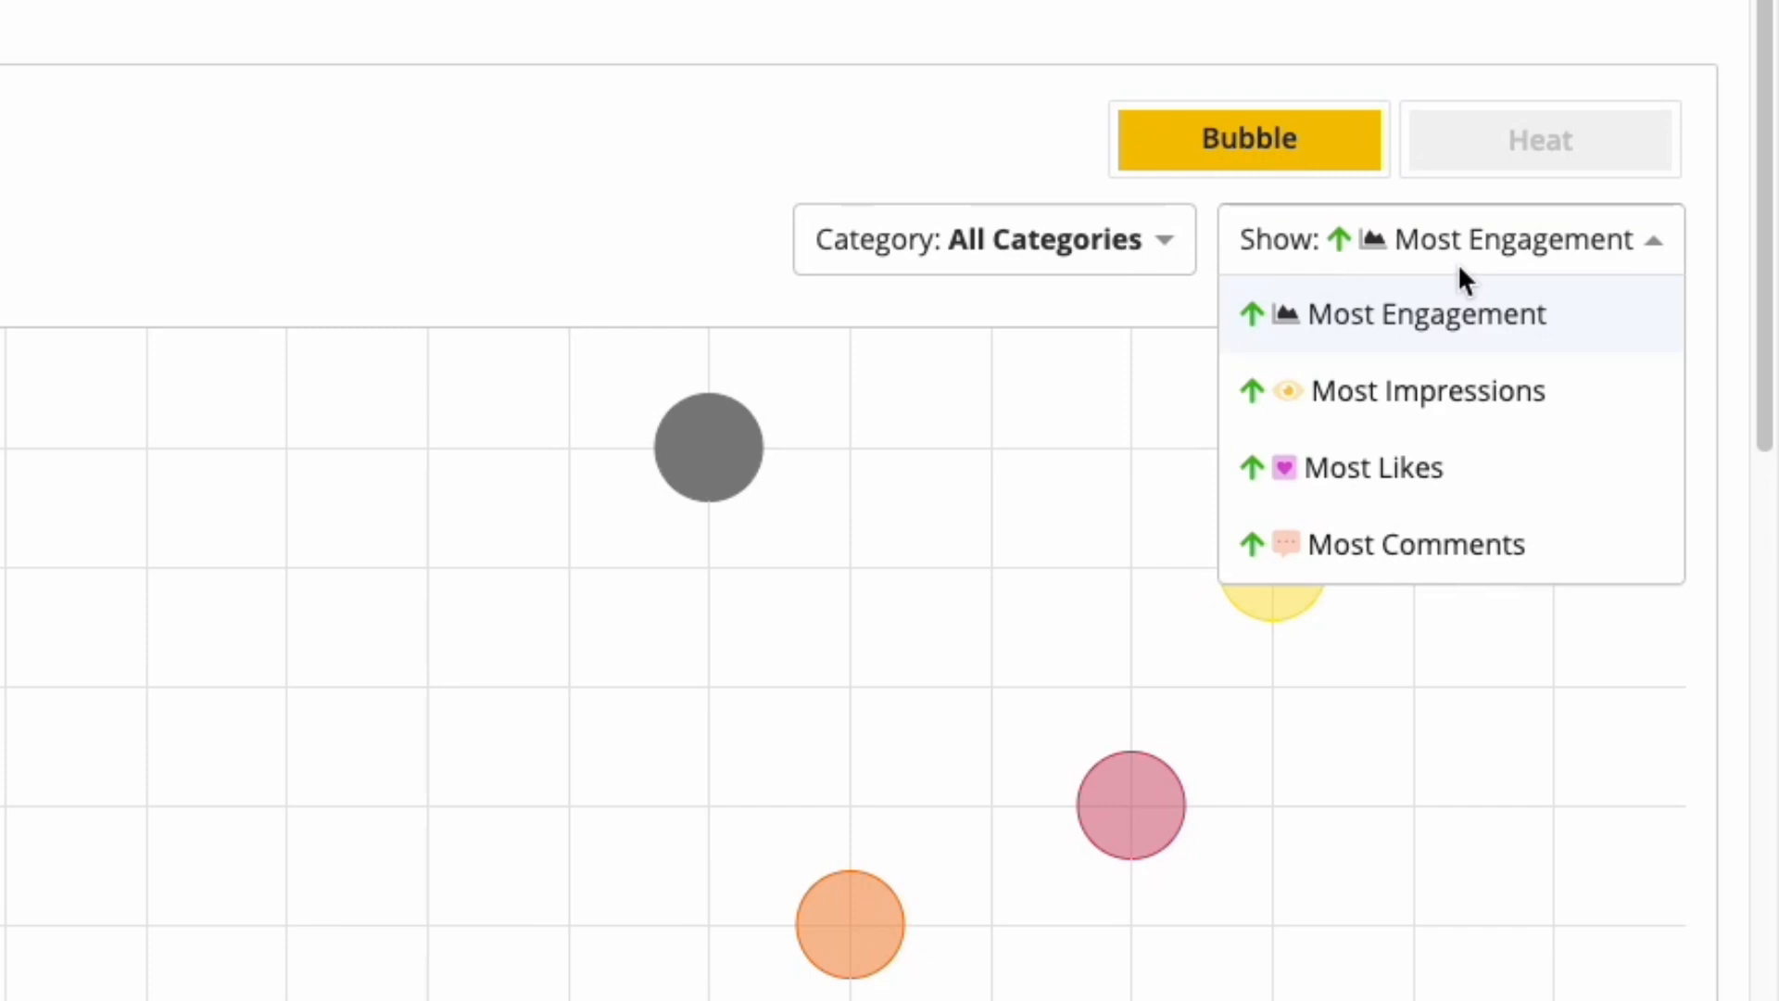
left_click(1426, 390)
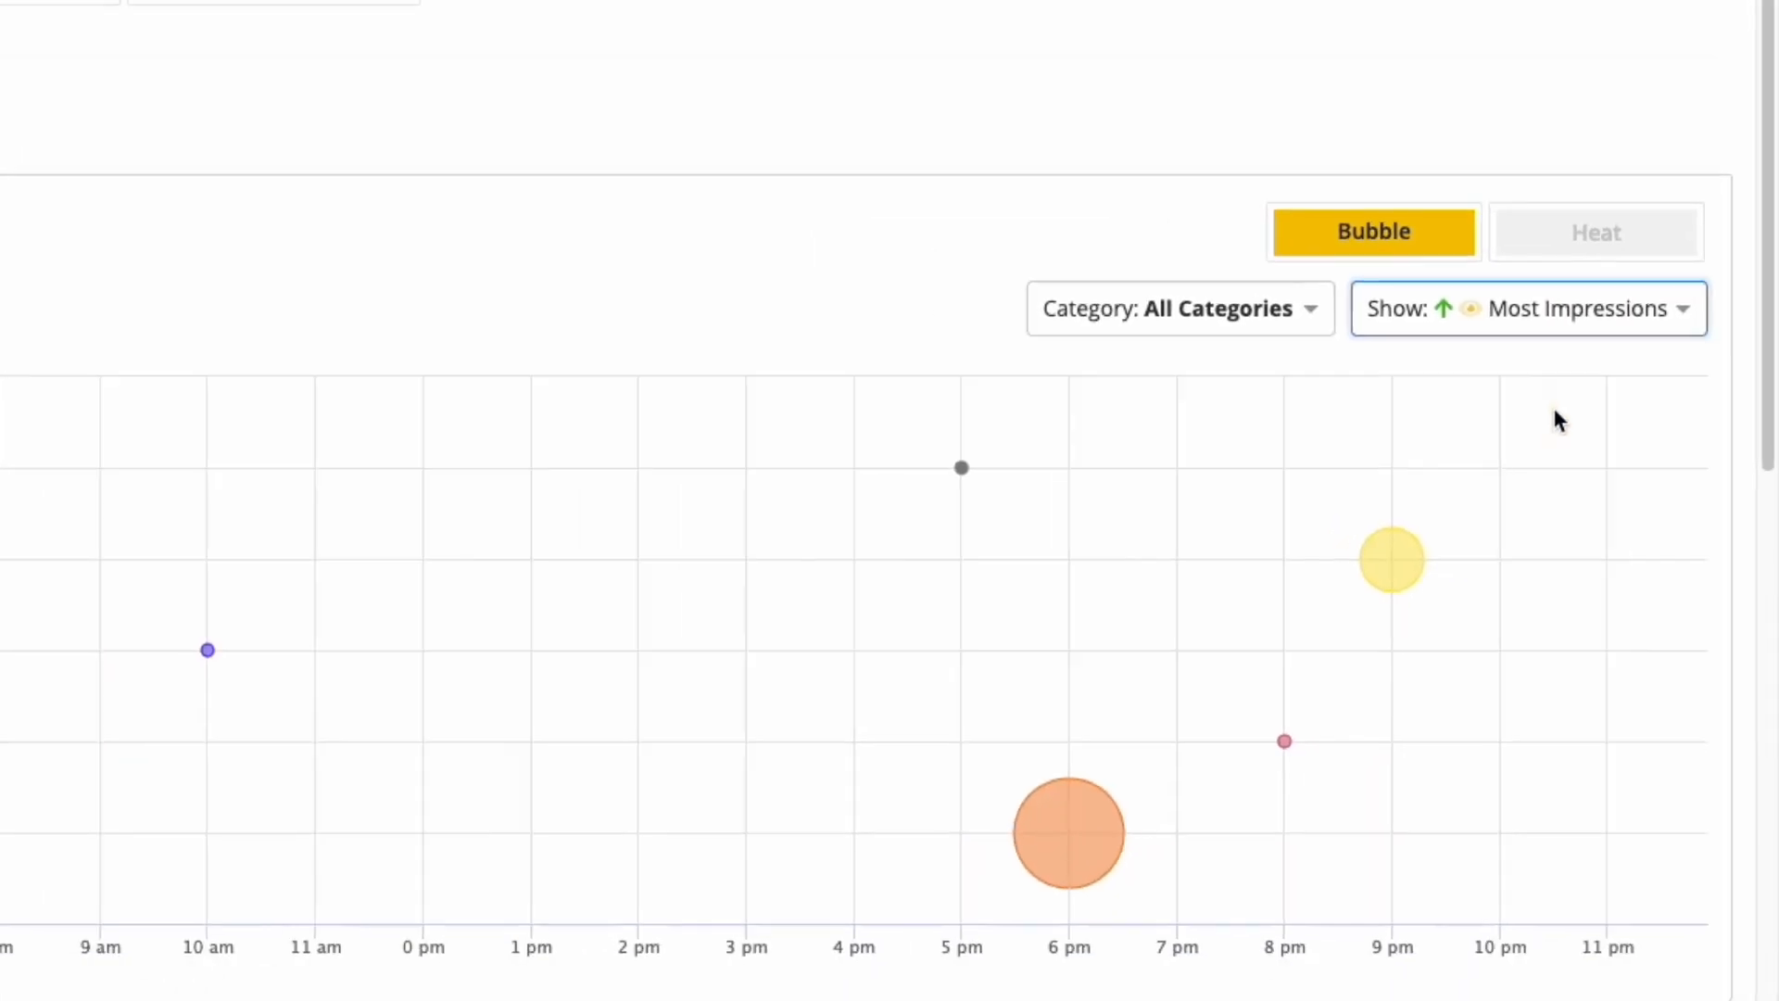
scroll("down", 3)
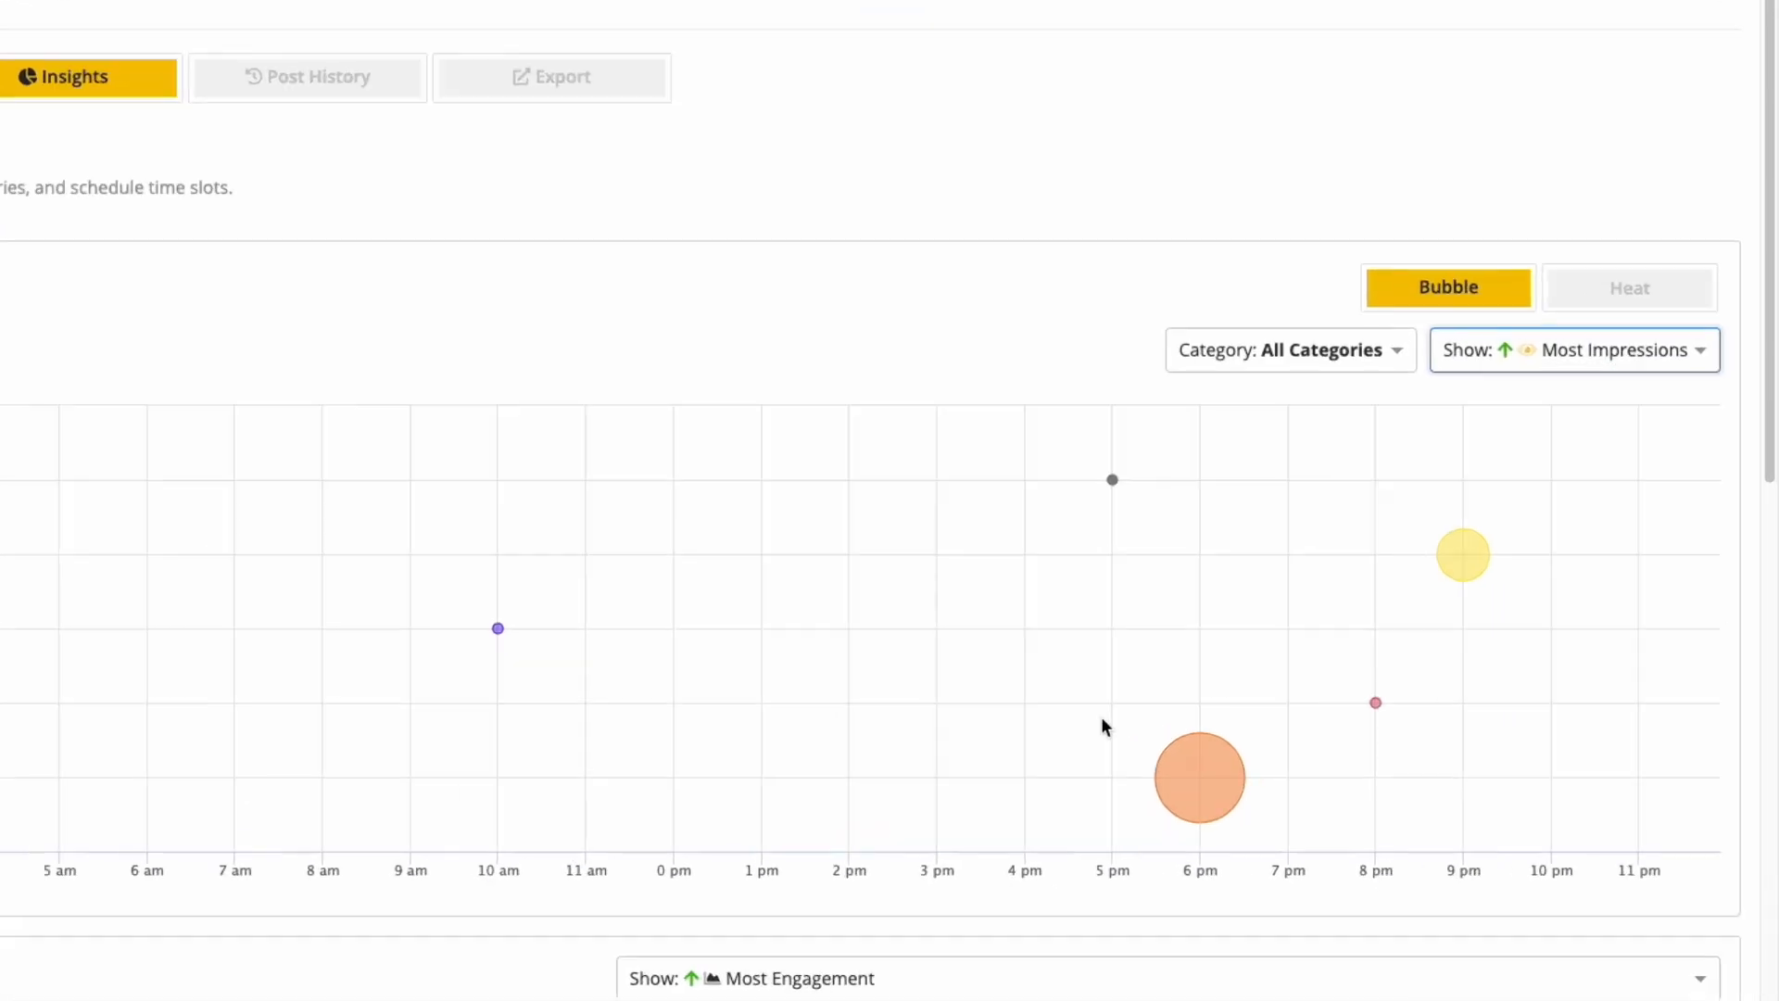
left_click(1572, 350)
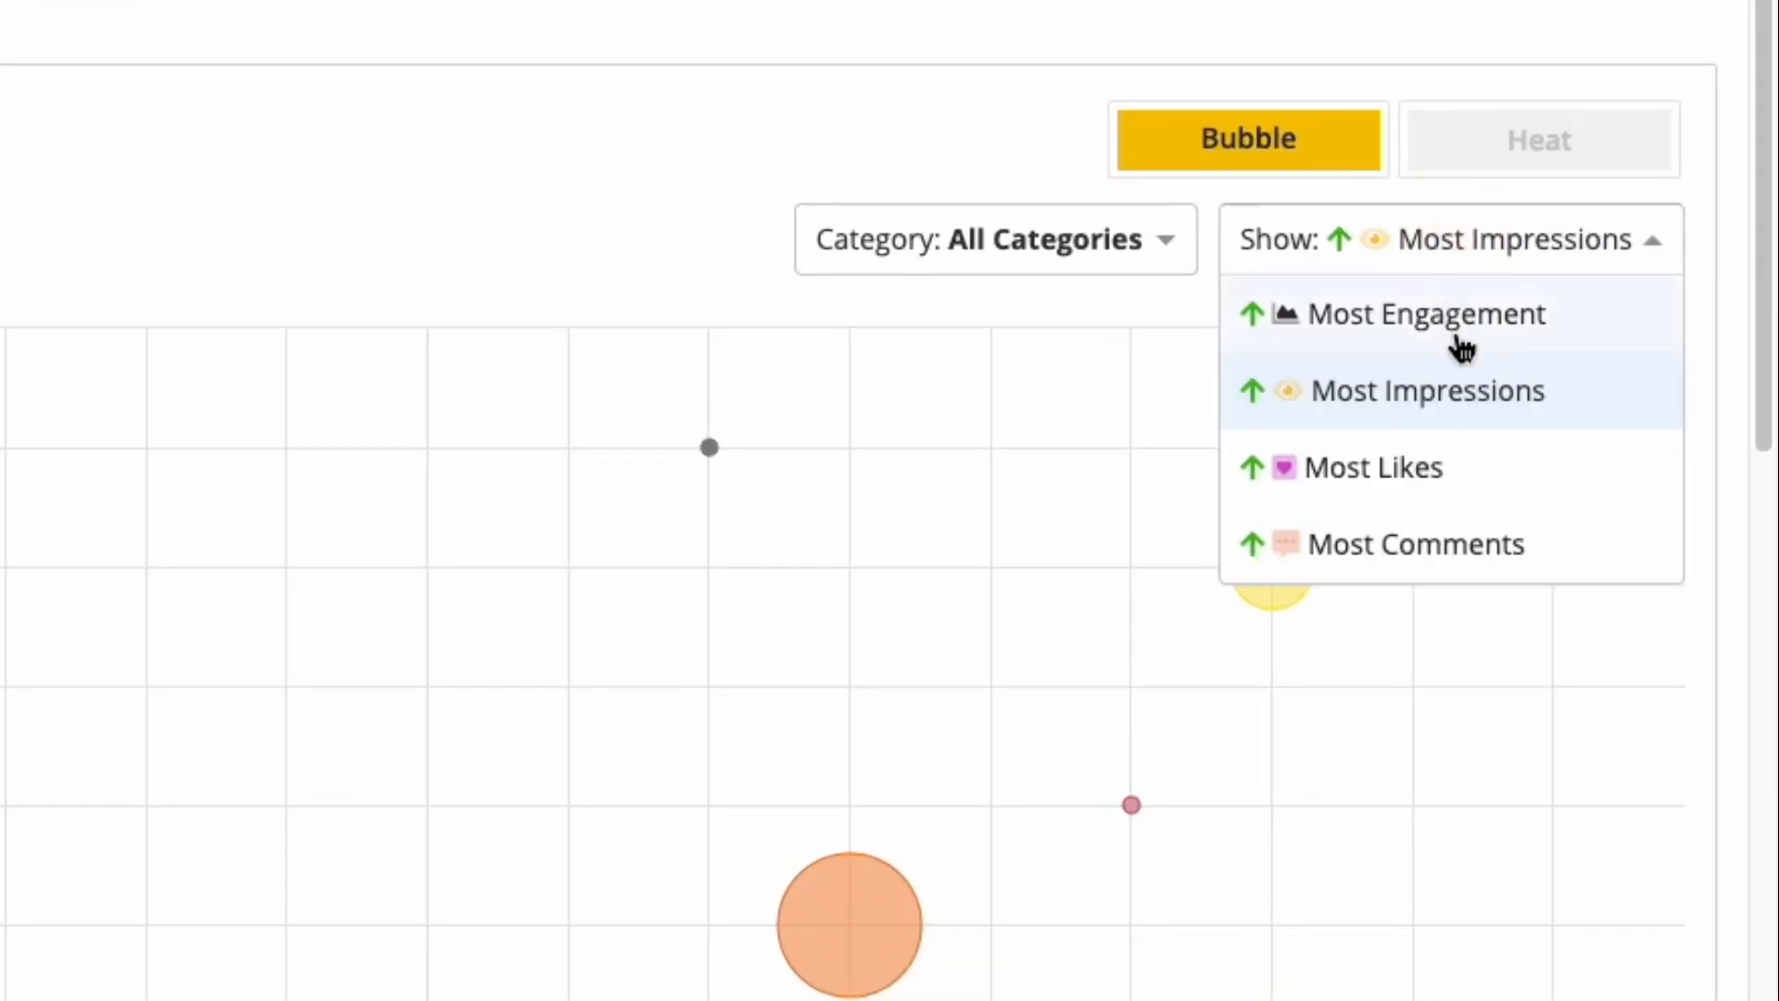
left_click(1425, 313)
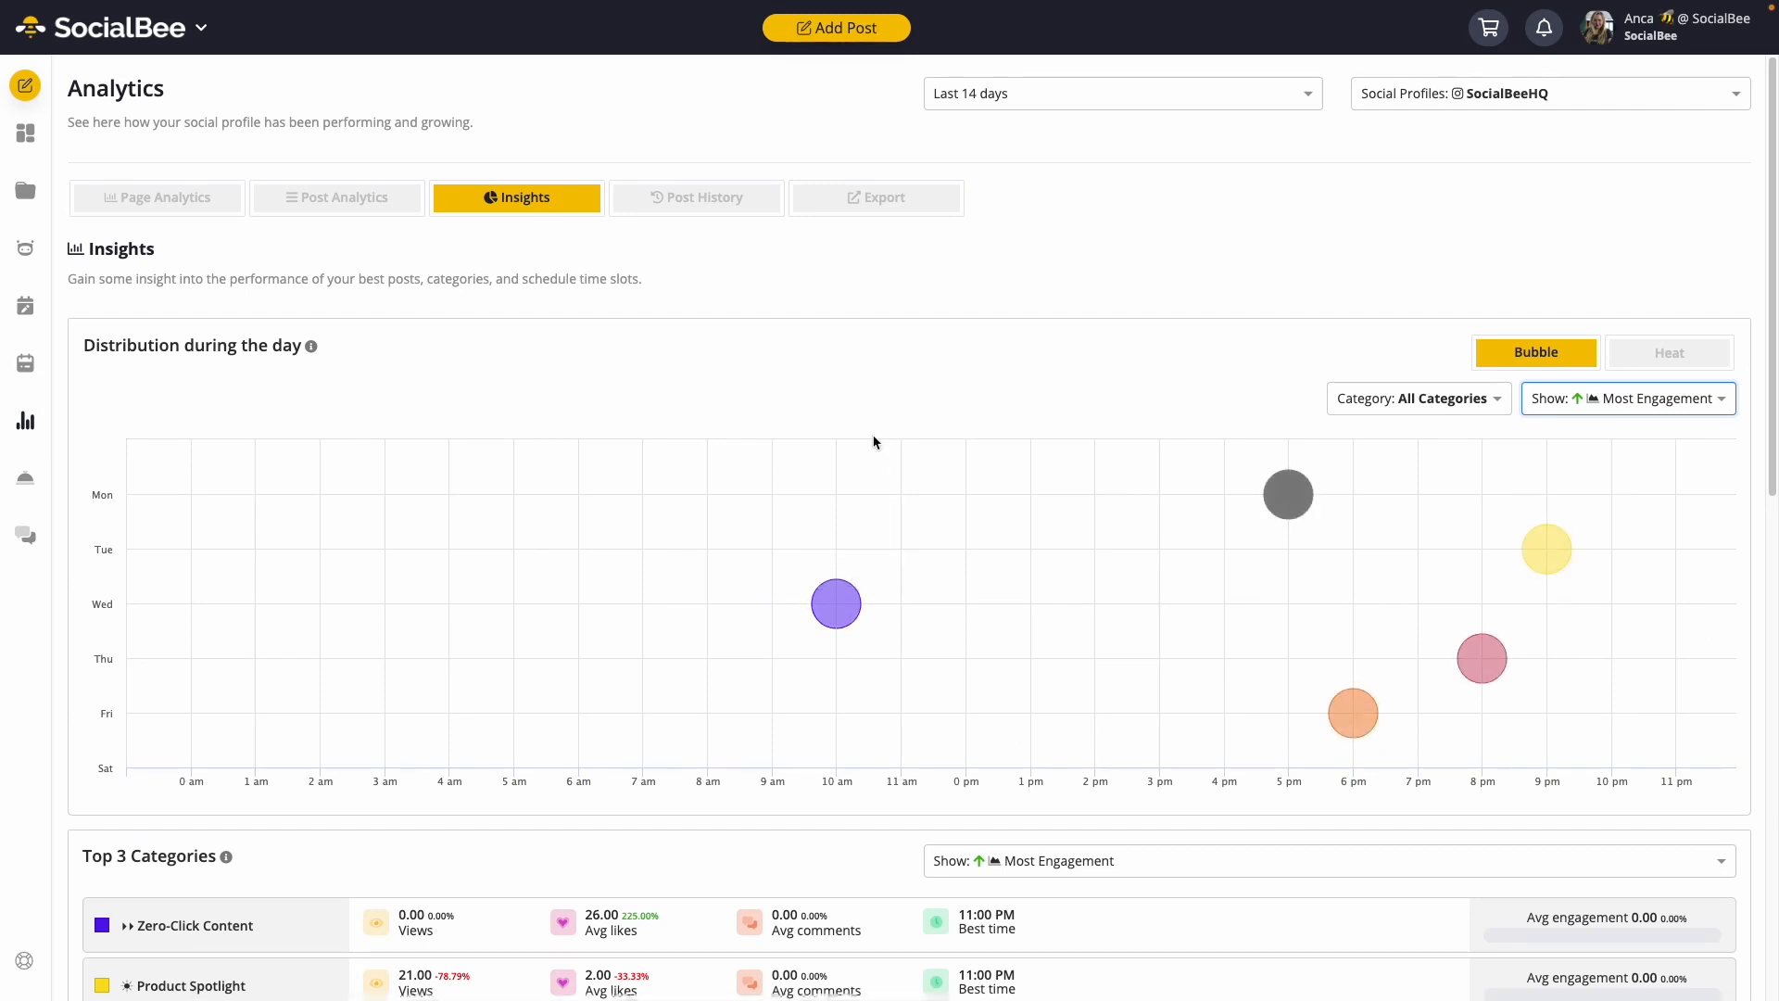
scroll("down", 3)
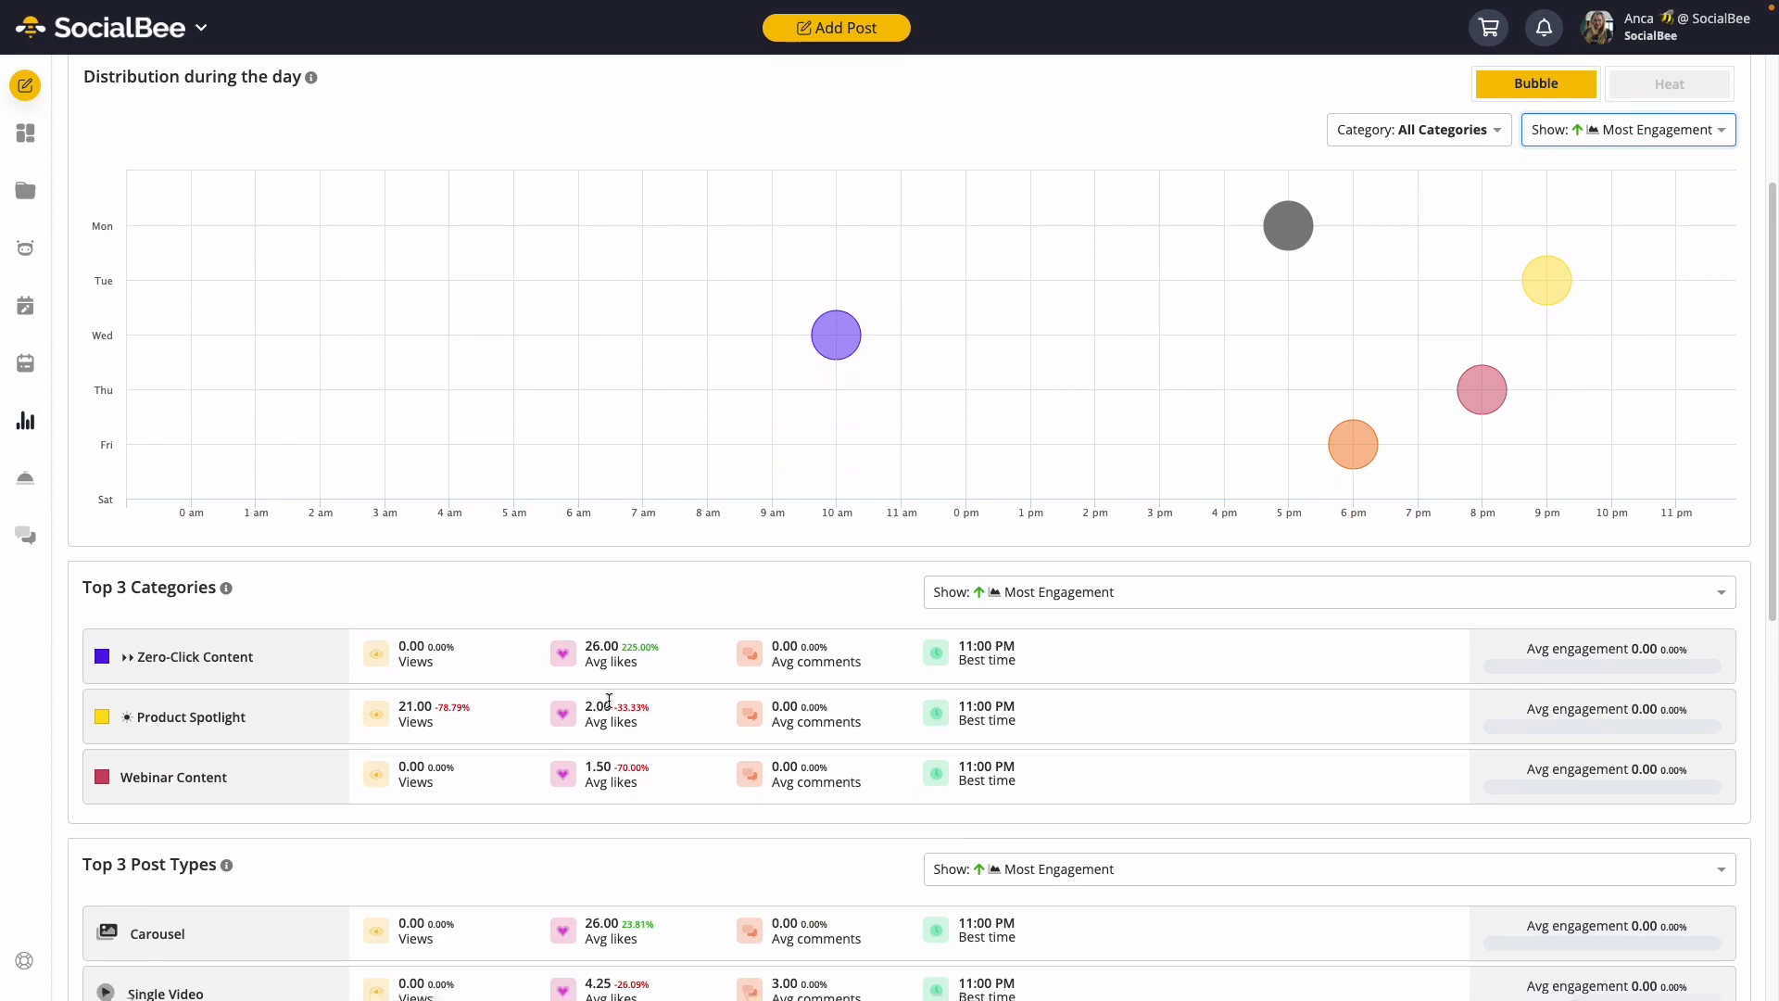
scroll("down", 3)
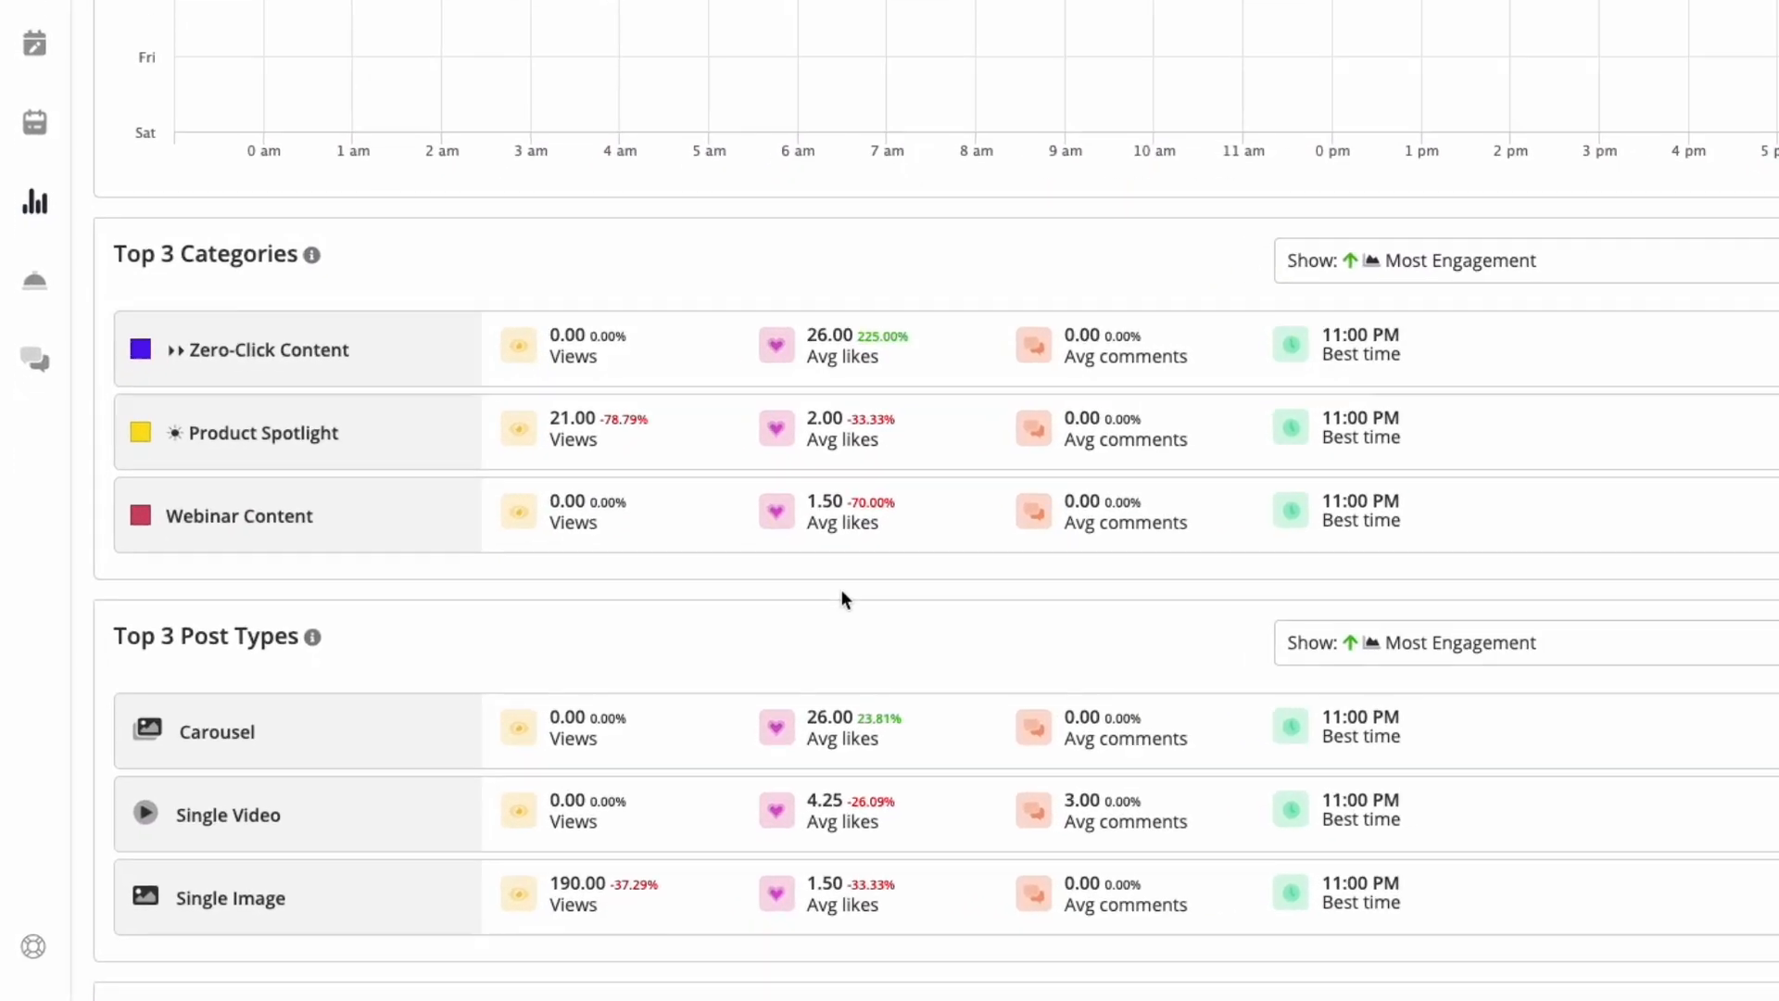
scroll("down", 3)
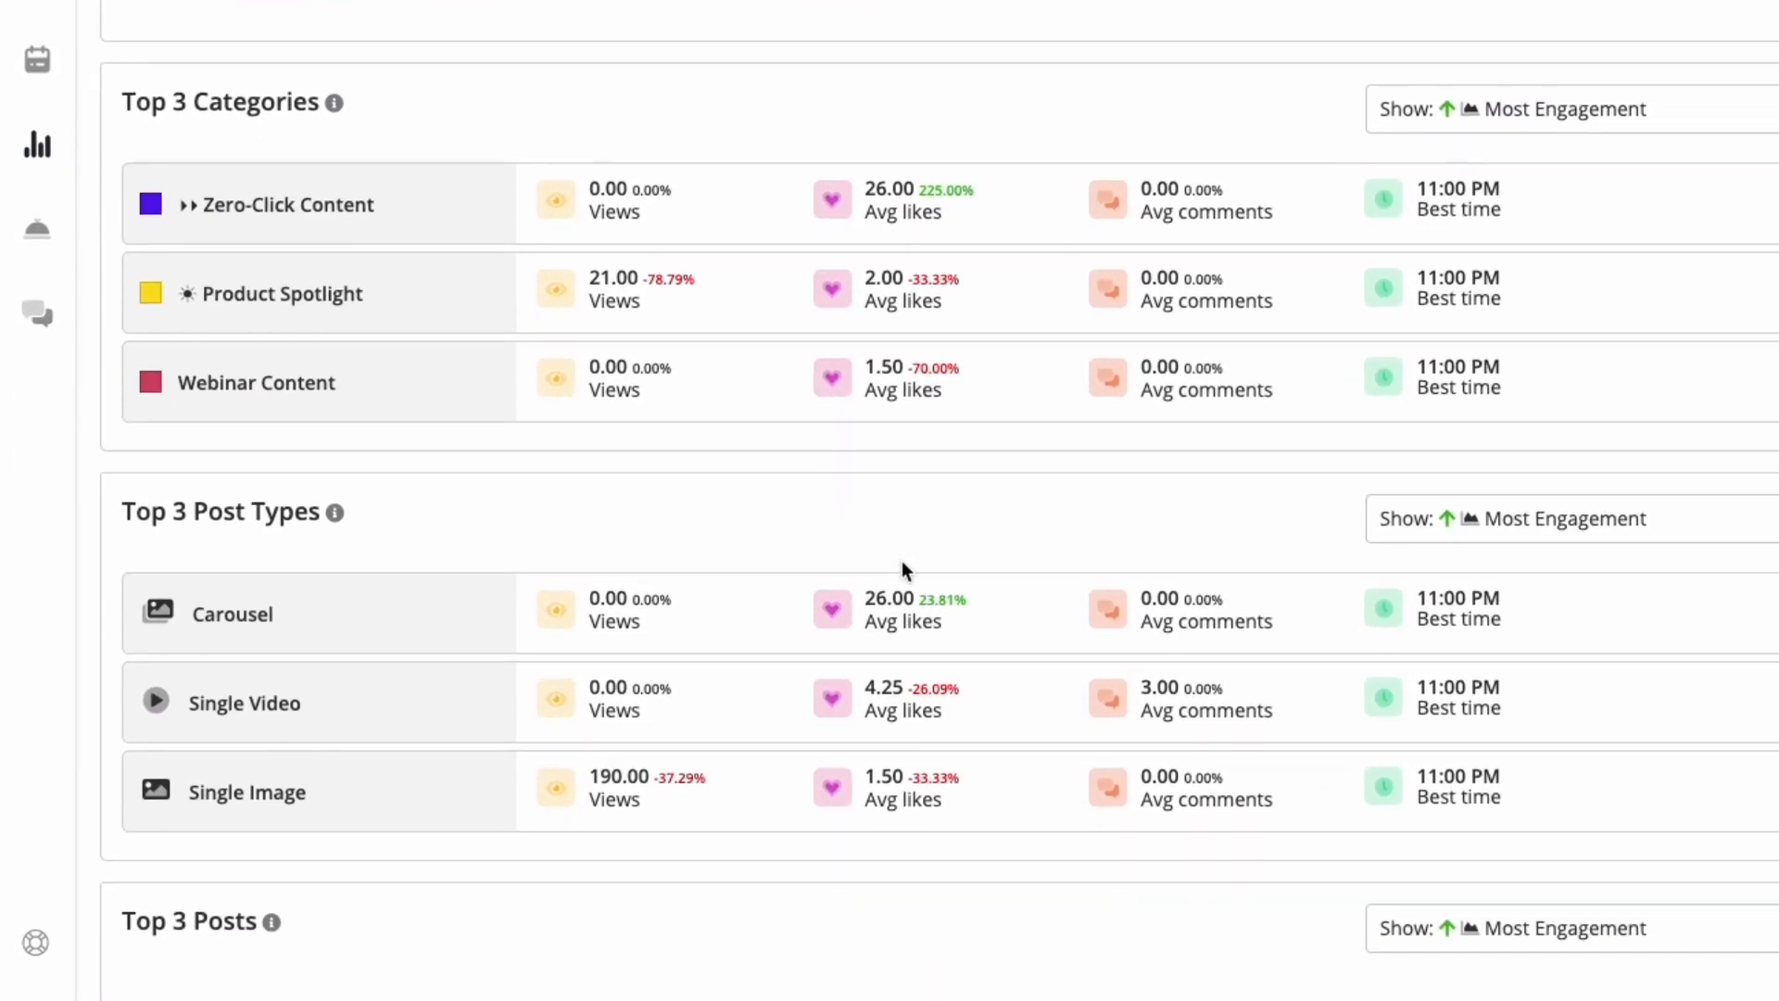
scroll("down", 3)
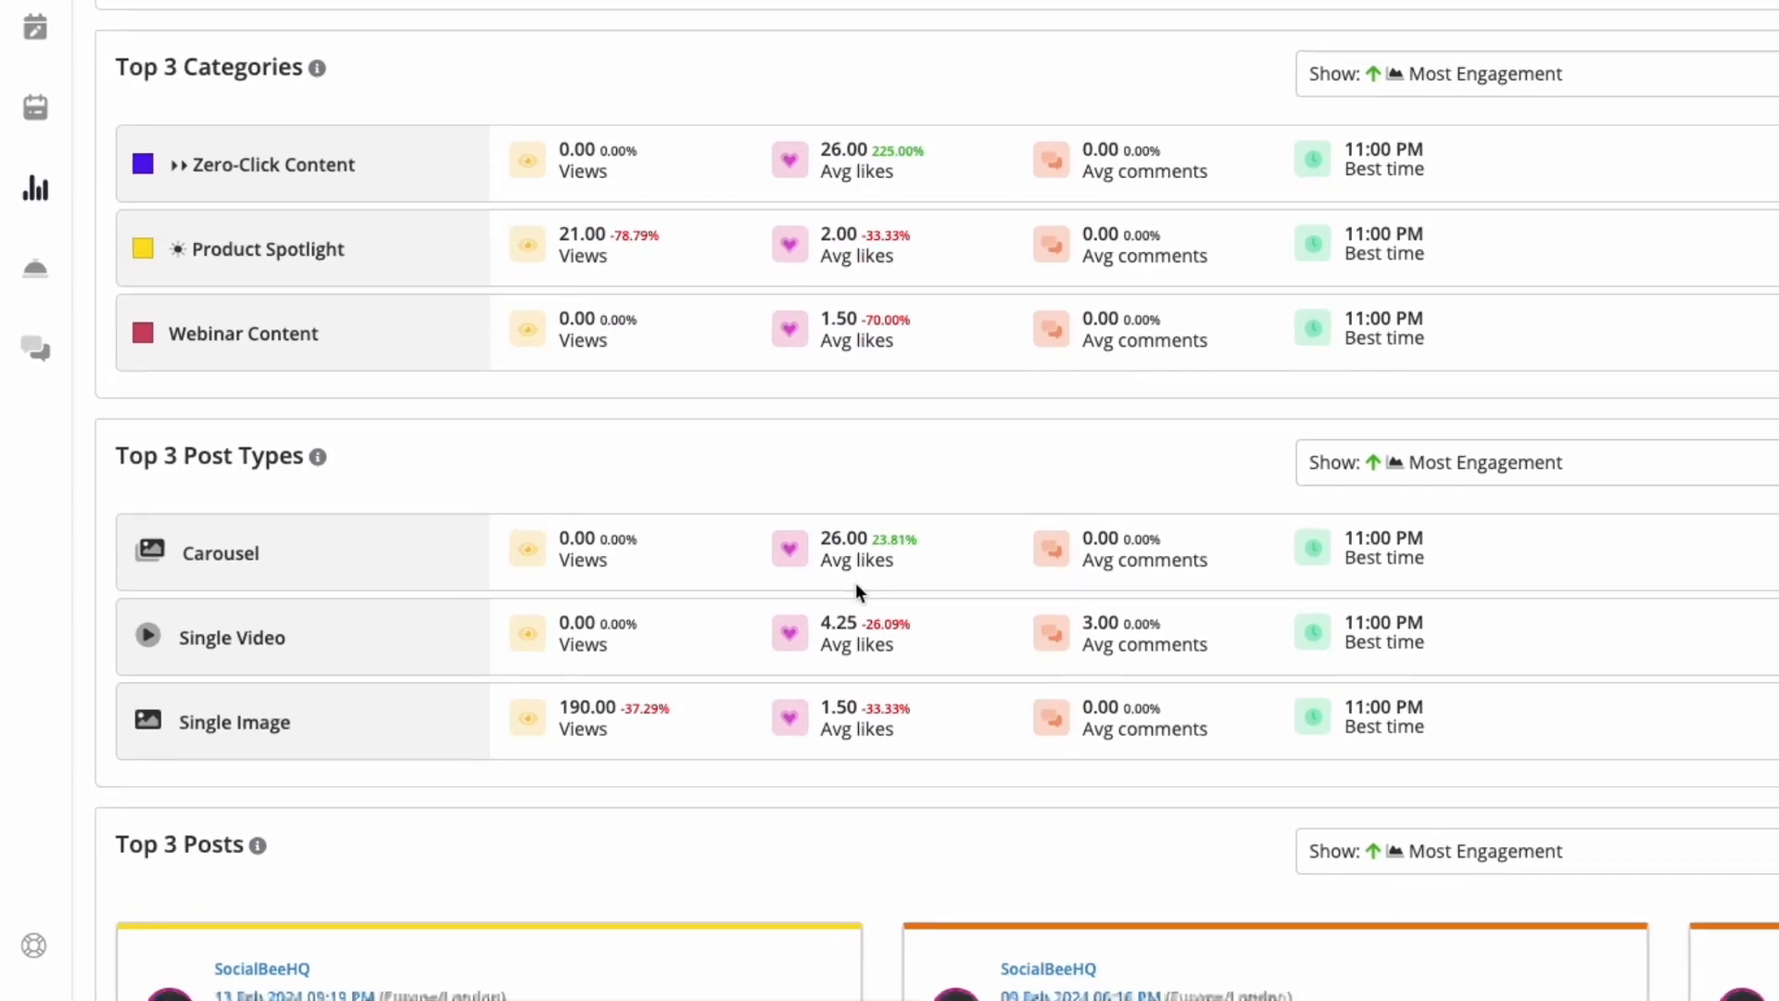
scroll("down", 3)
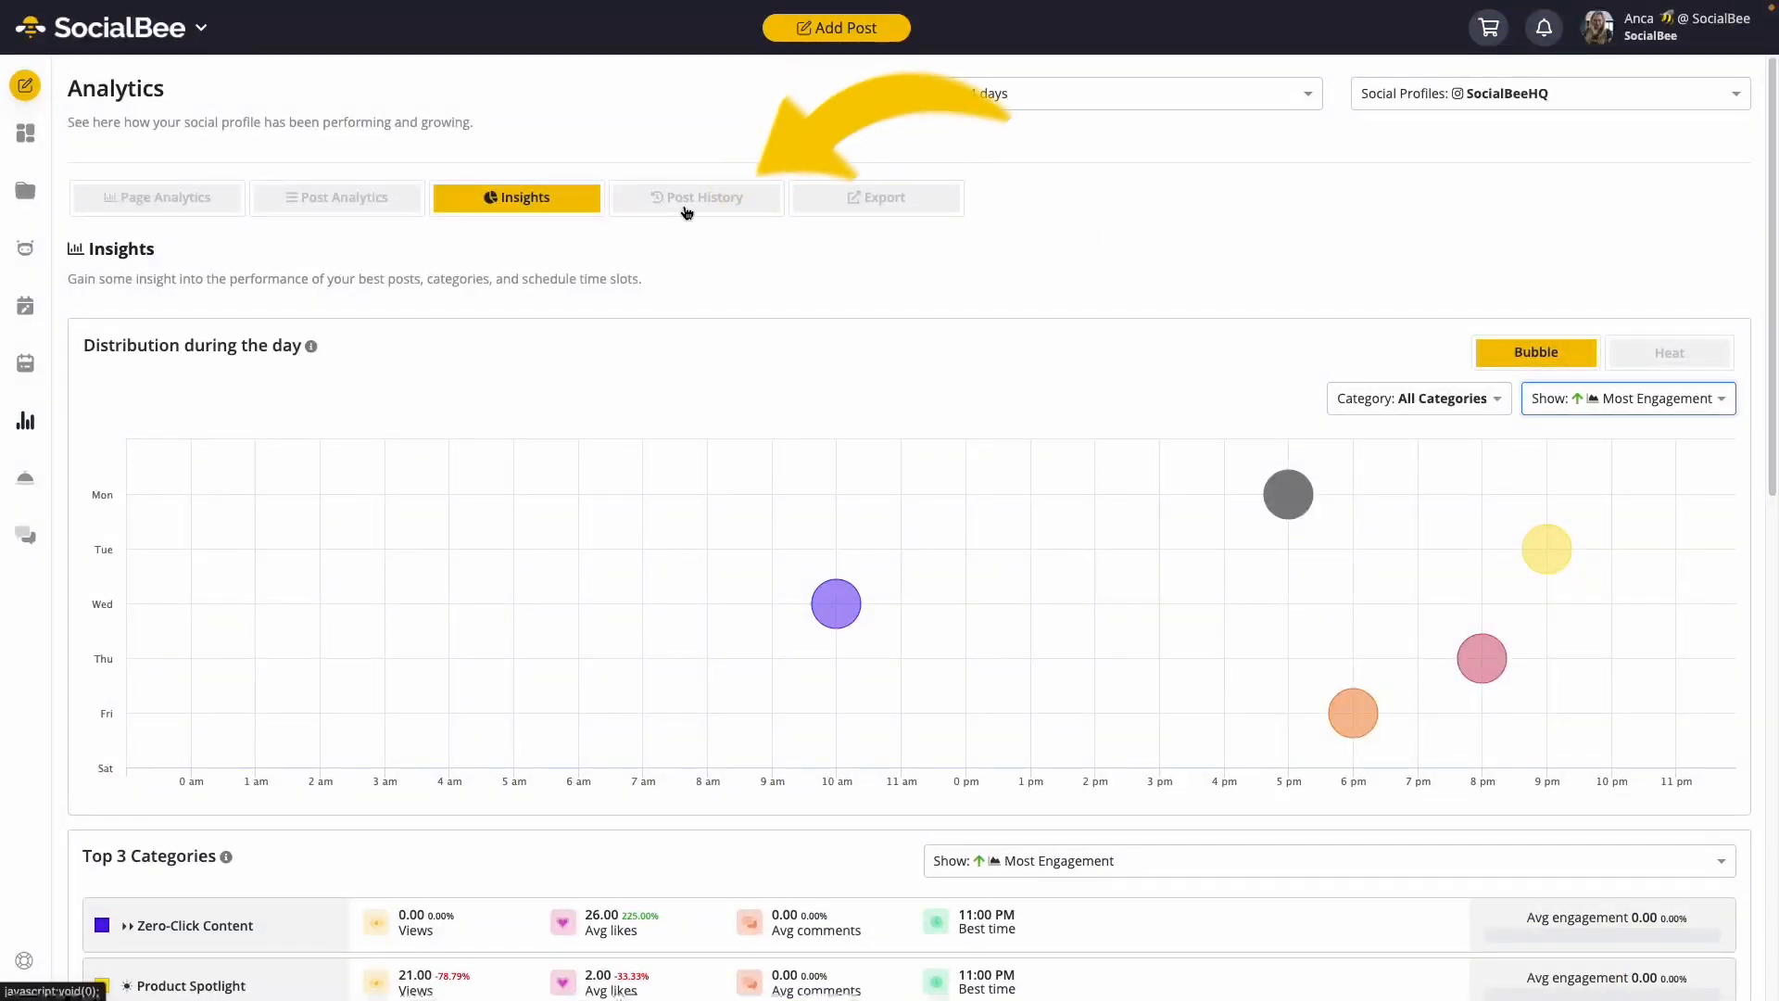
Sort the Post History list by Most Engagement.
left_click(696, 196)
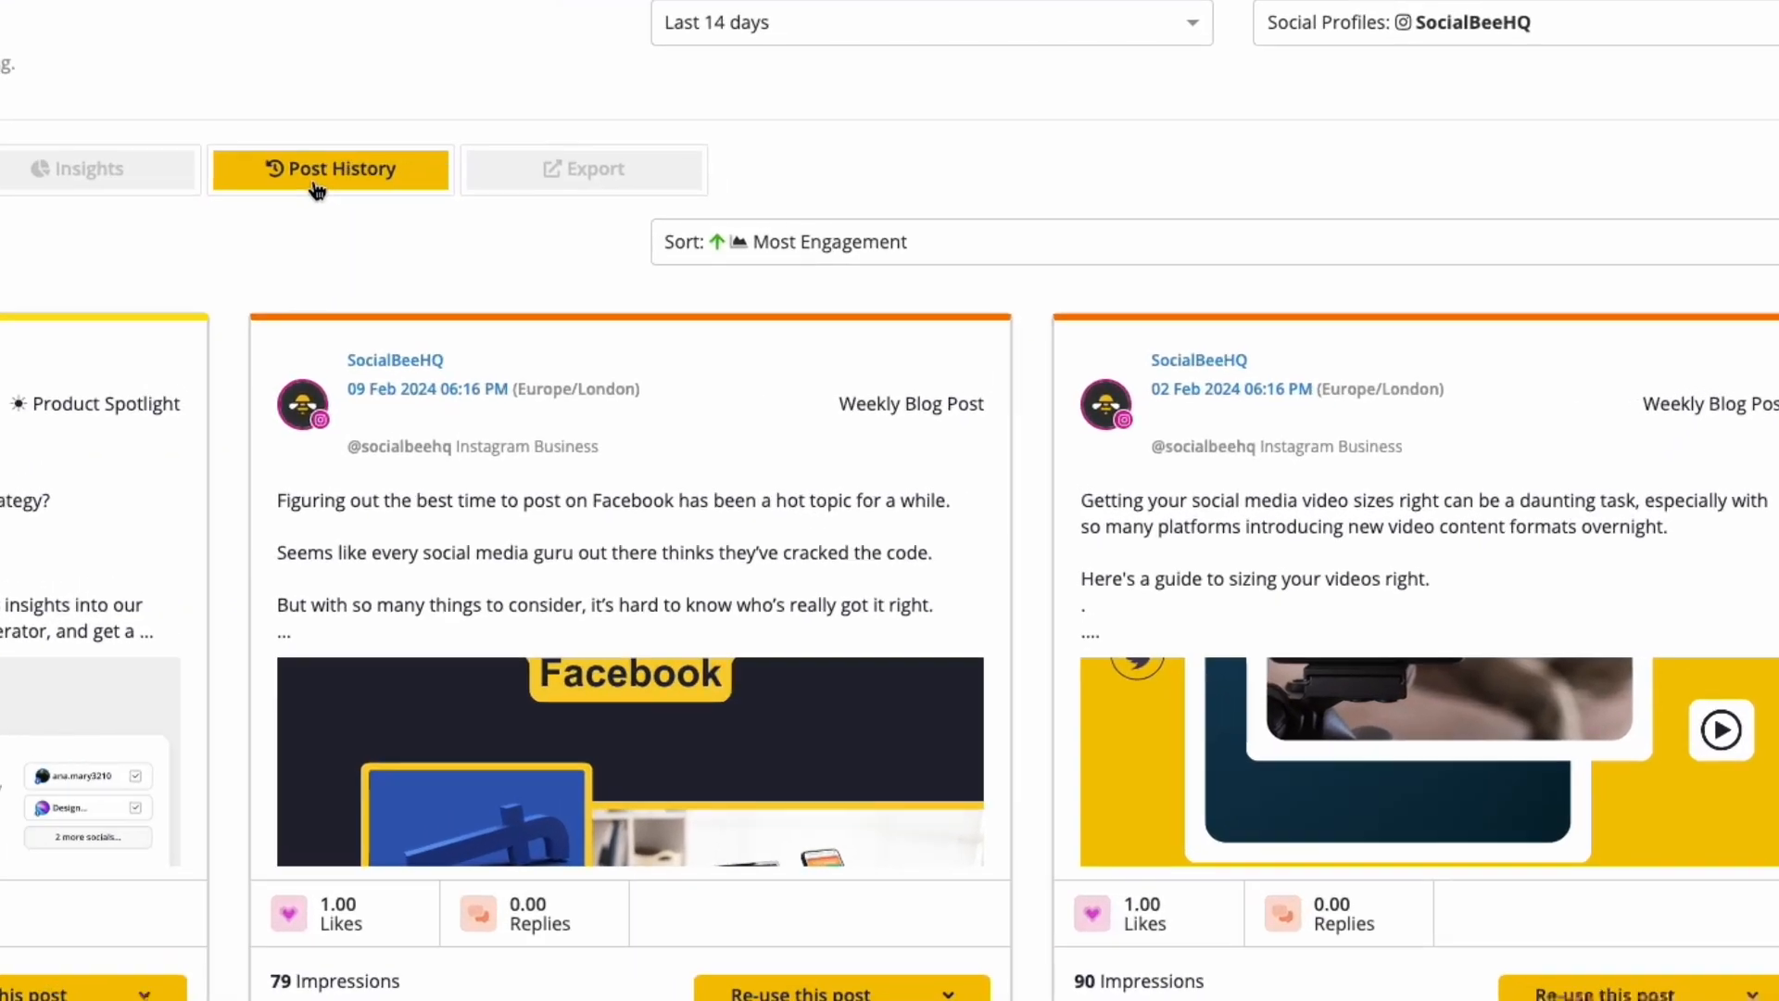
left_click(783, 242)
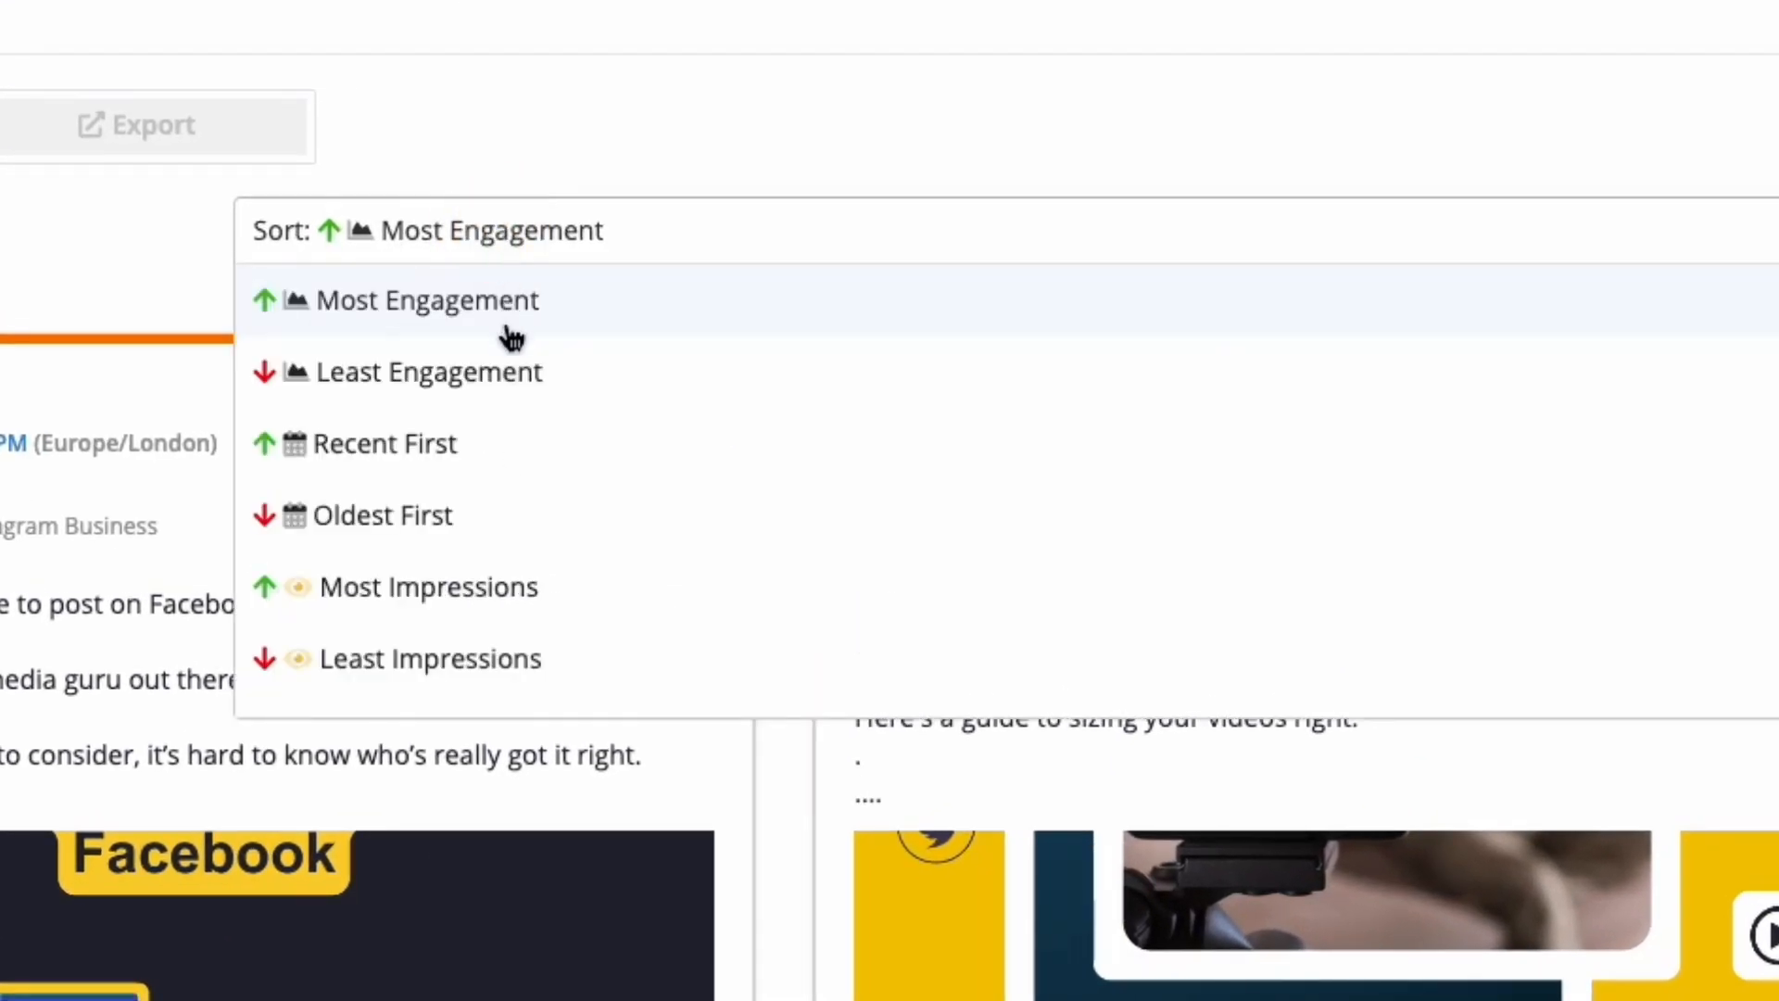
mouse_move(499, 380)
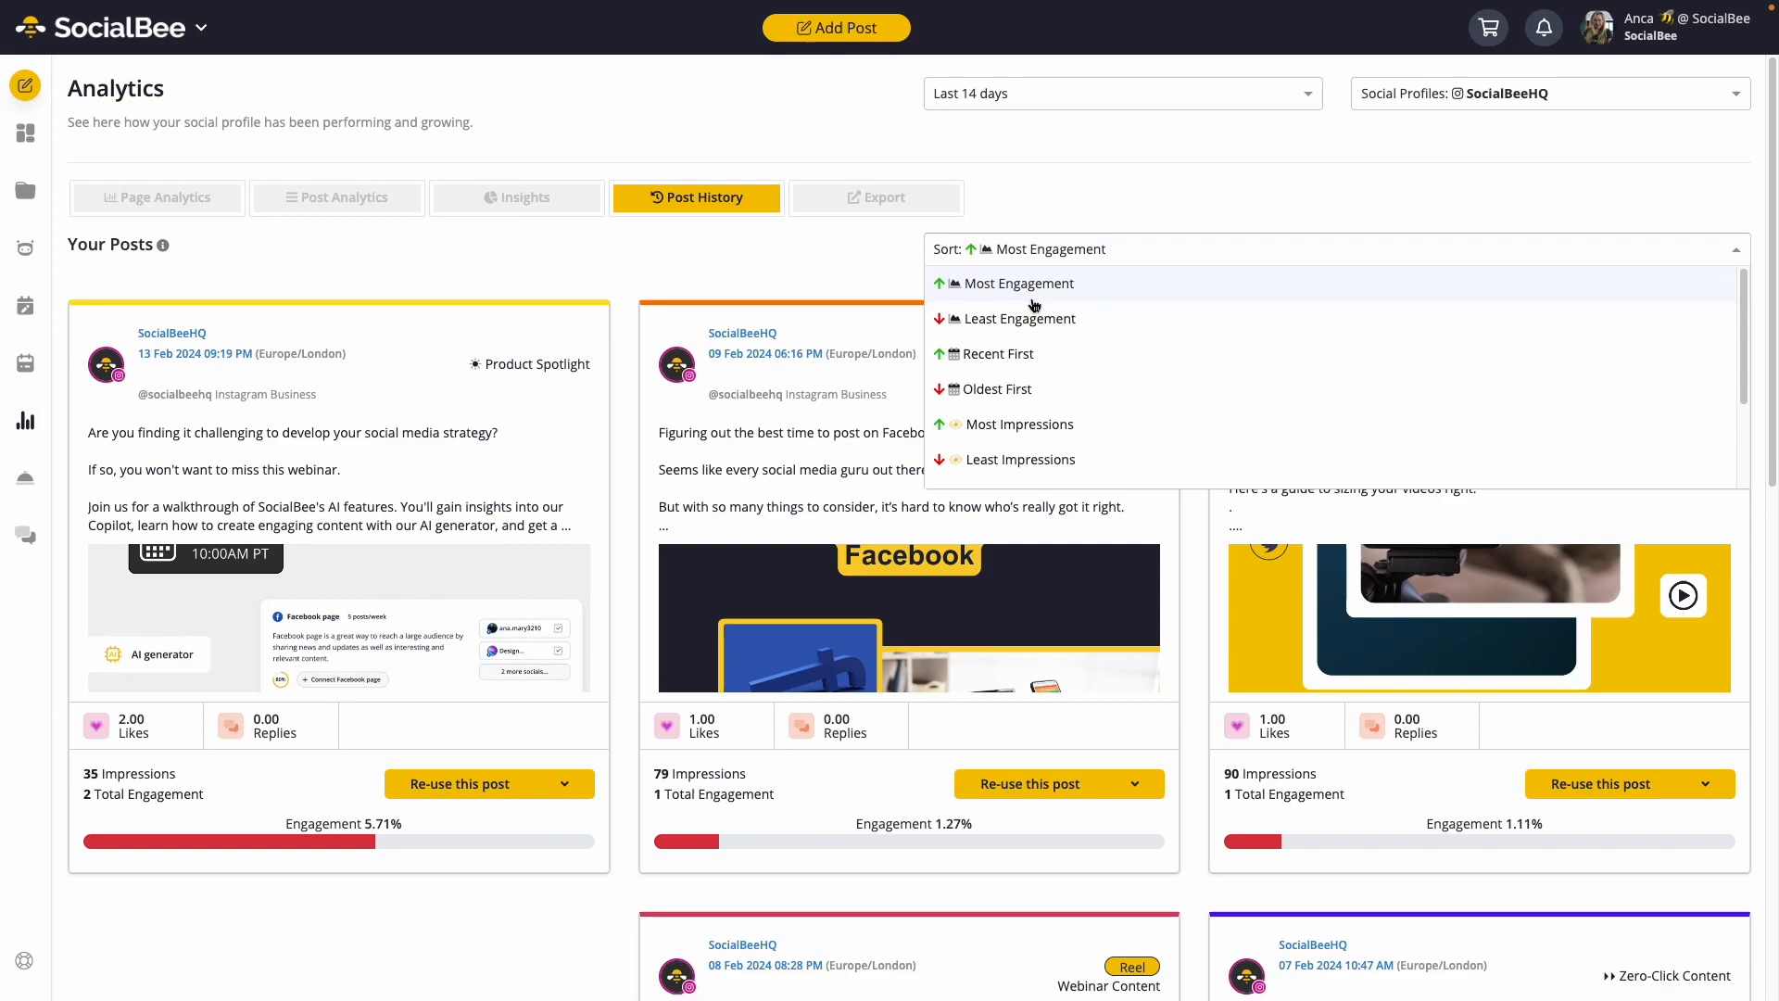
left_click(1013, 283)
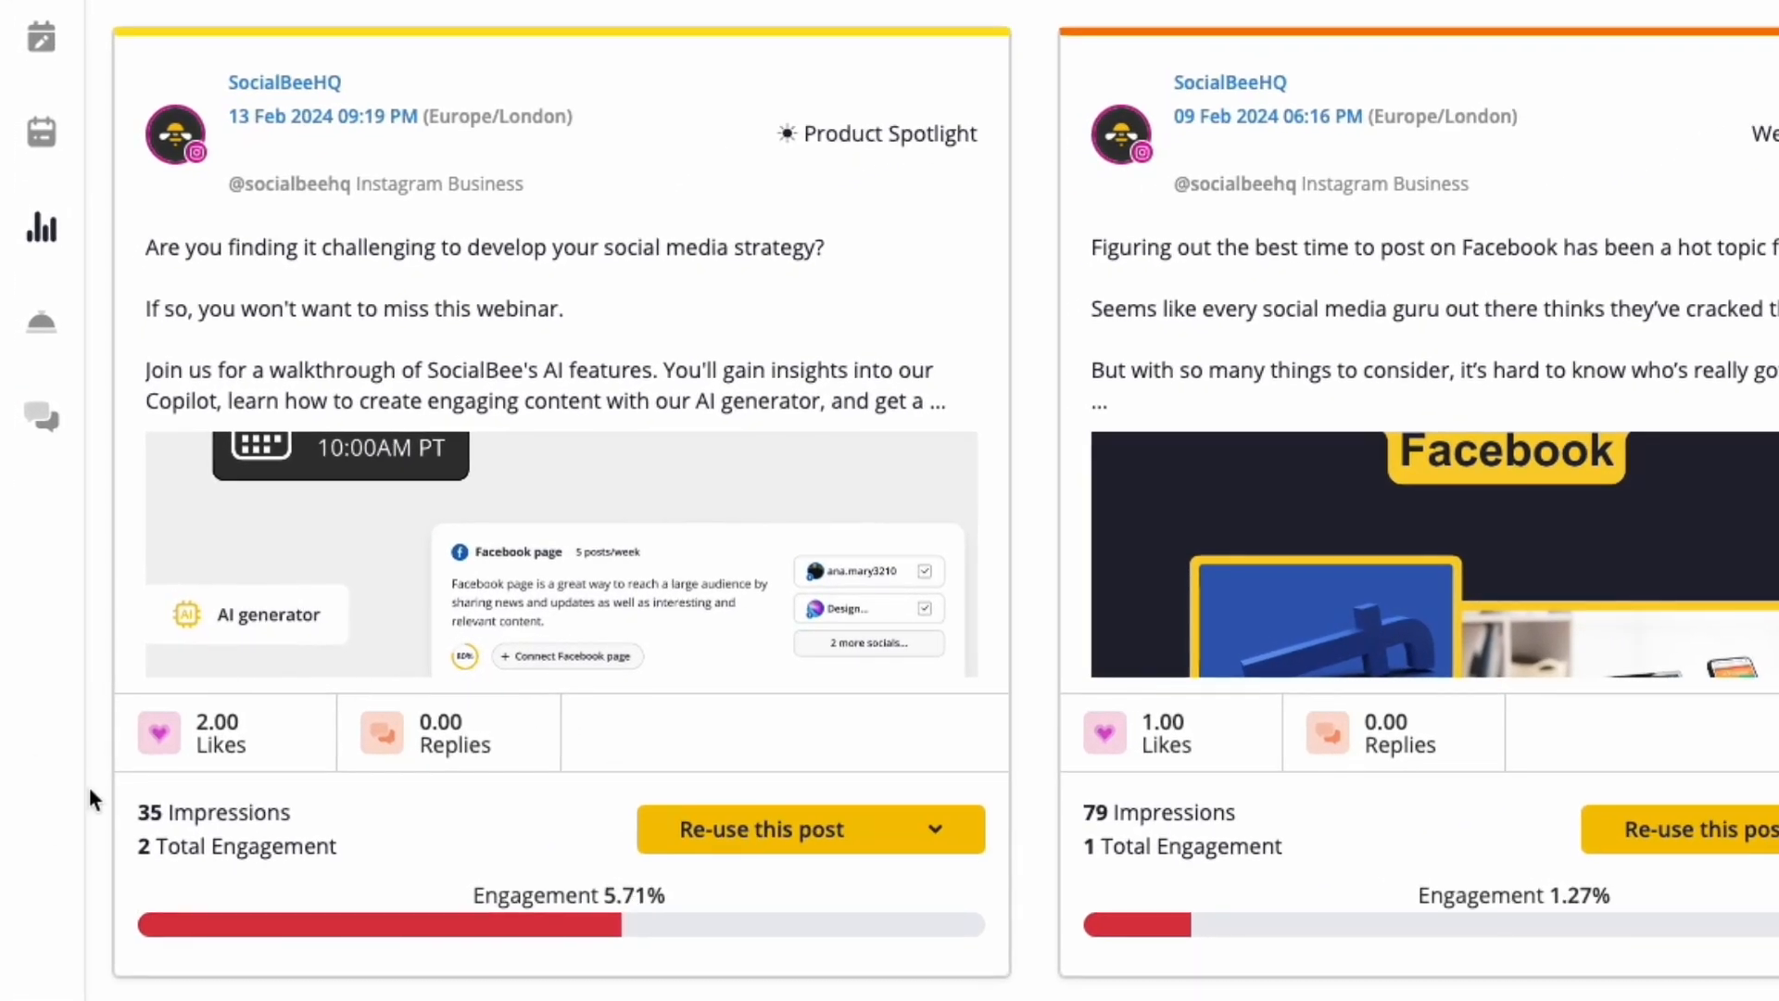
mouse_move(431, 875)
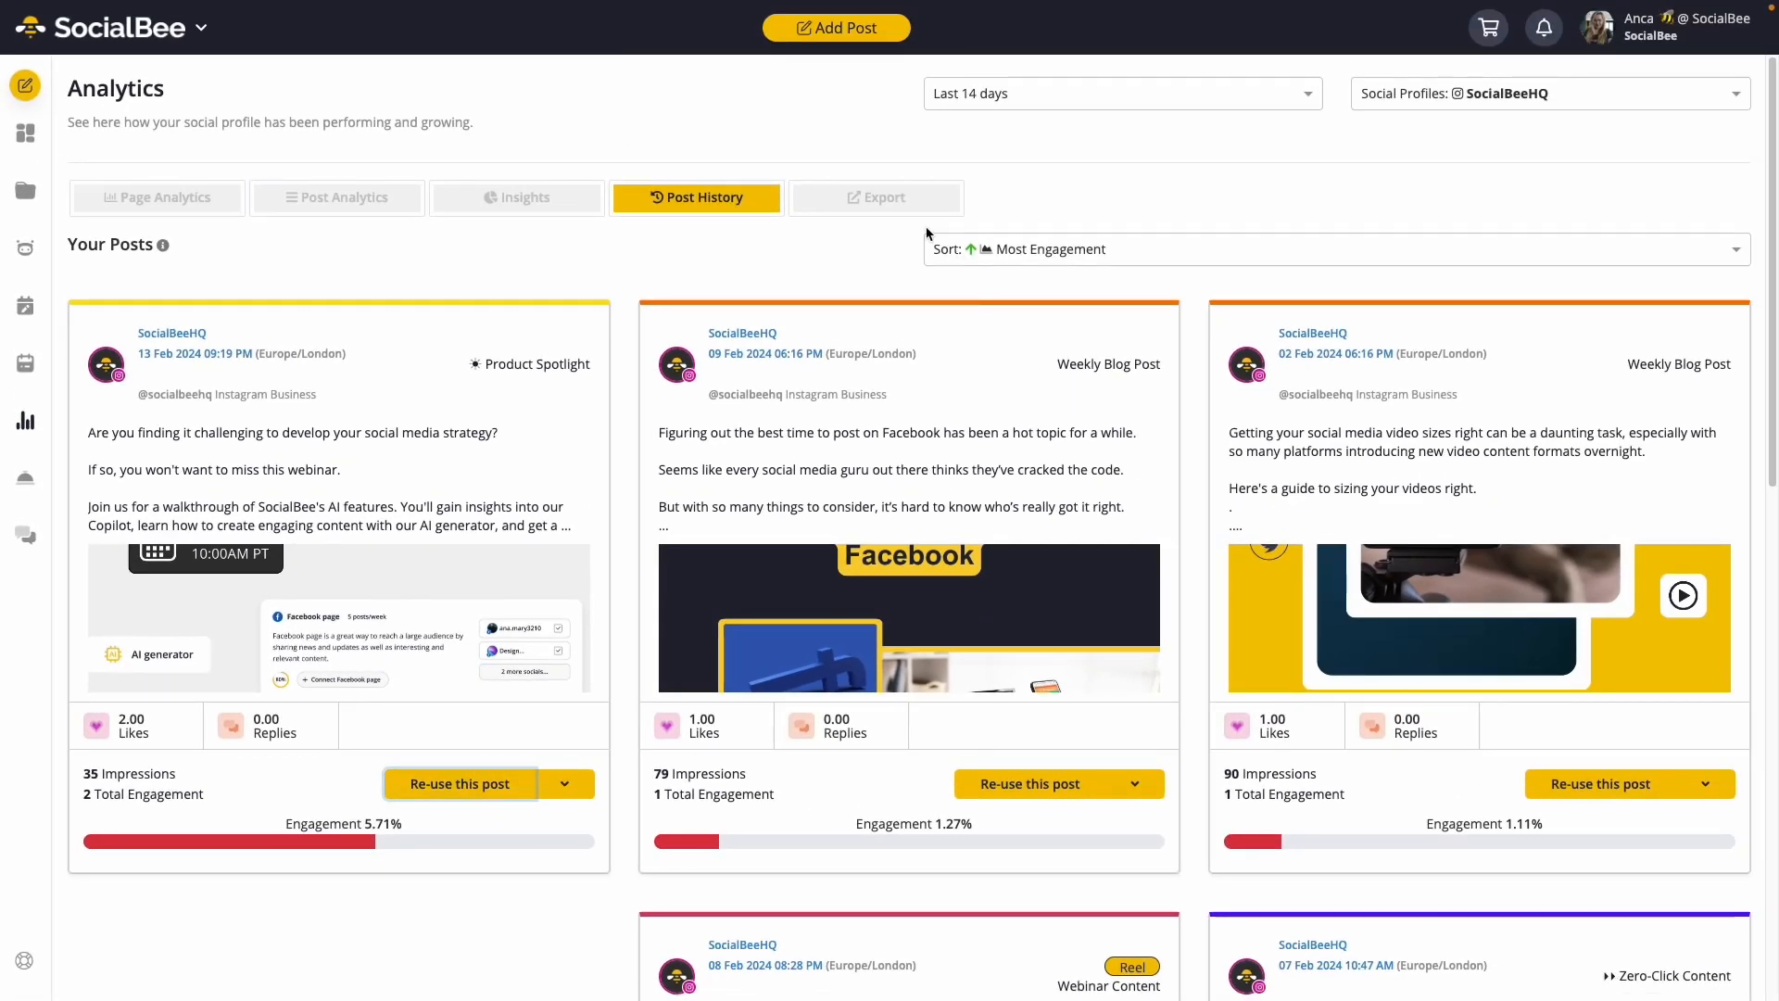
left_click(875, 197)
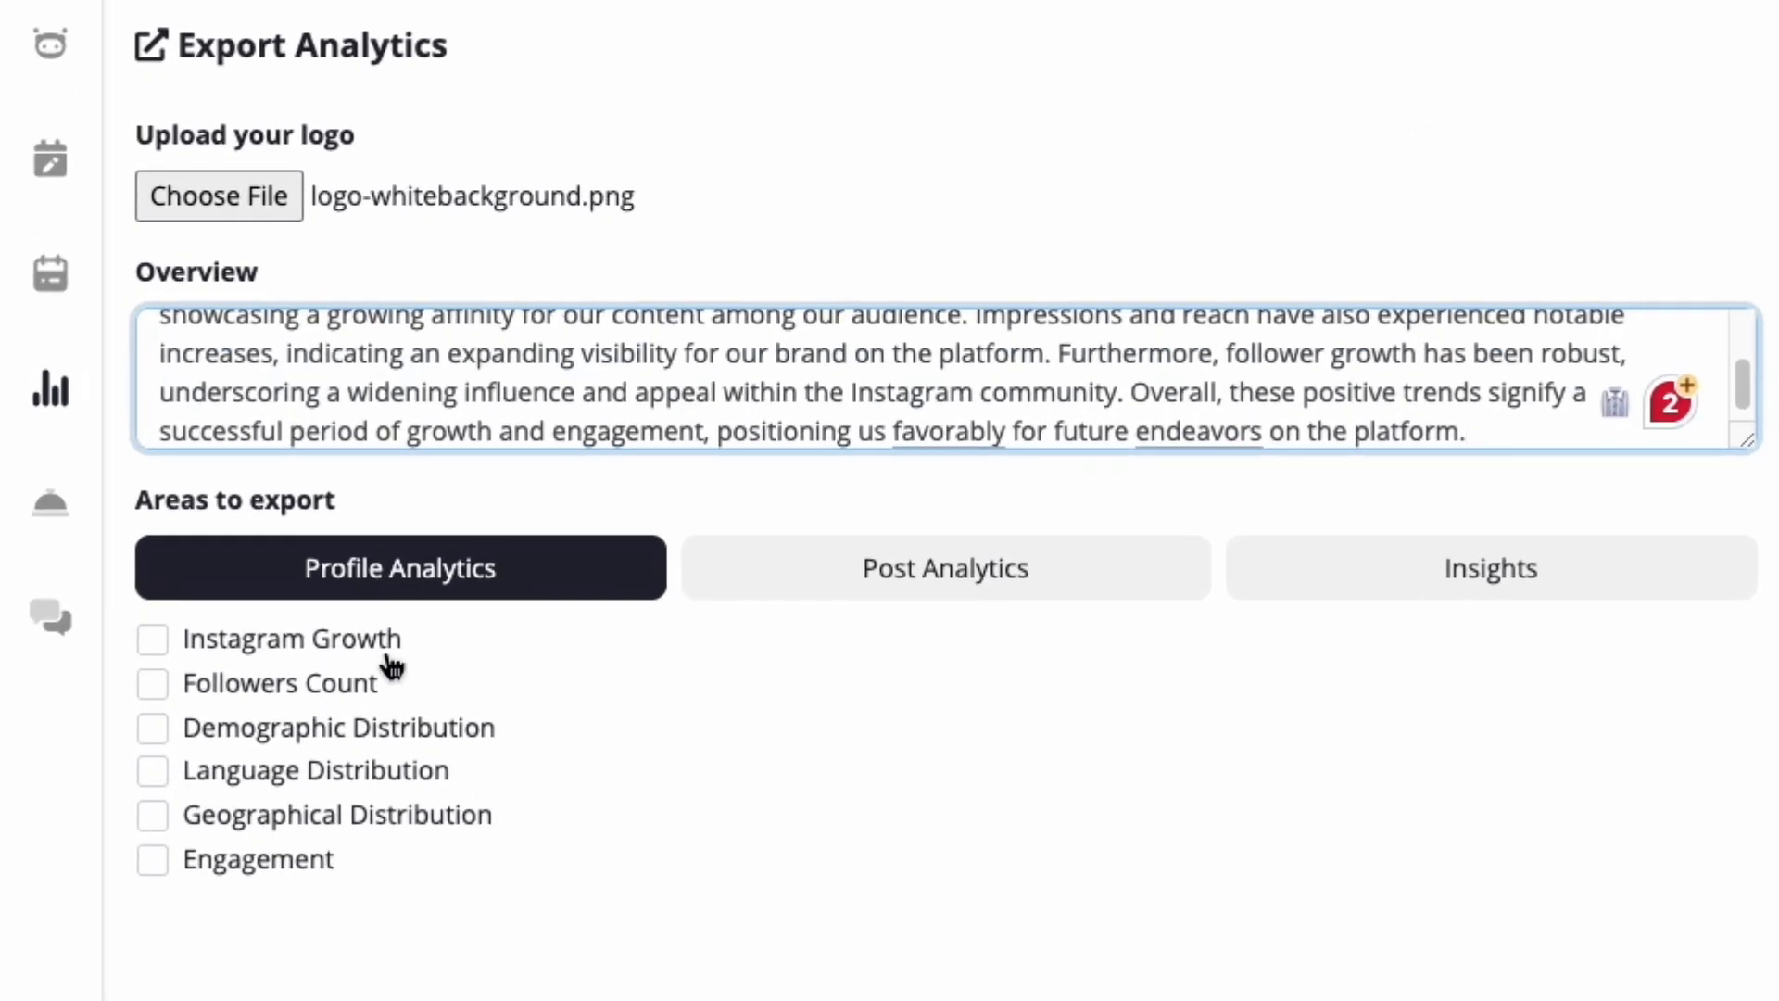
Tick Demographic Distribution and the post analytics and insights sections for export.
left_click(152, 727)
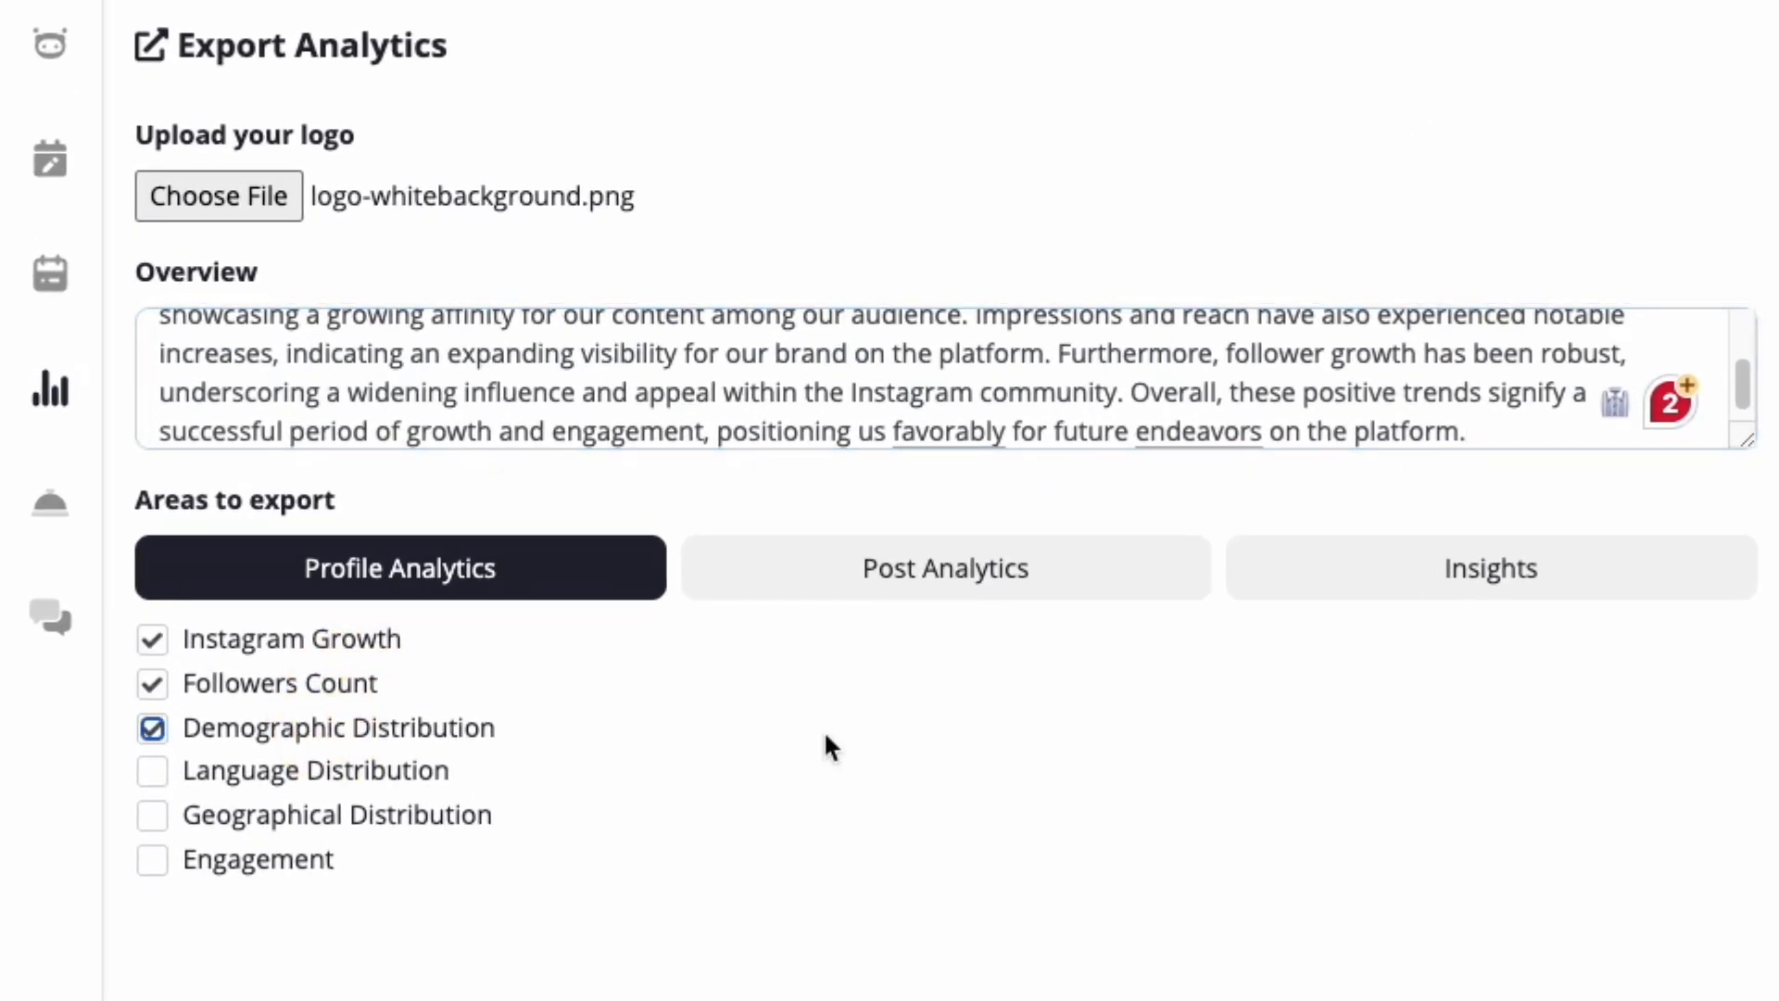
left_click(944, 567)
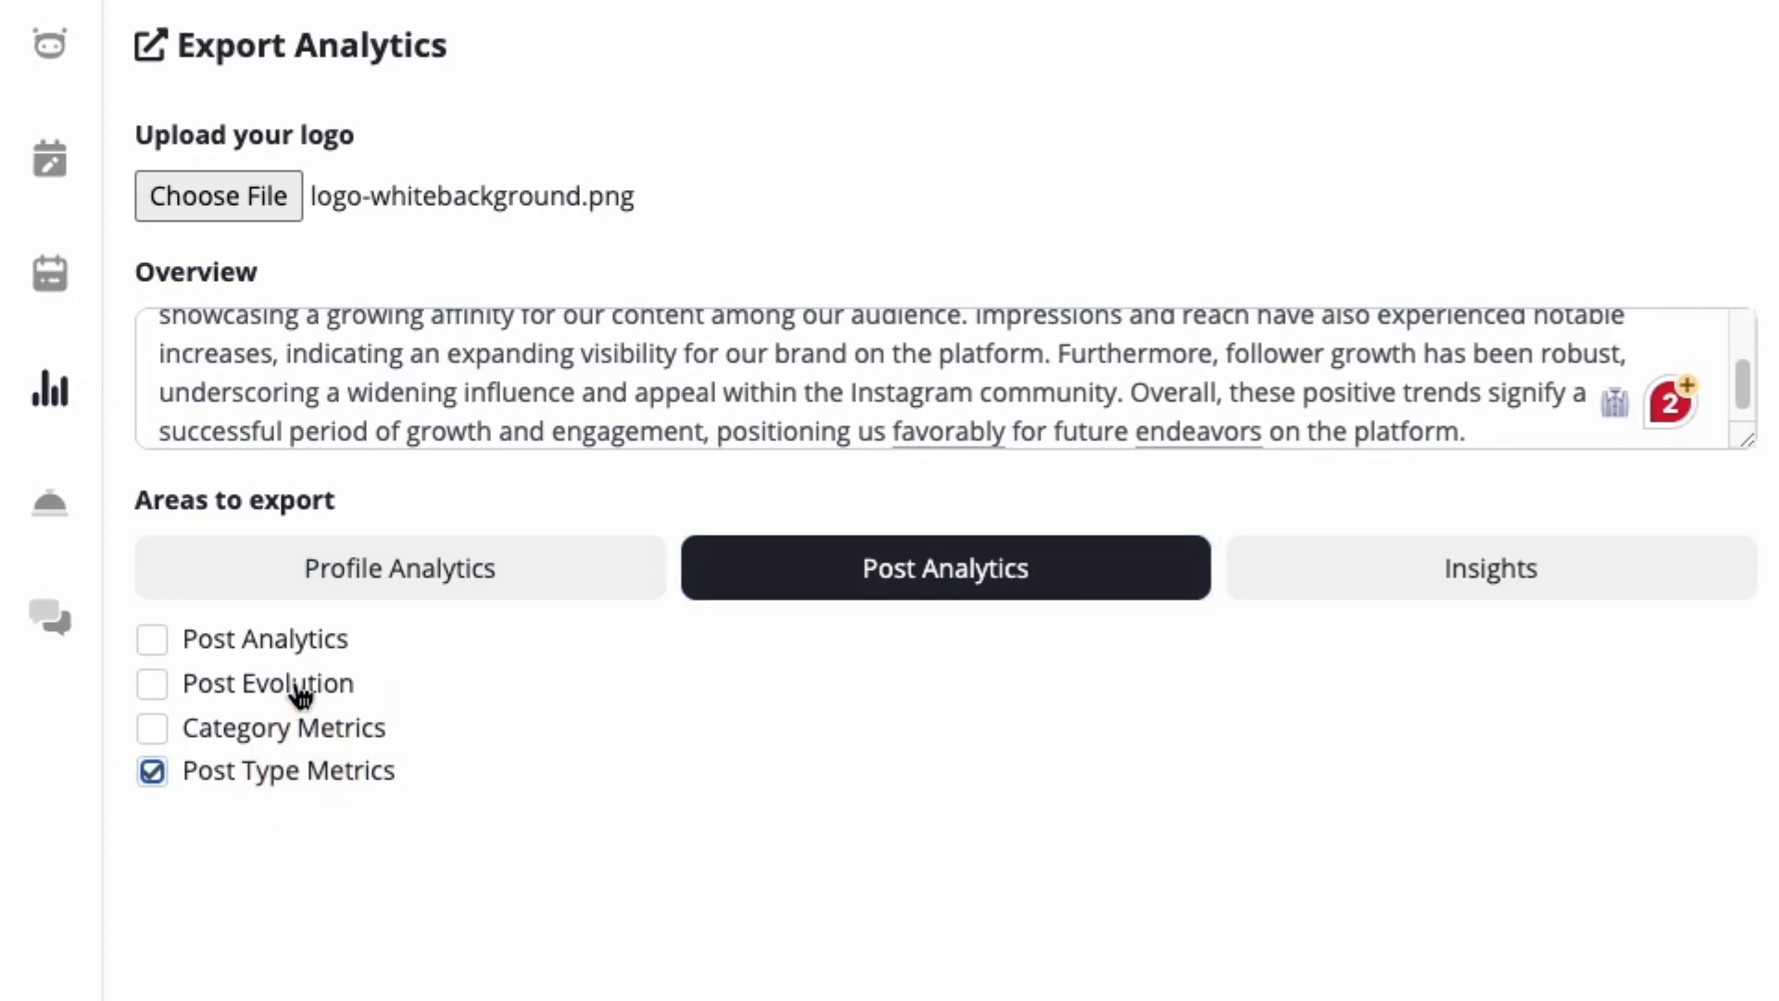
left_click(1490, 567)
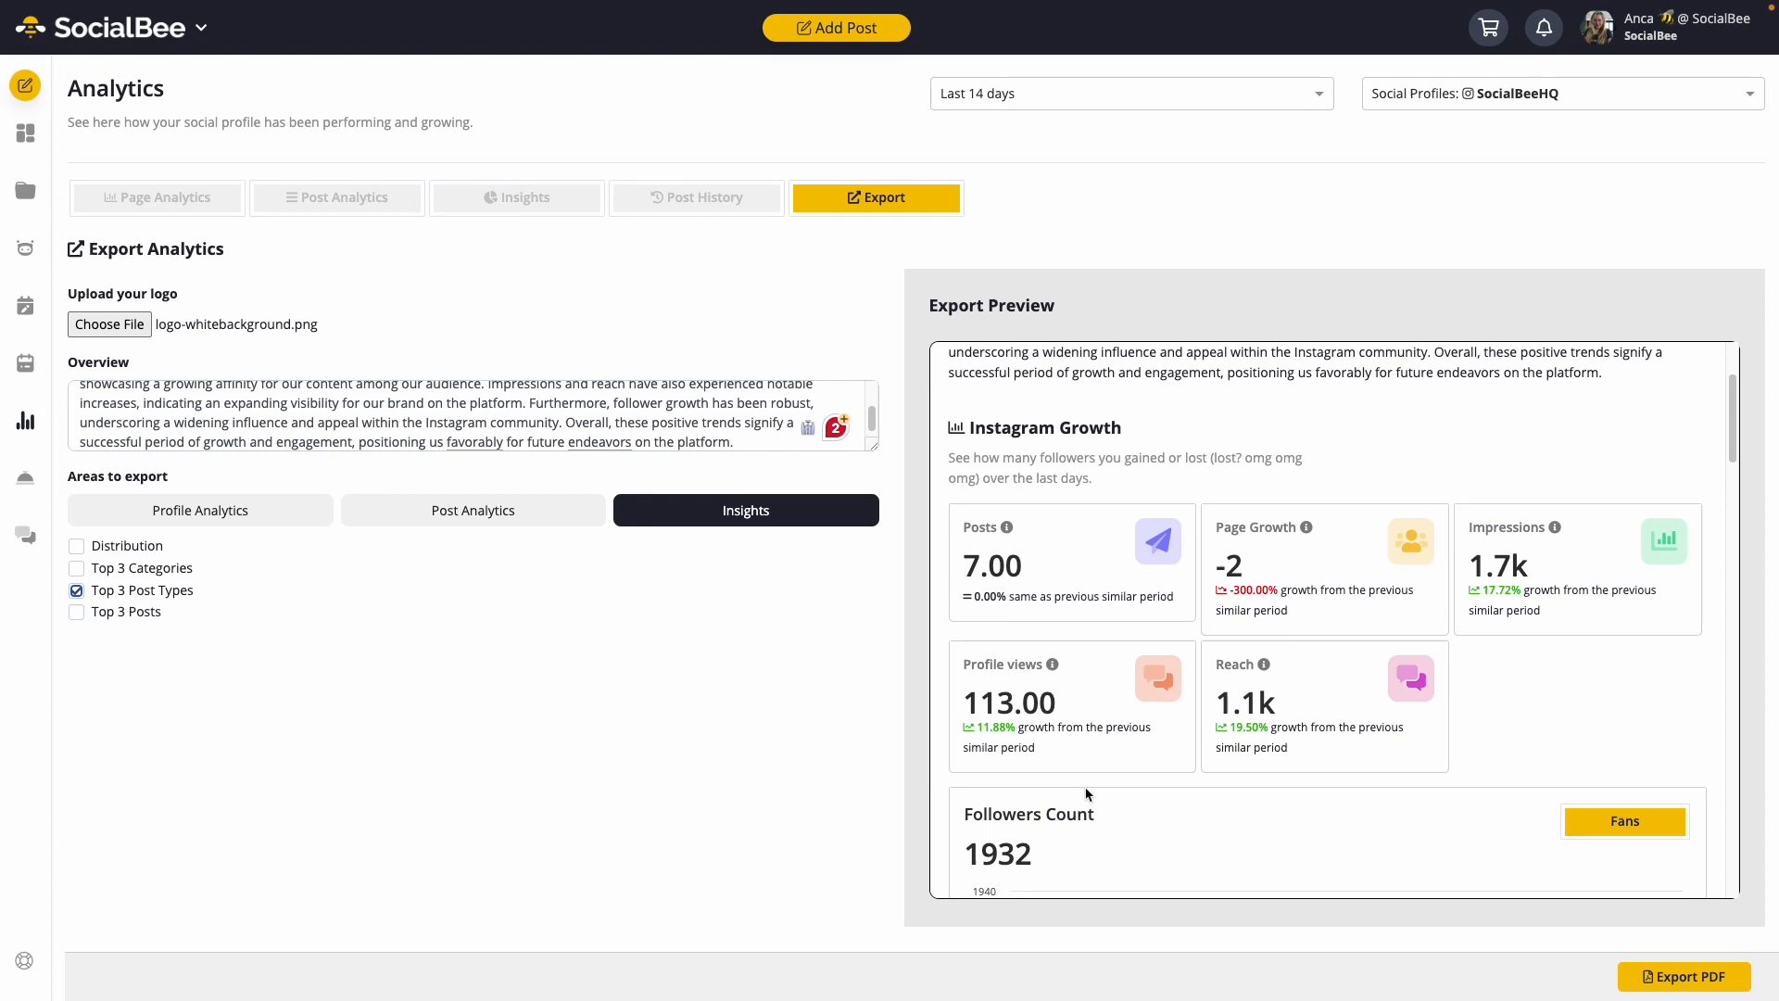
scroll("down", 3)
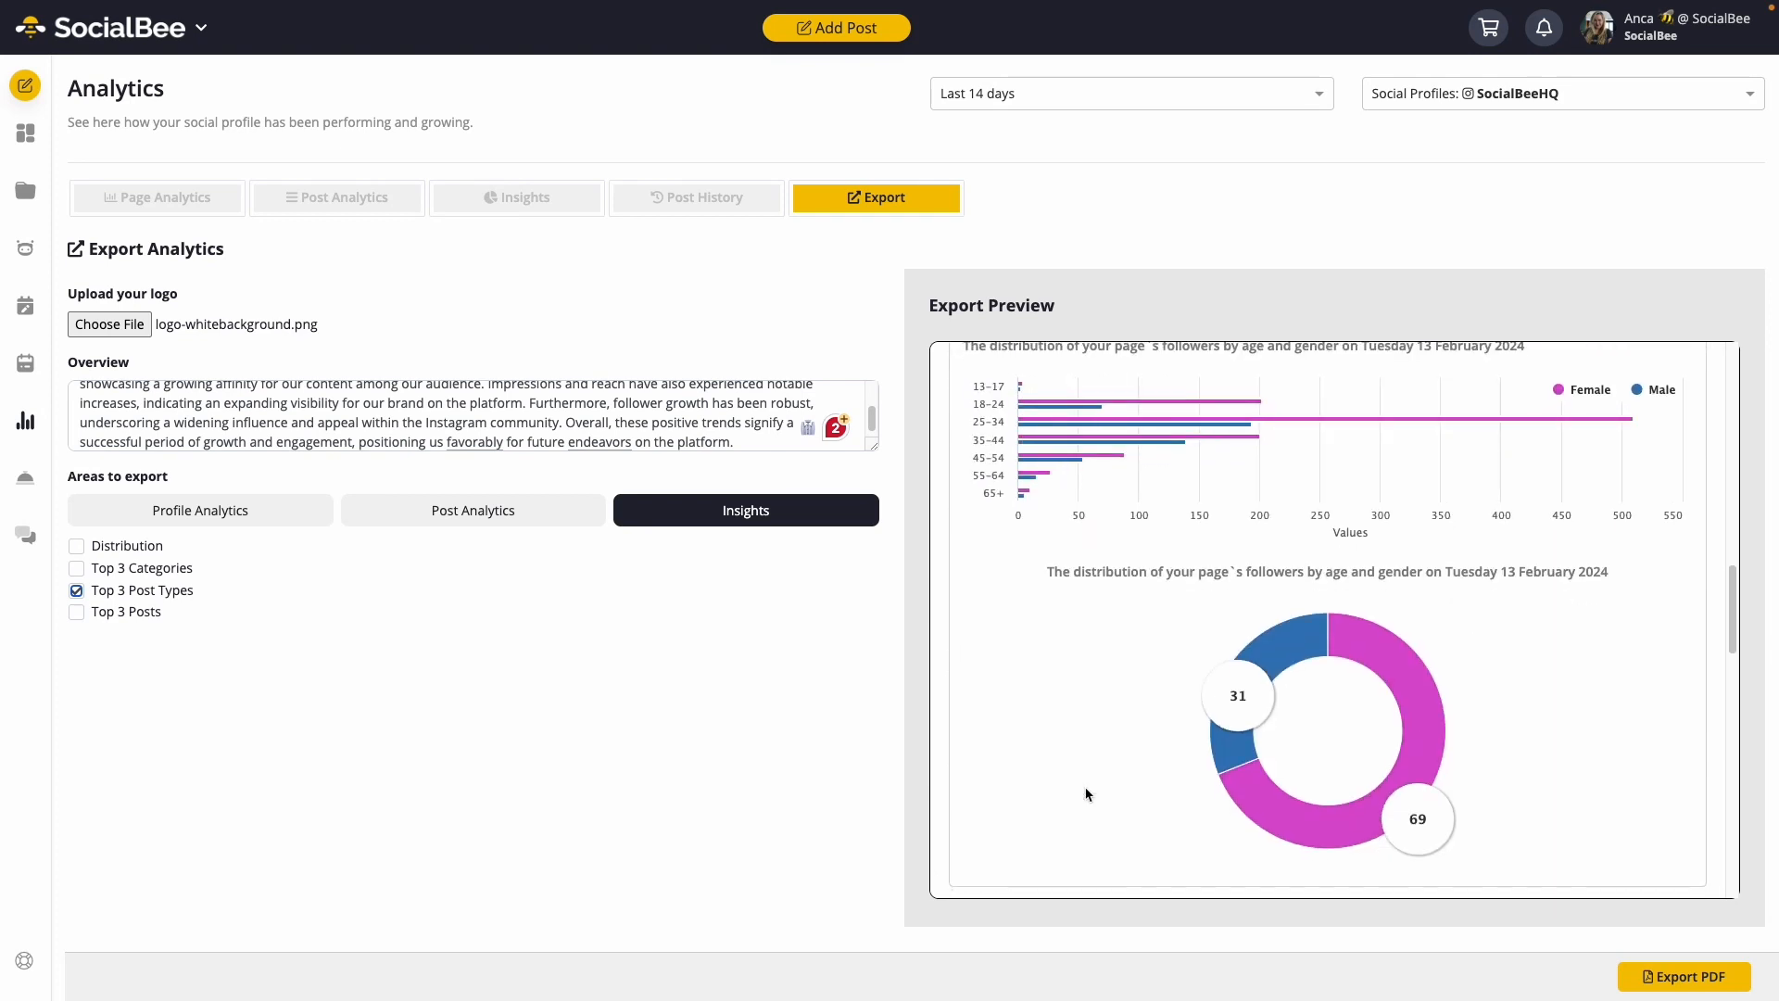